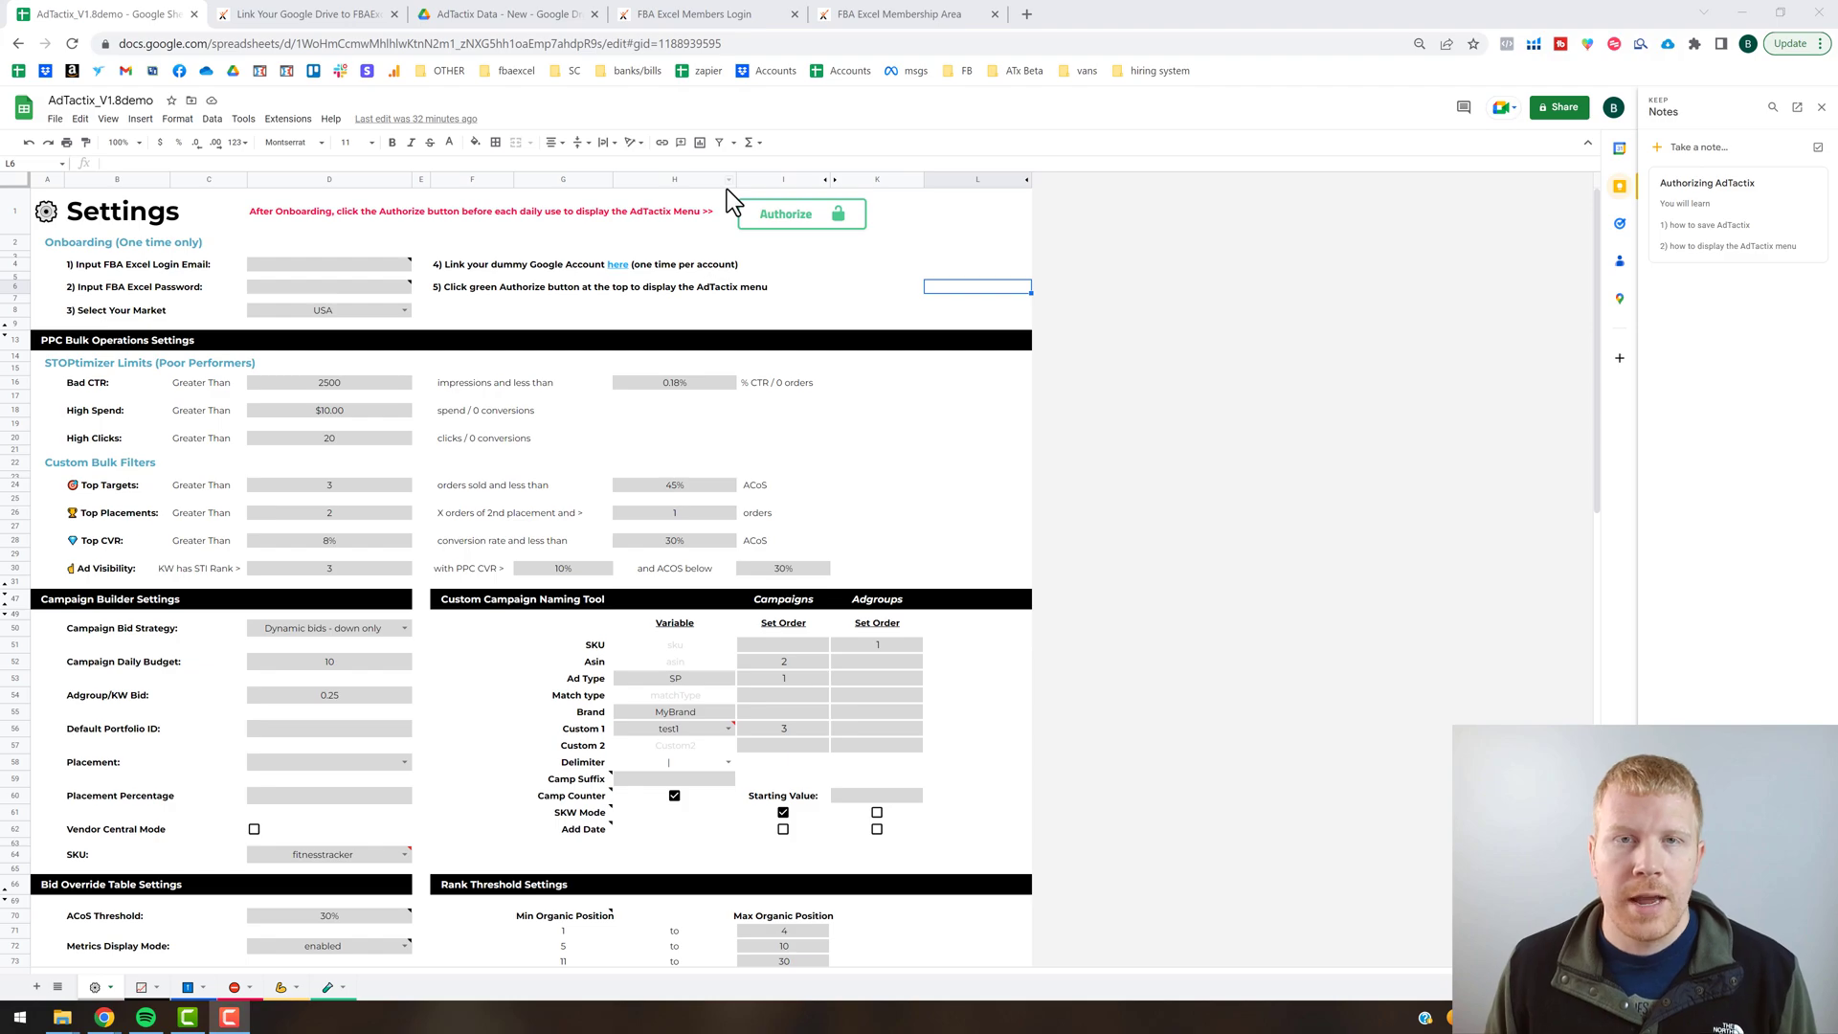
mouse_move(501, 95)
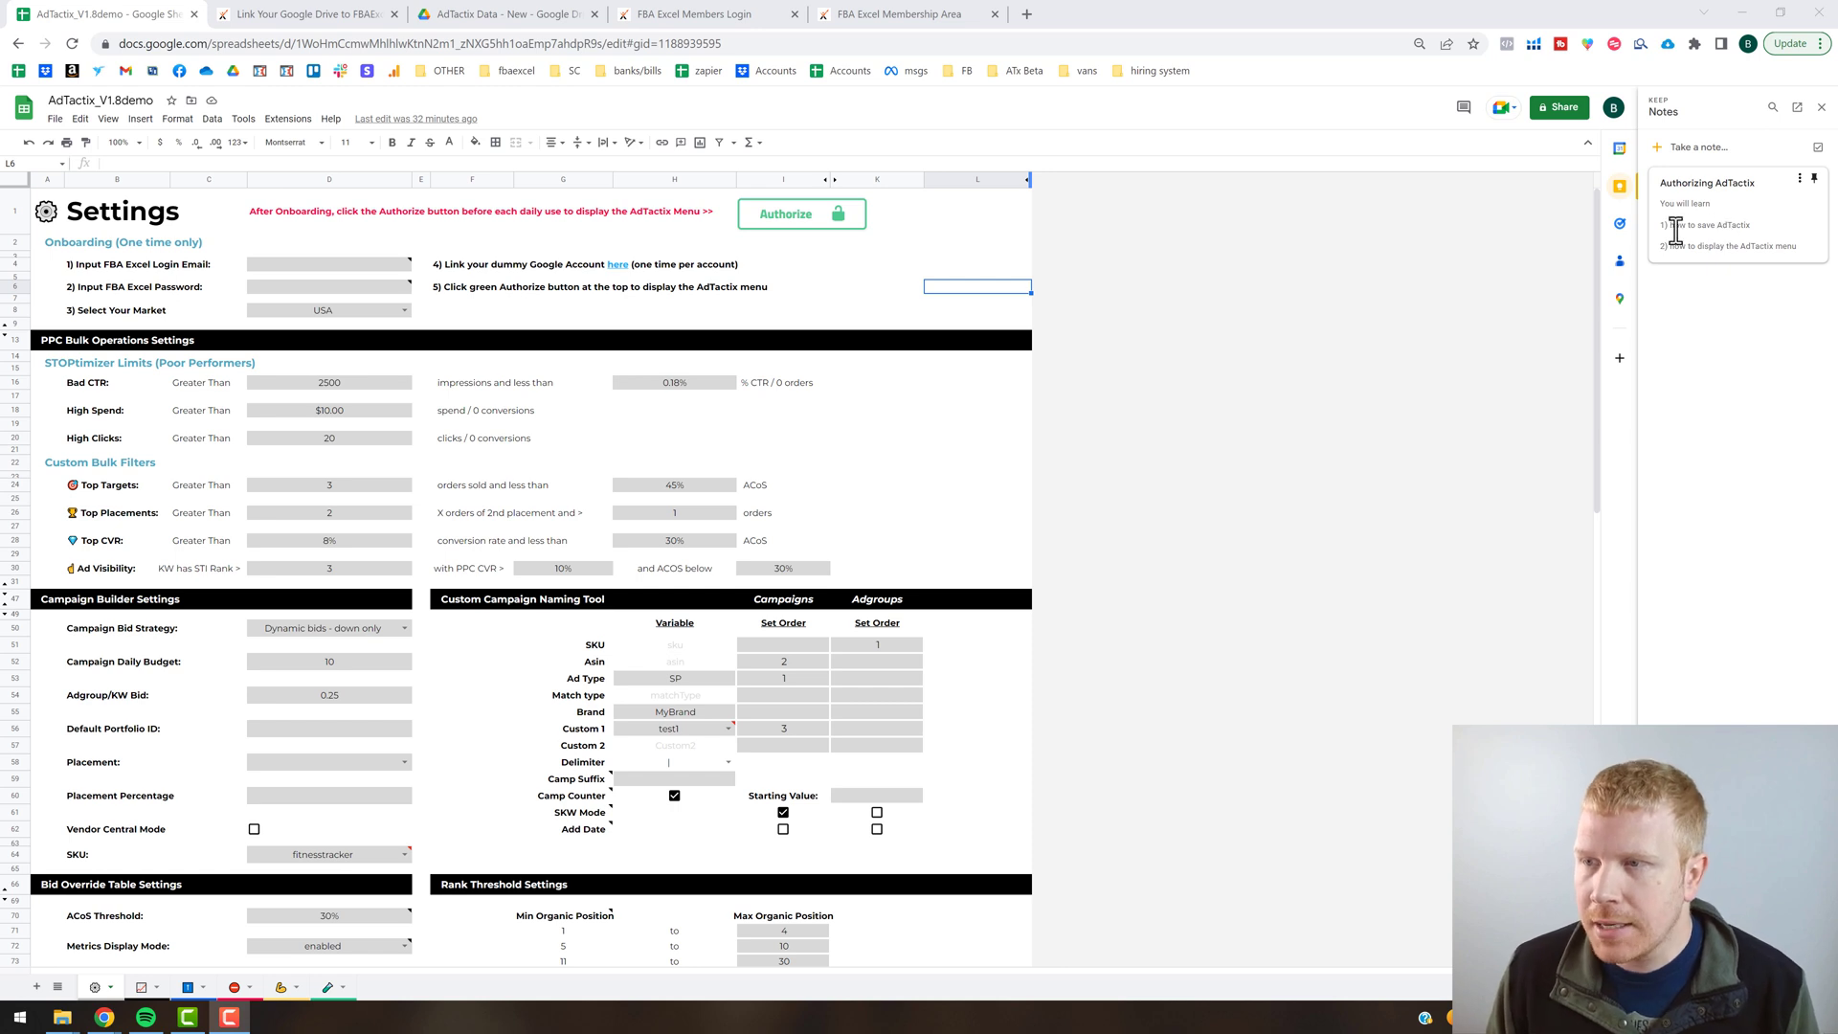
mouse_move(1717, 247)
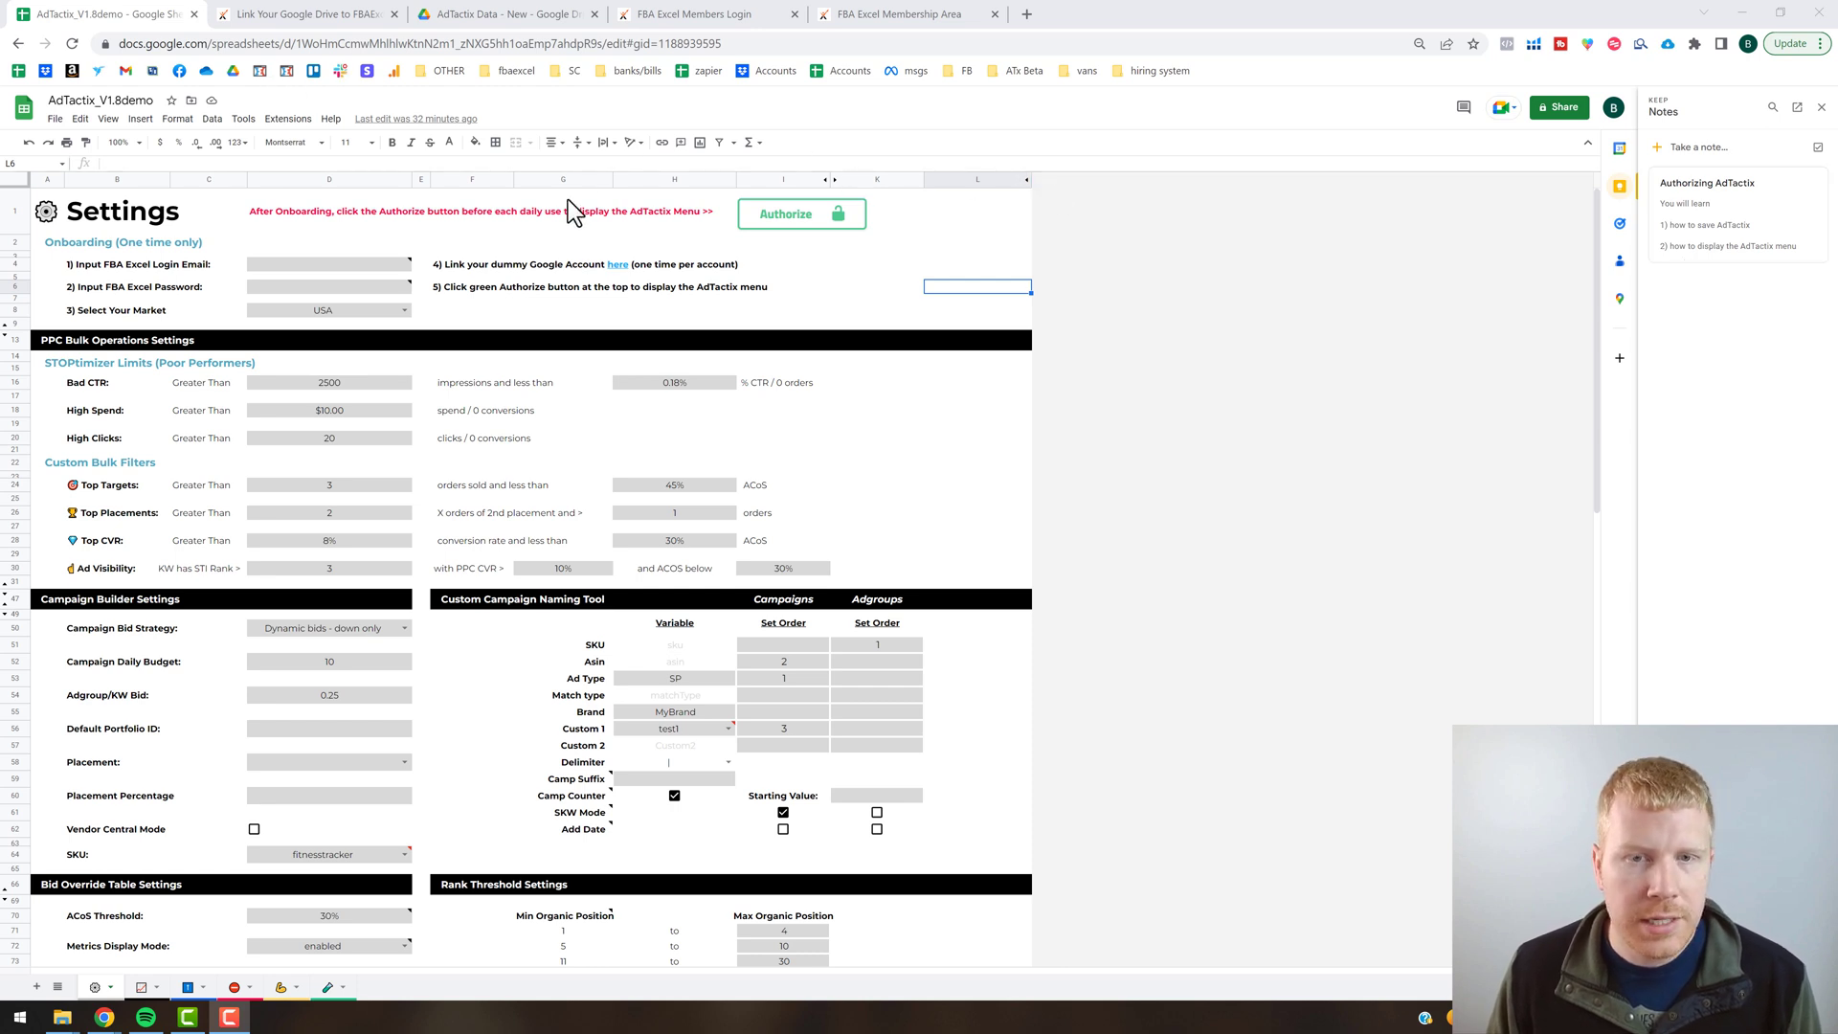
mouse_move(949, 34)
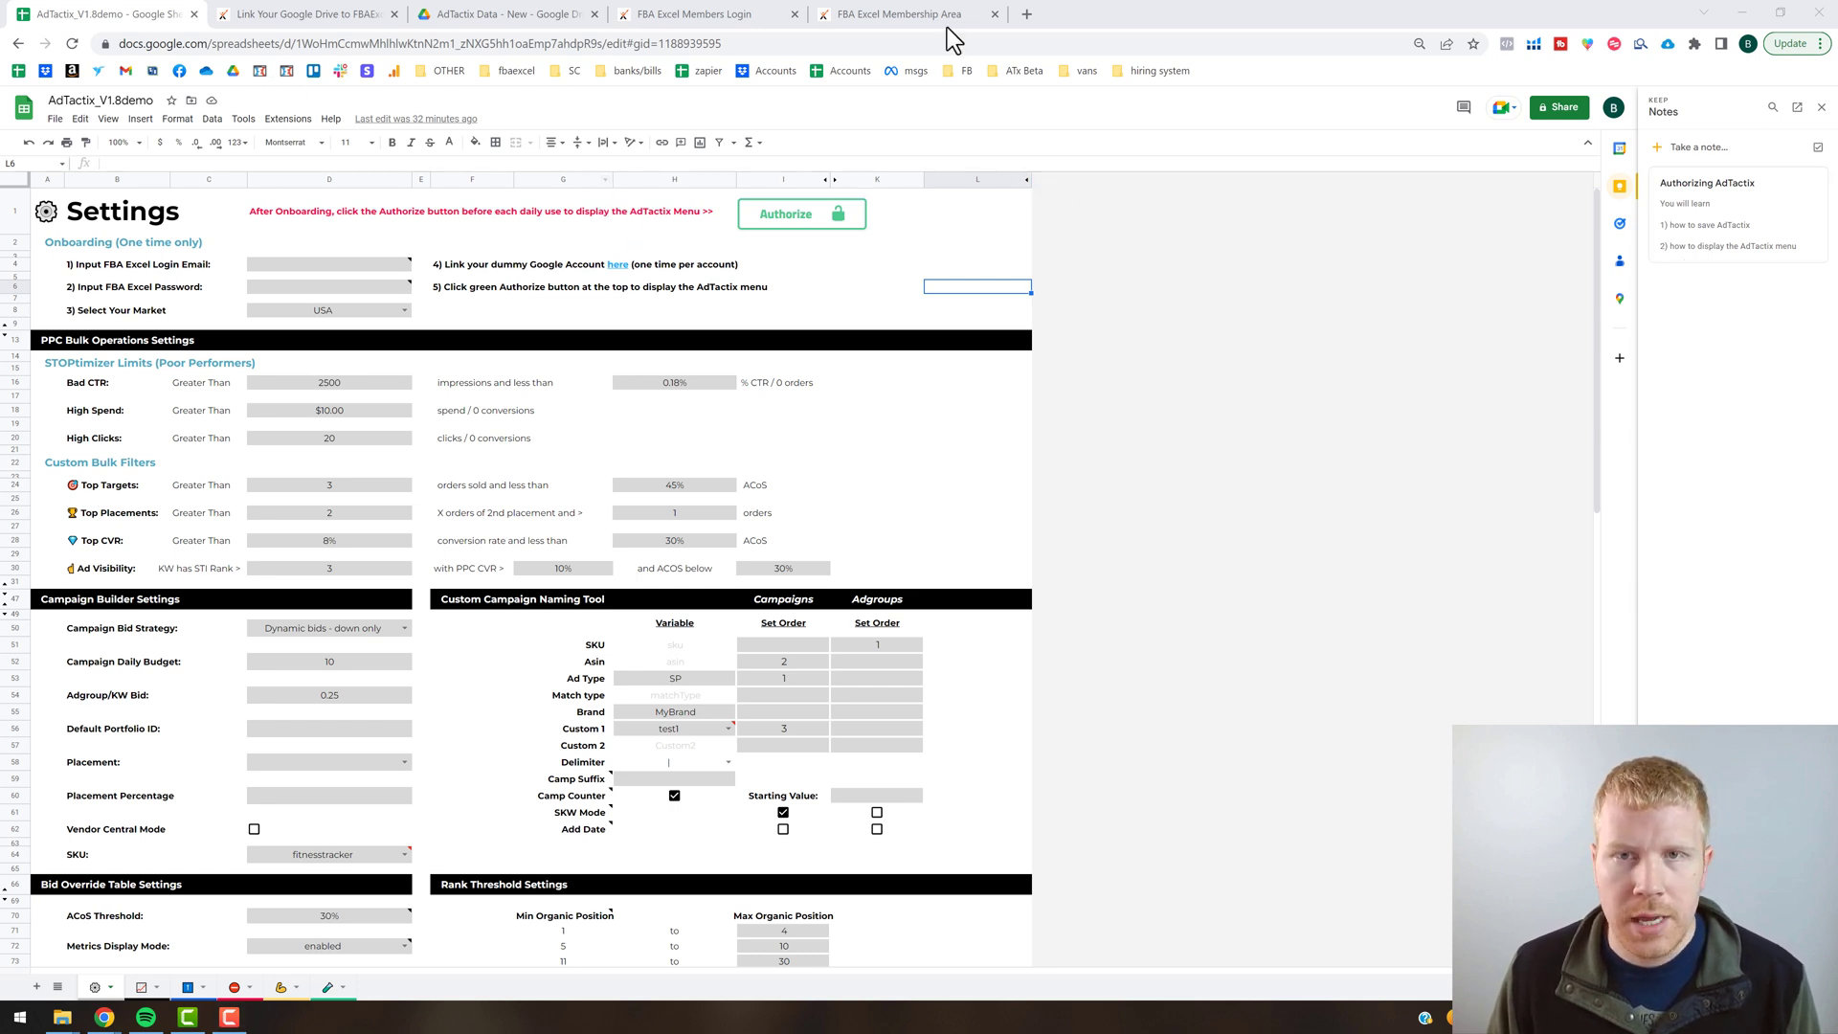
- From the FBA Excel membership area, download AdTactix to open the AdTactix_V1.8beta copy page, then return to the demo sheet
left_click(901, 13)
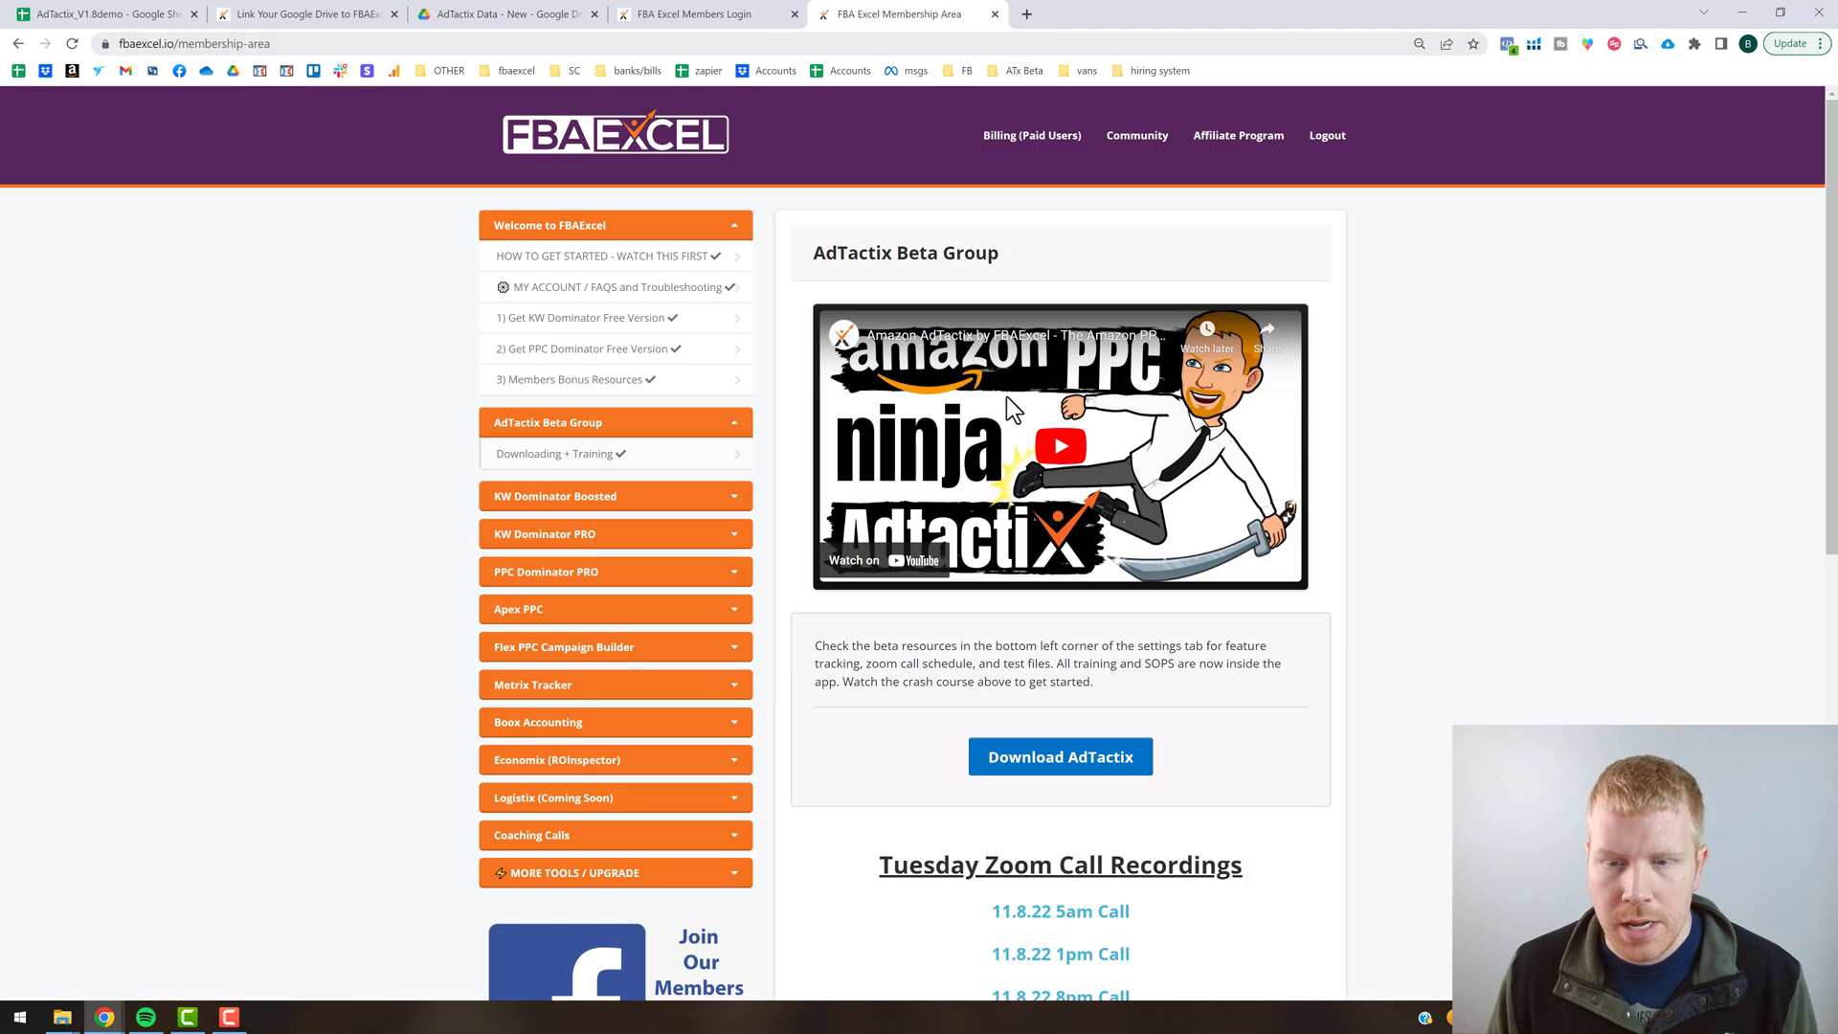
mouse_move(990, 715)
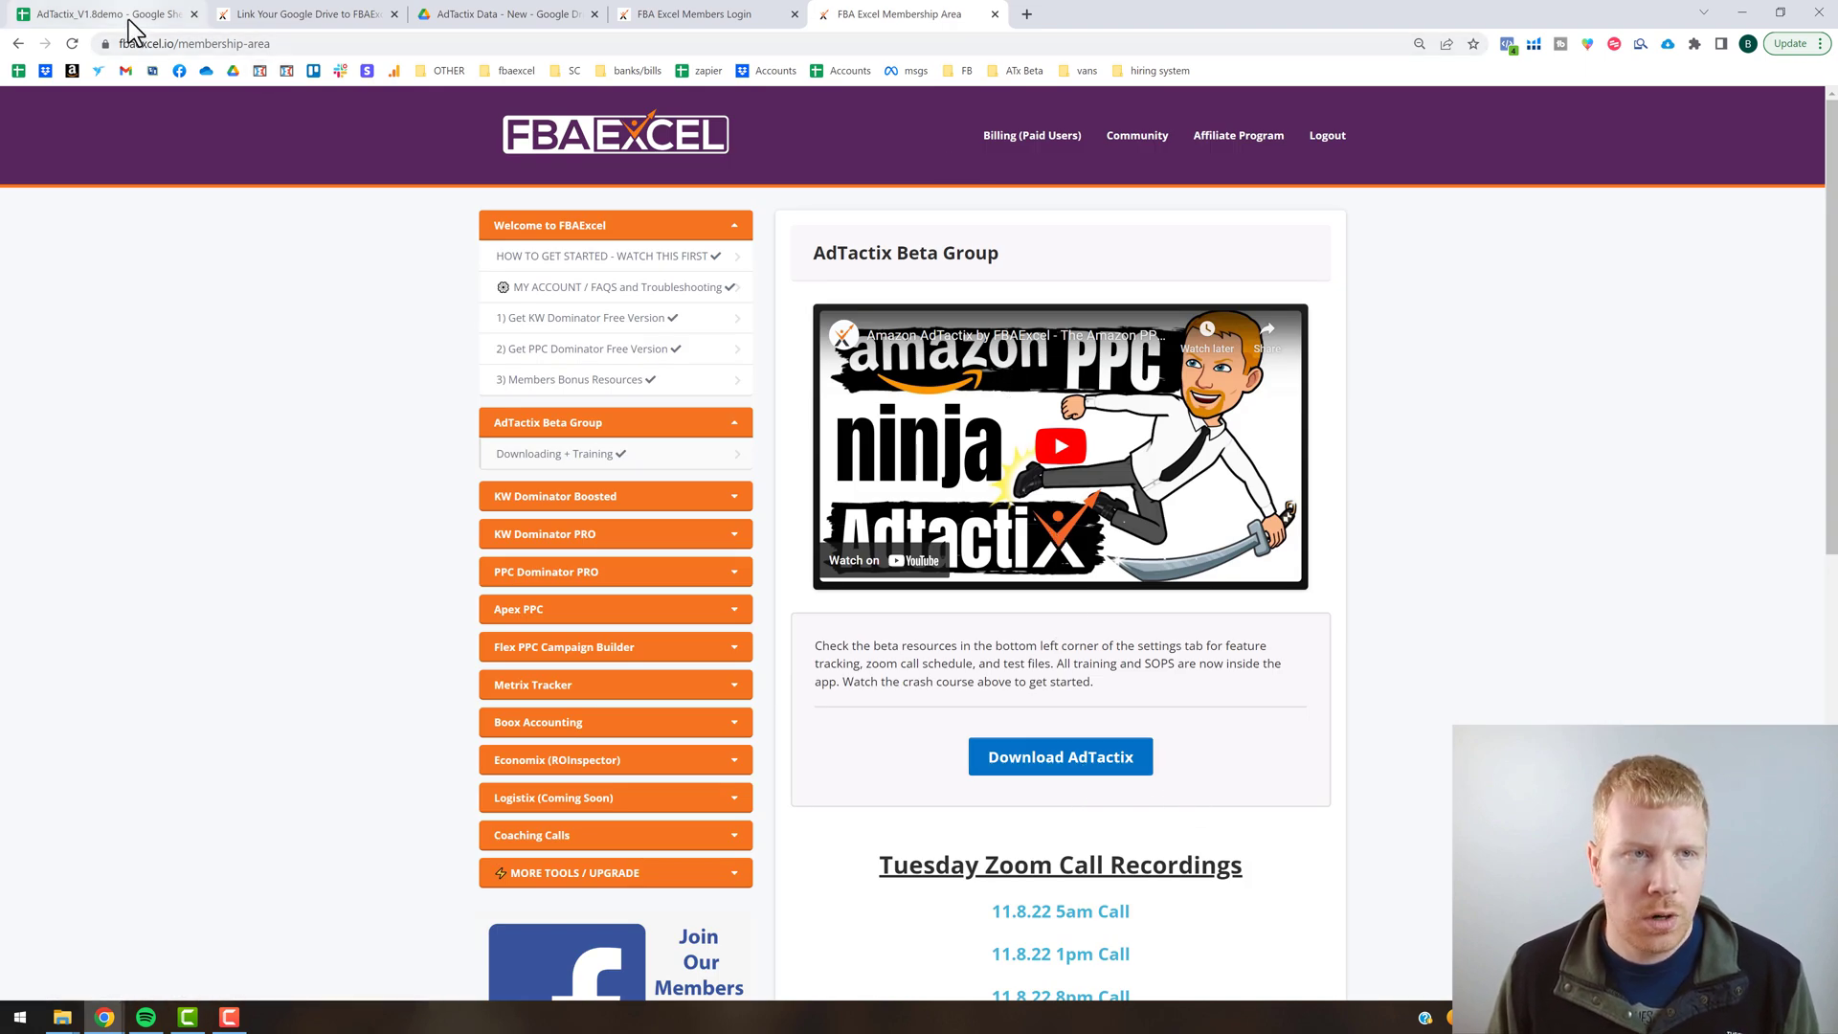
left_click(106, 13)
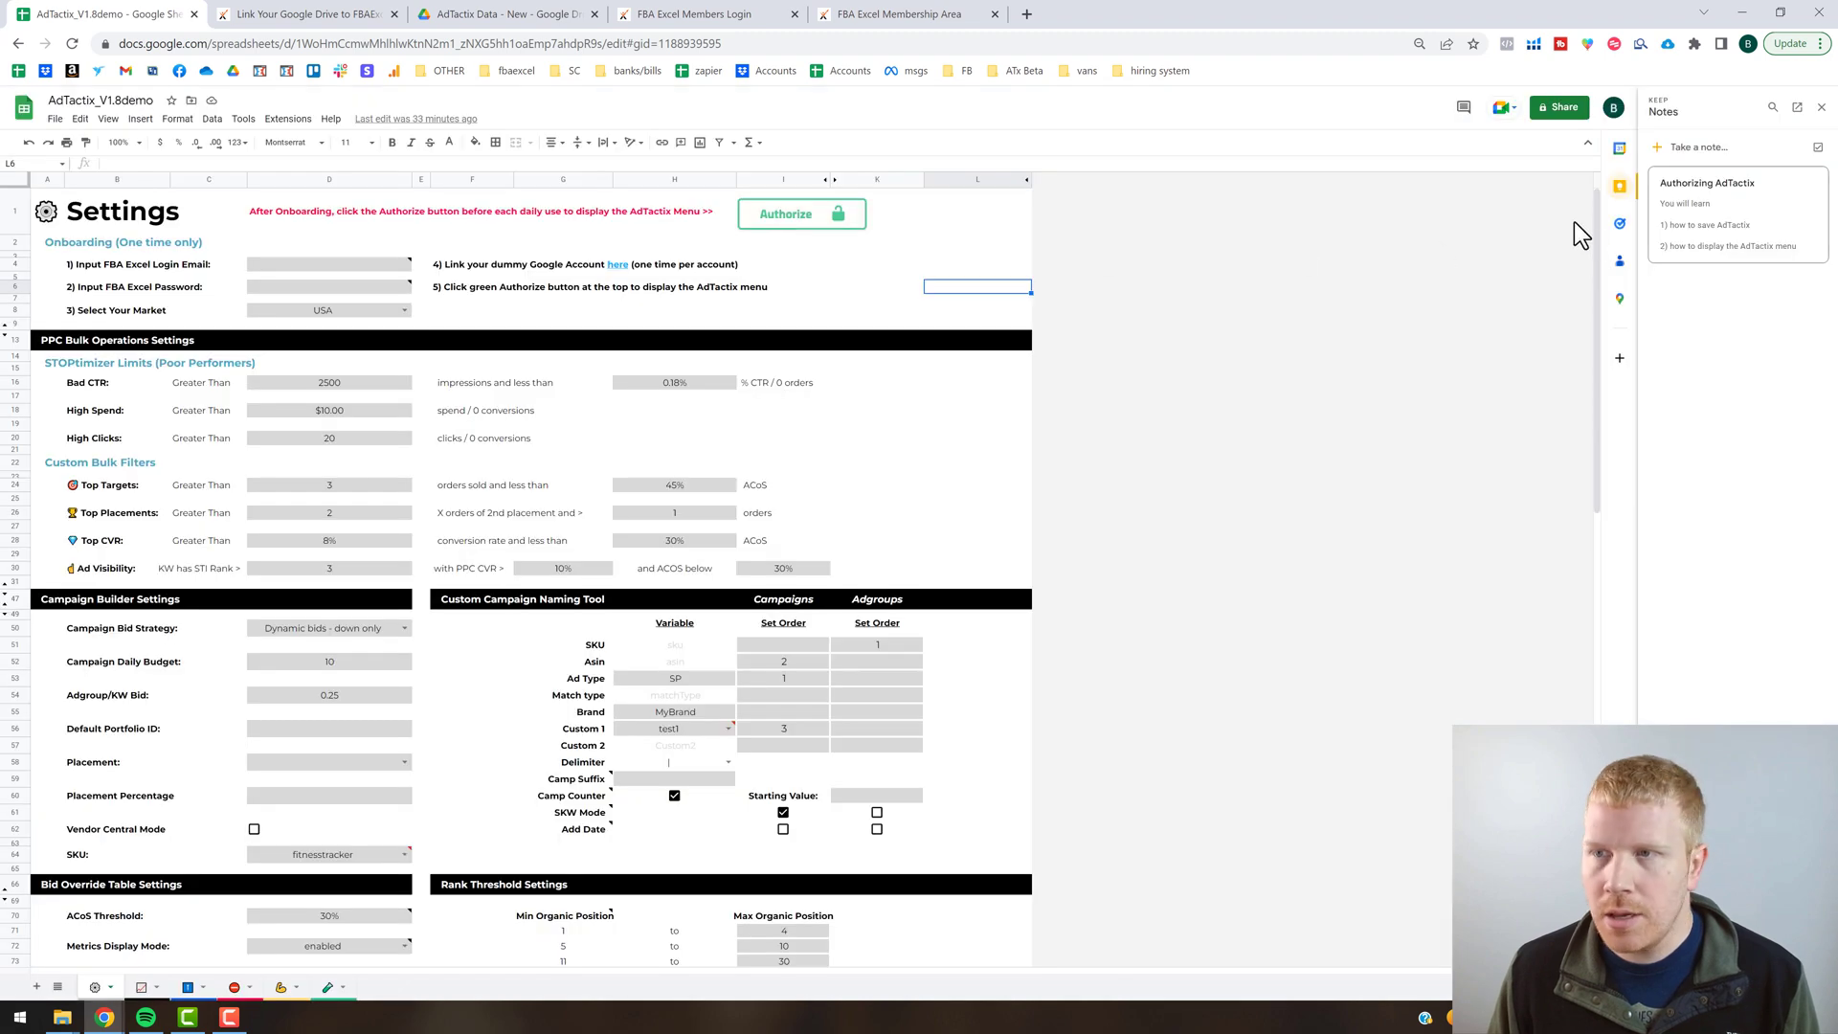
mouse_move(1606, 159)
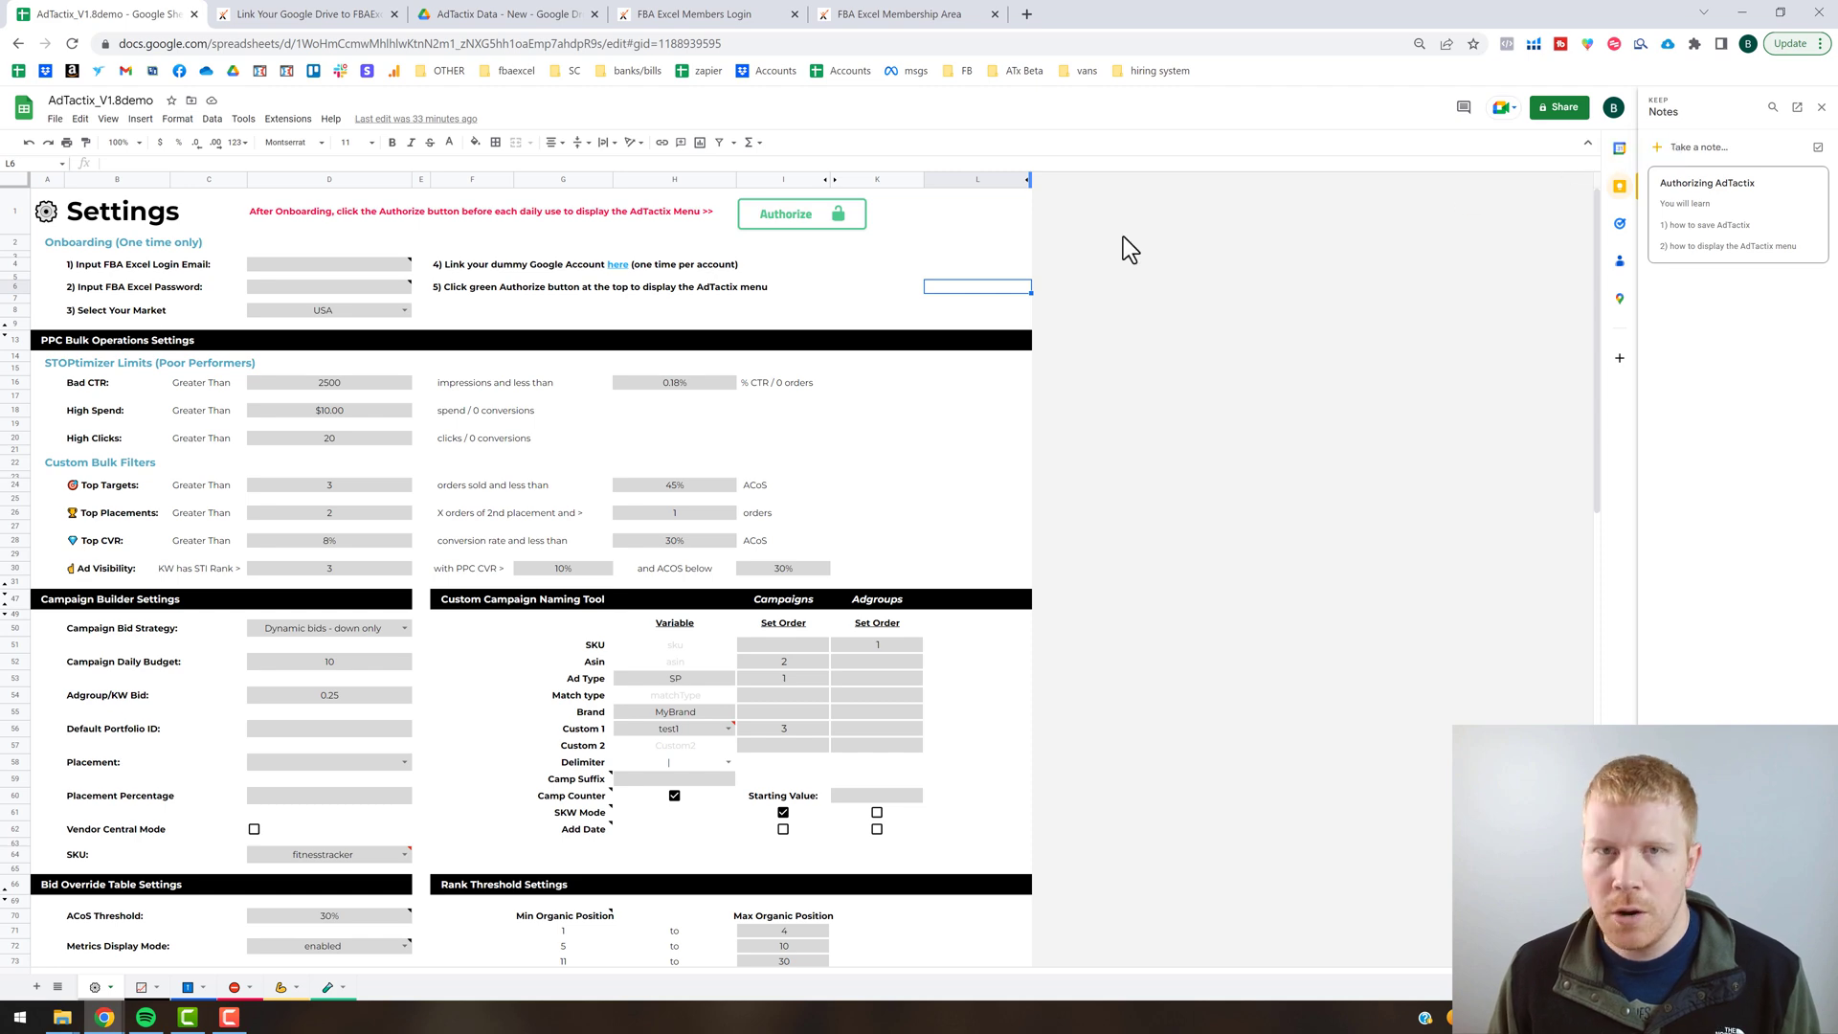
left_click(896, 14)
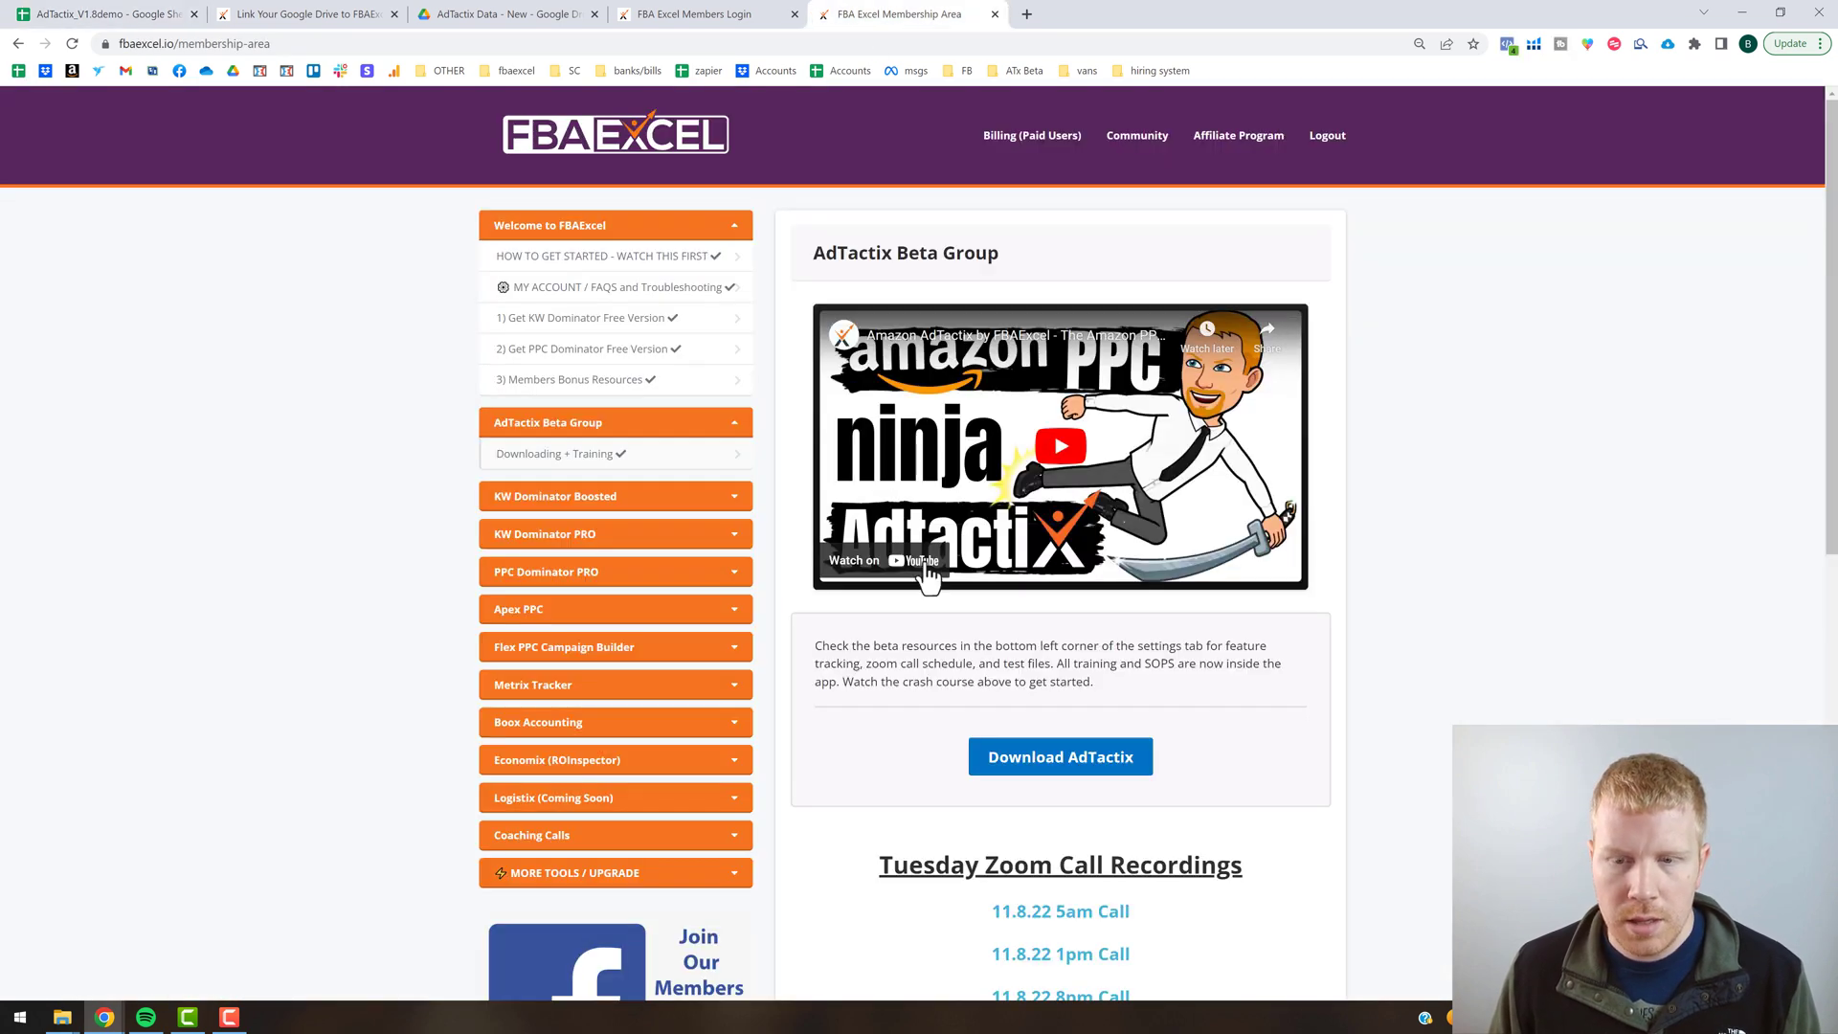
left_click(1059, 756)
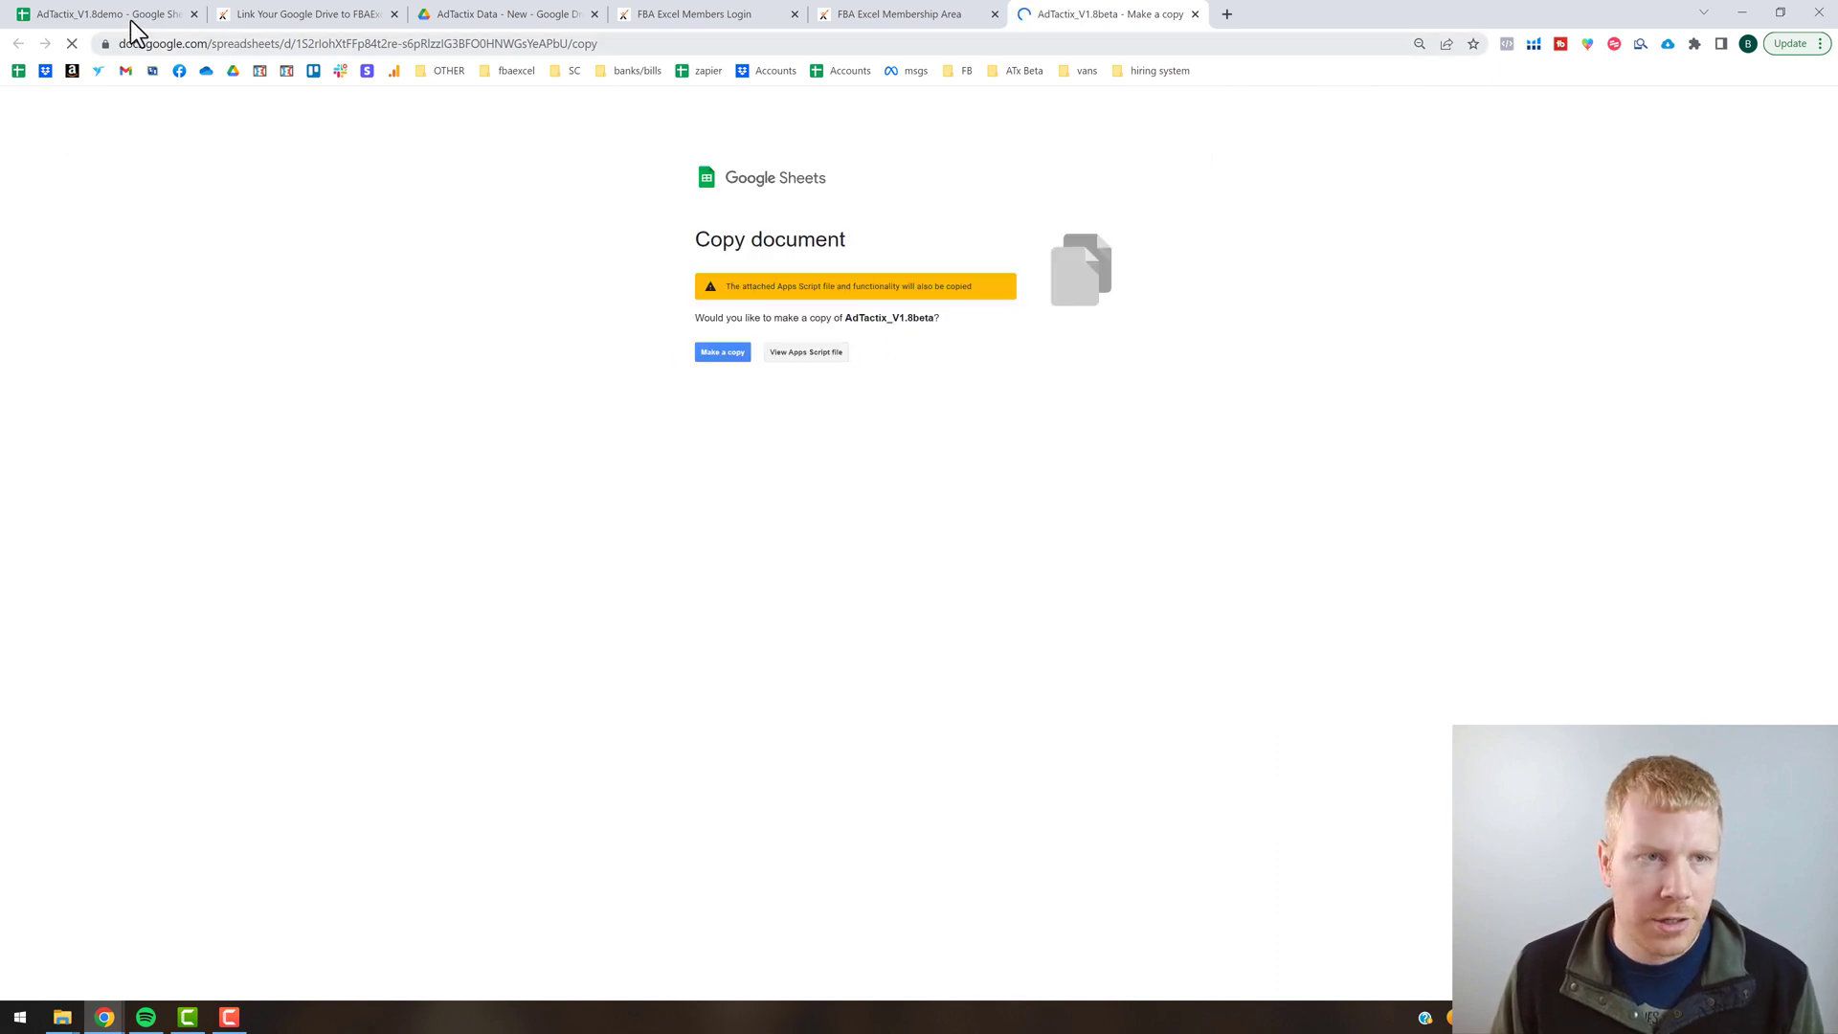
left_click(722, 352)
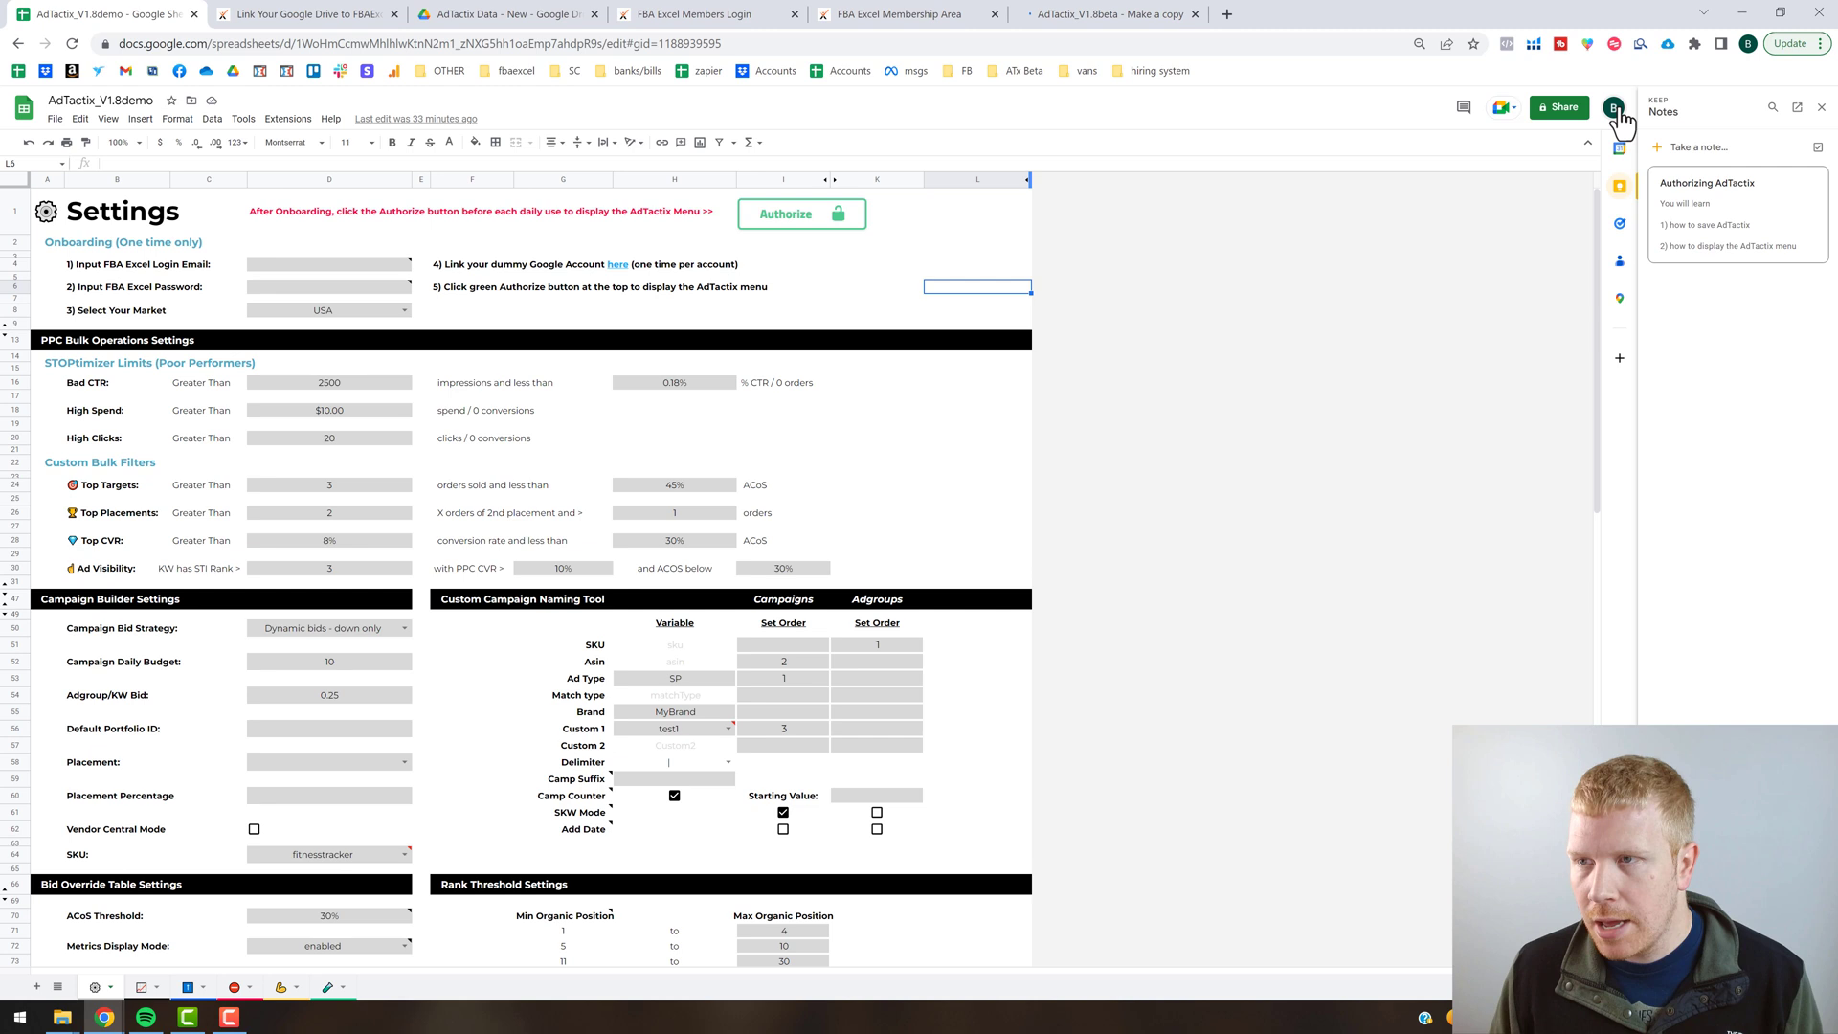
mouse_move(1616, 107)
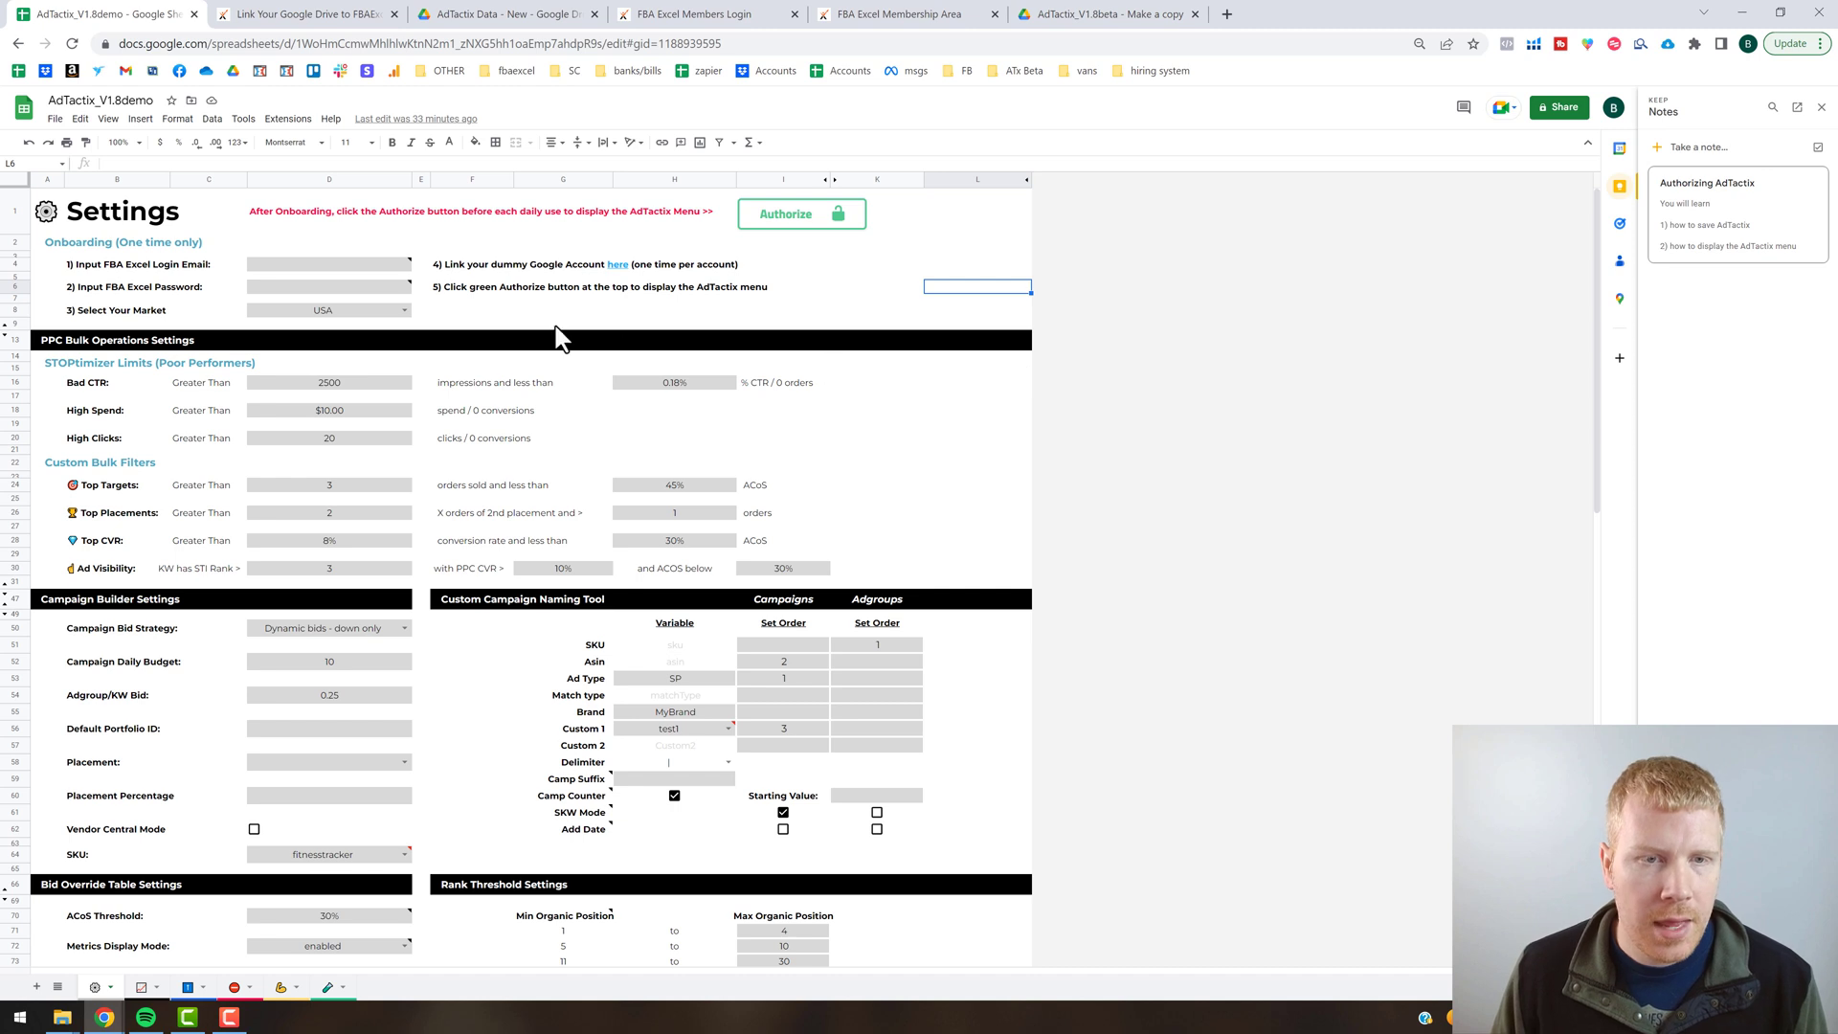
mouse_move(328, 265)
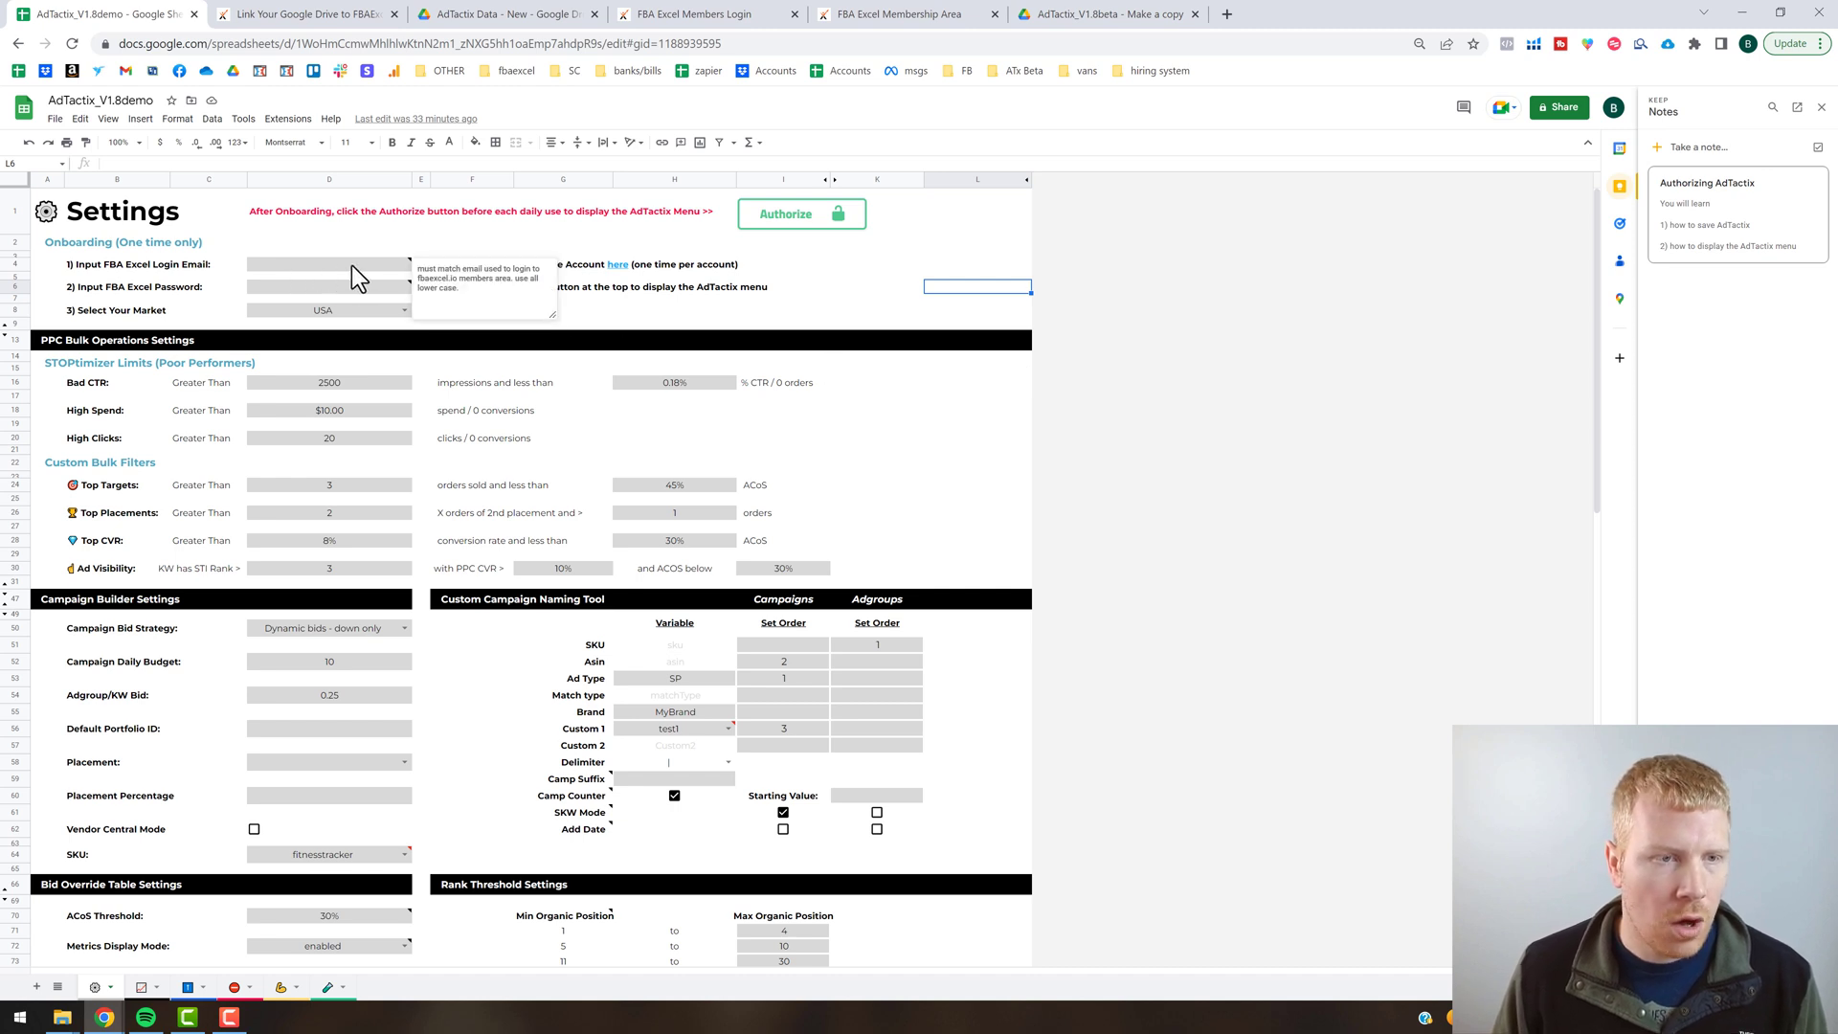
left_click(327, 264)
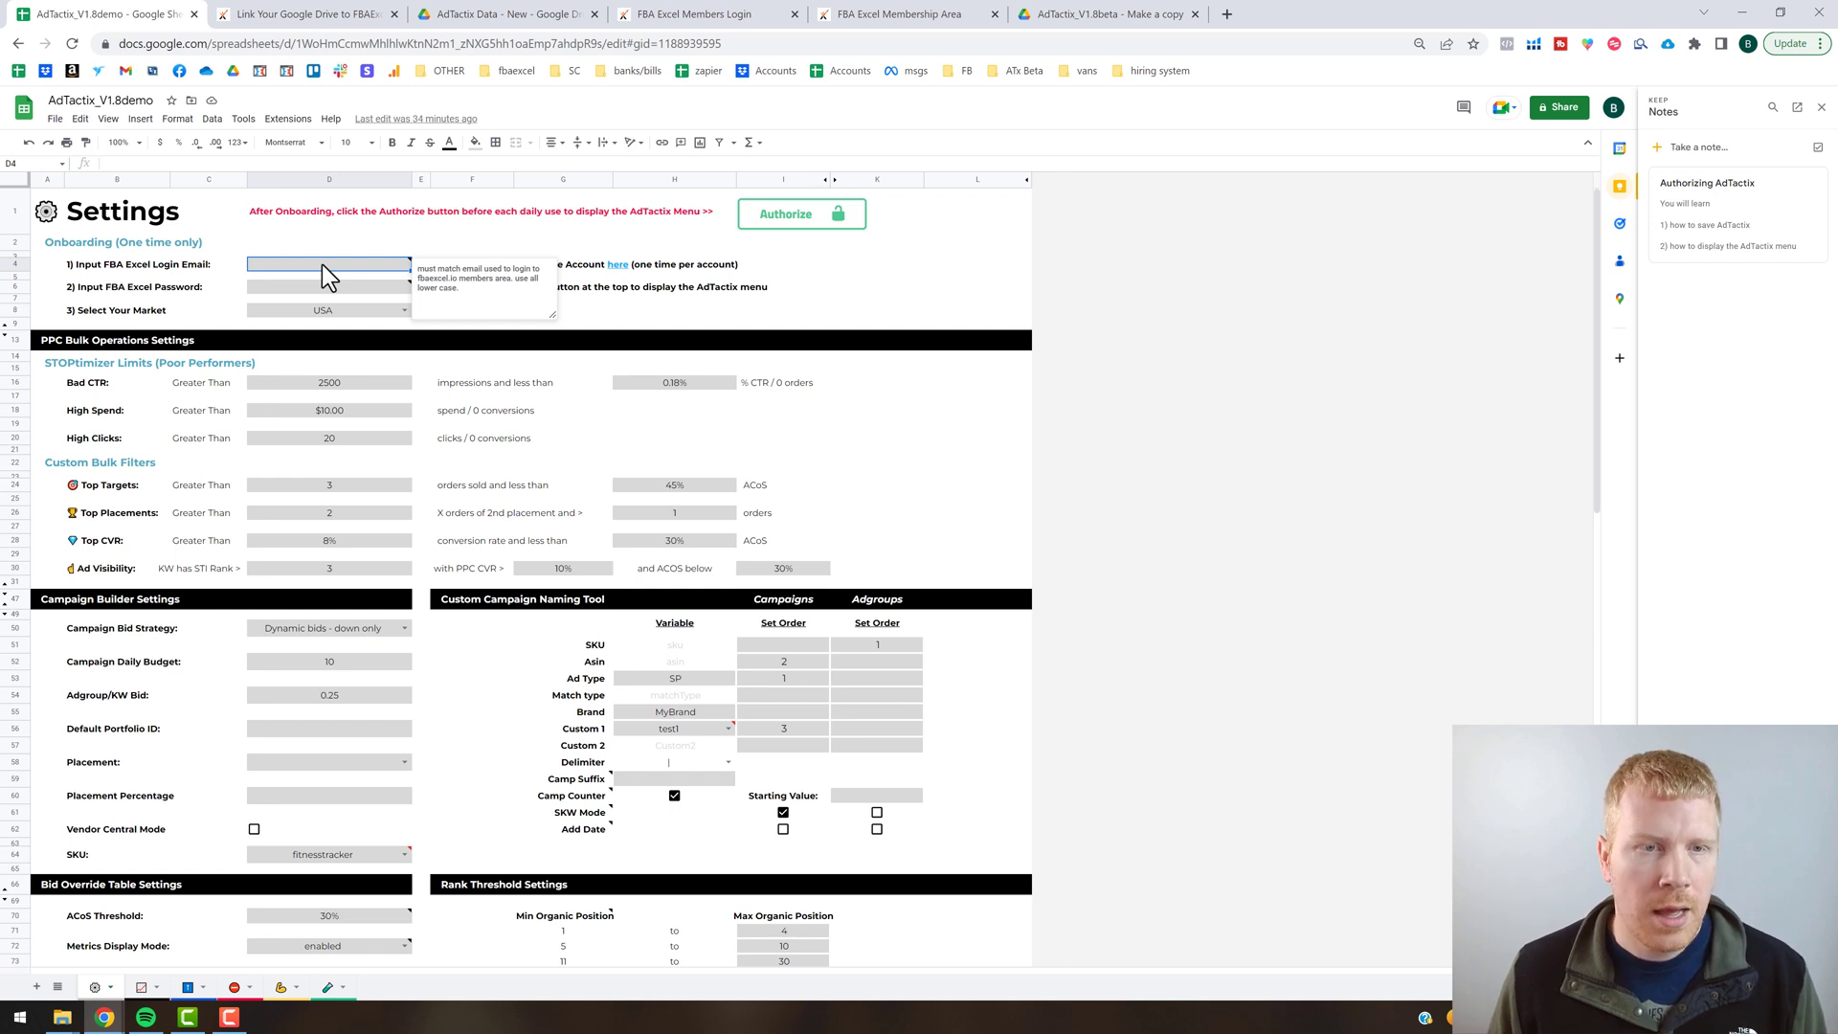
mouse_move(373, 280)
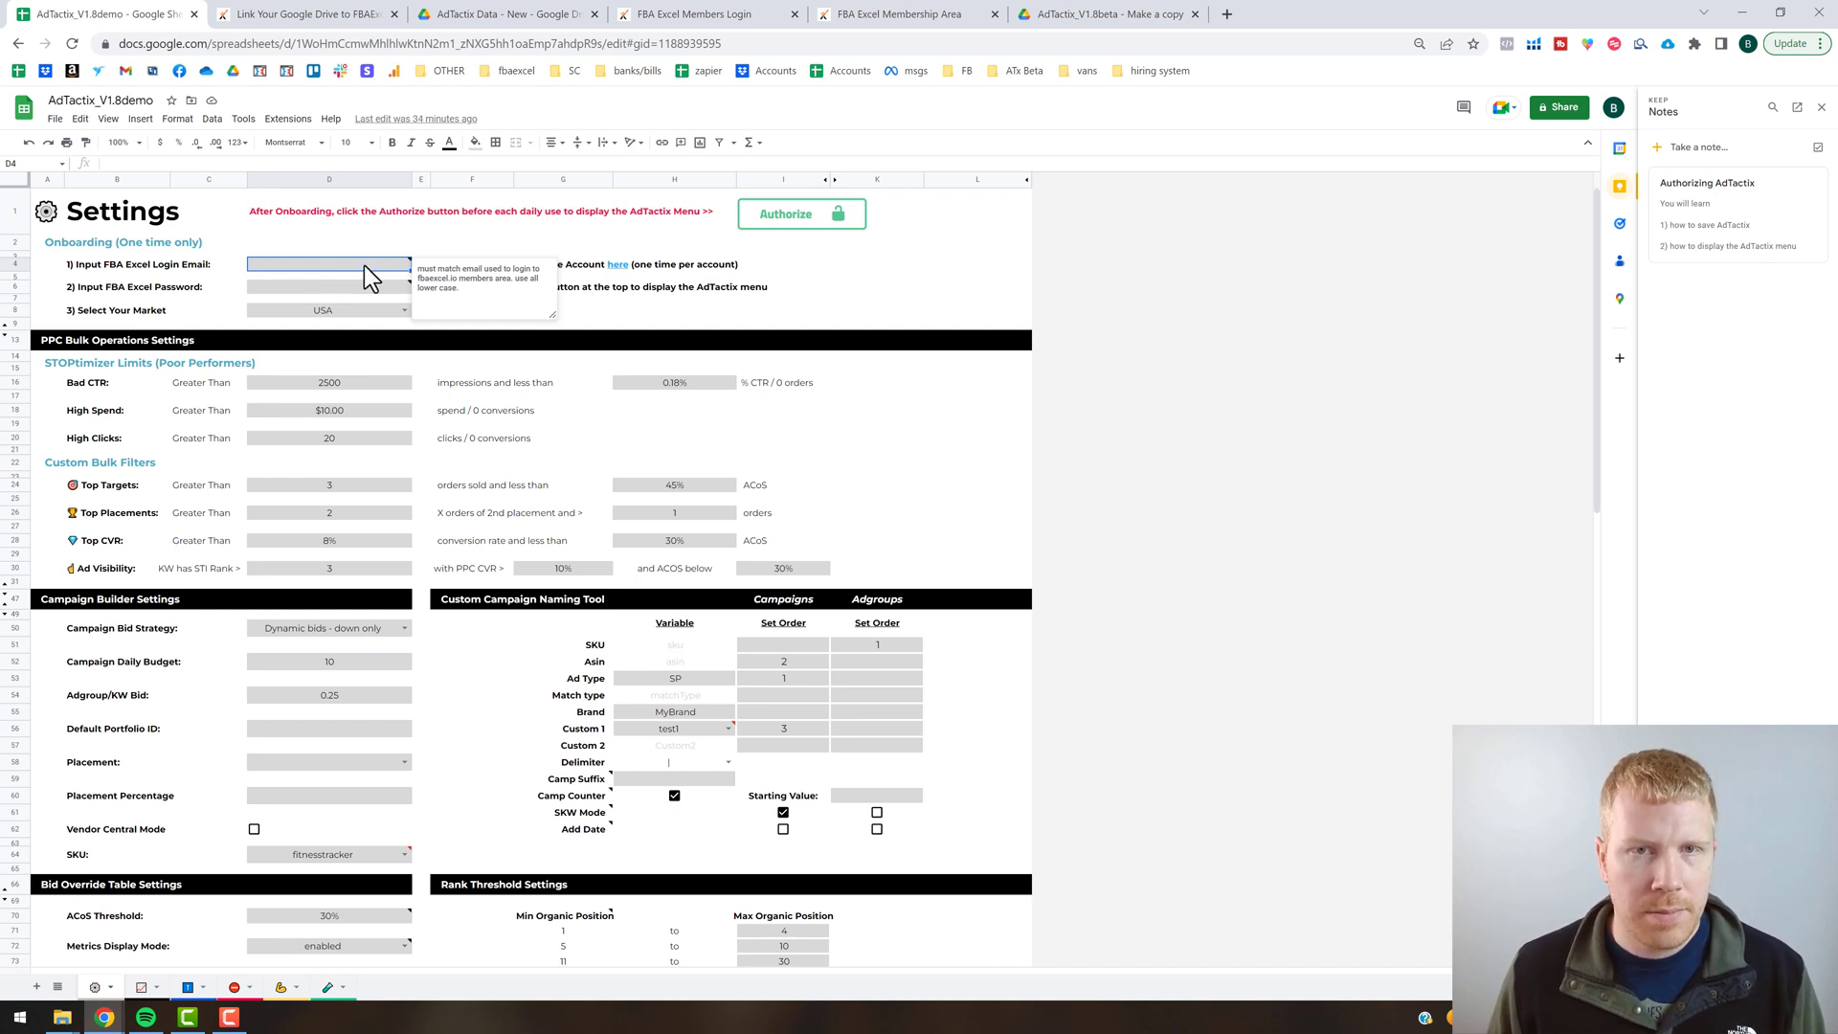
left_click(696, 13)
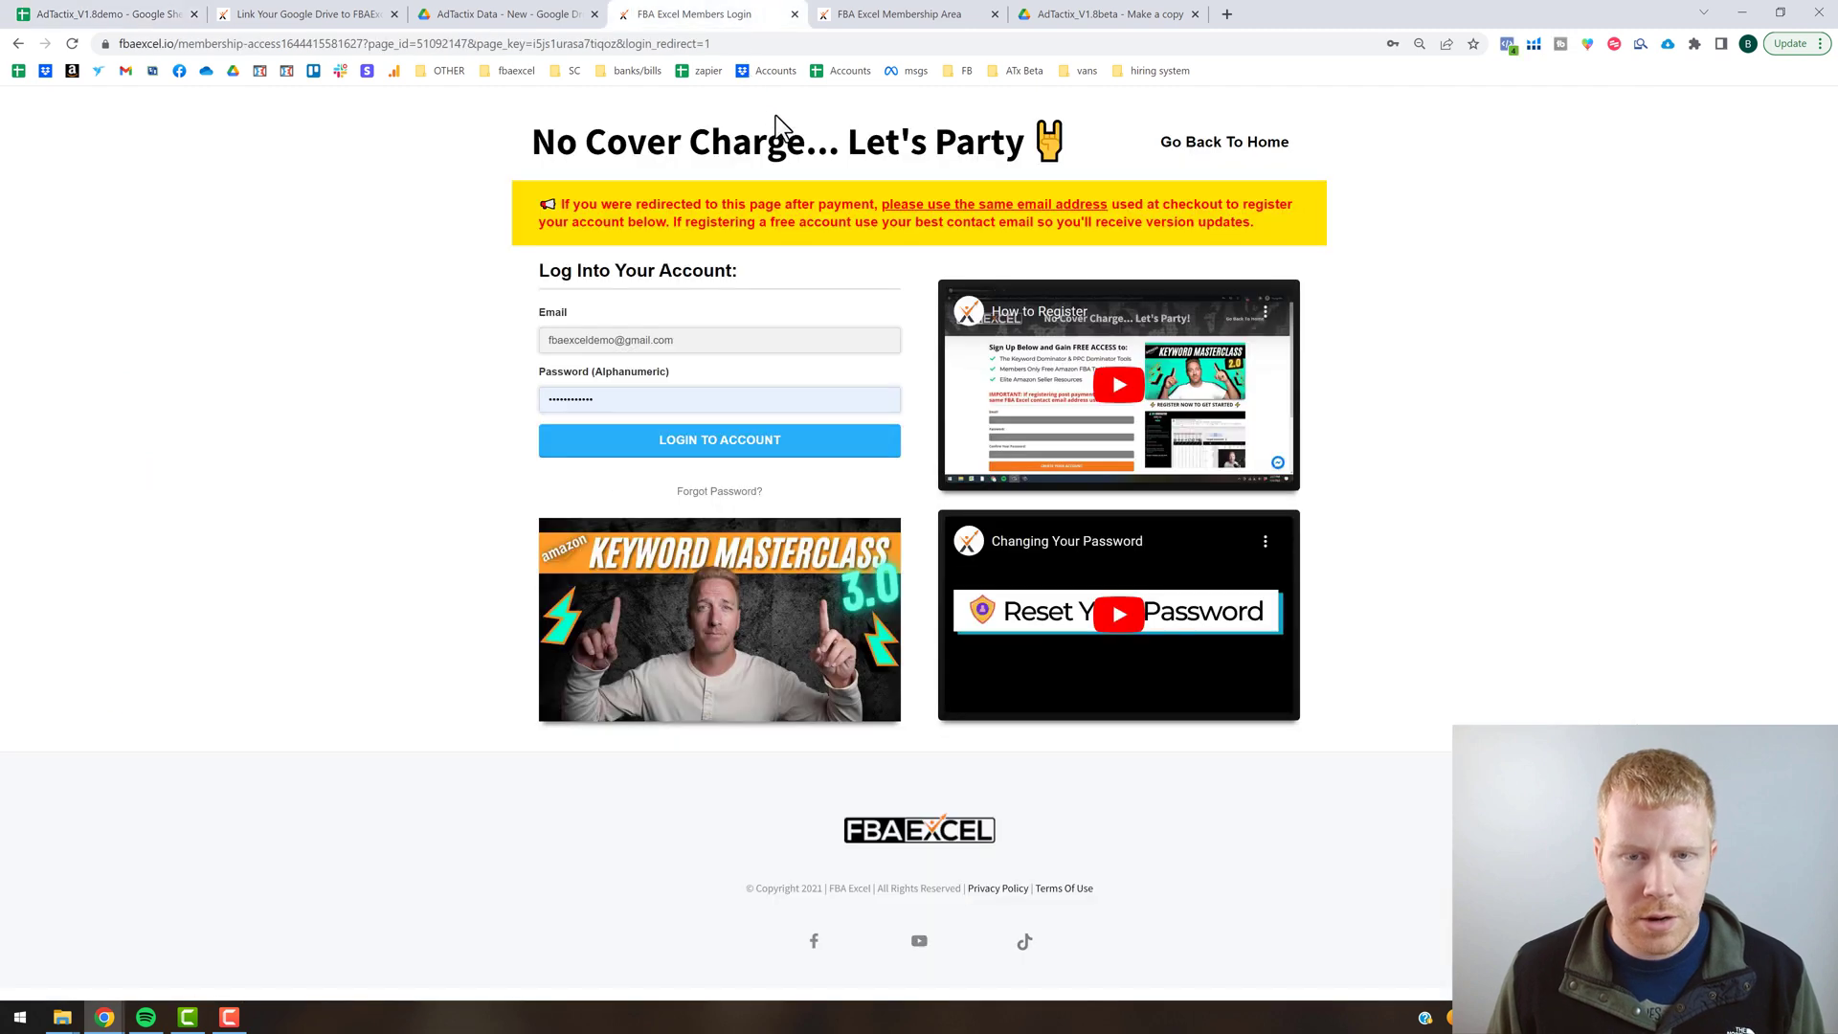
mouse_move(688, 341)
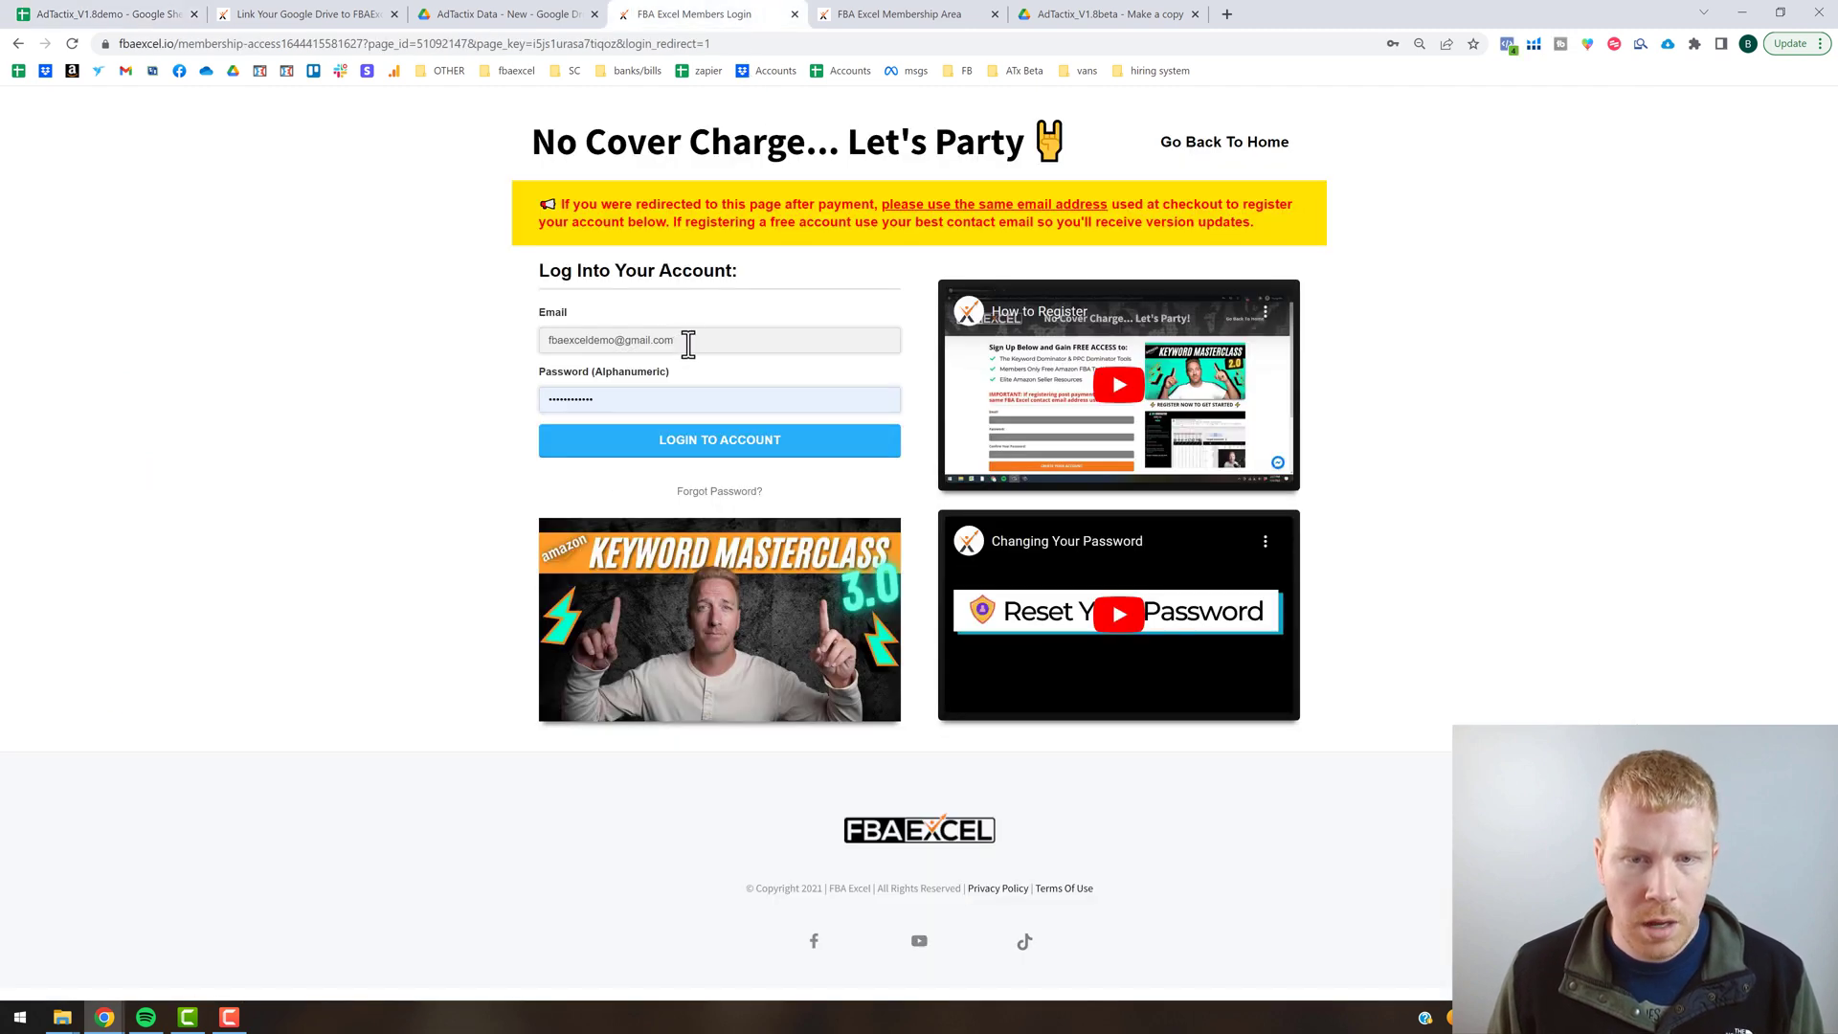
double_click(609, 341)
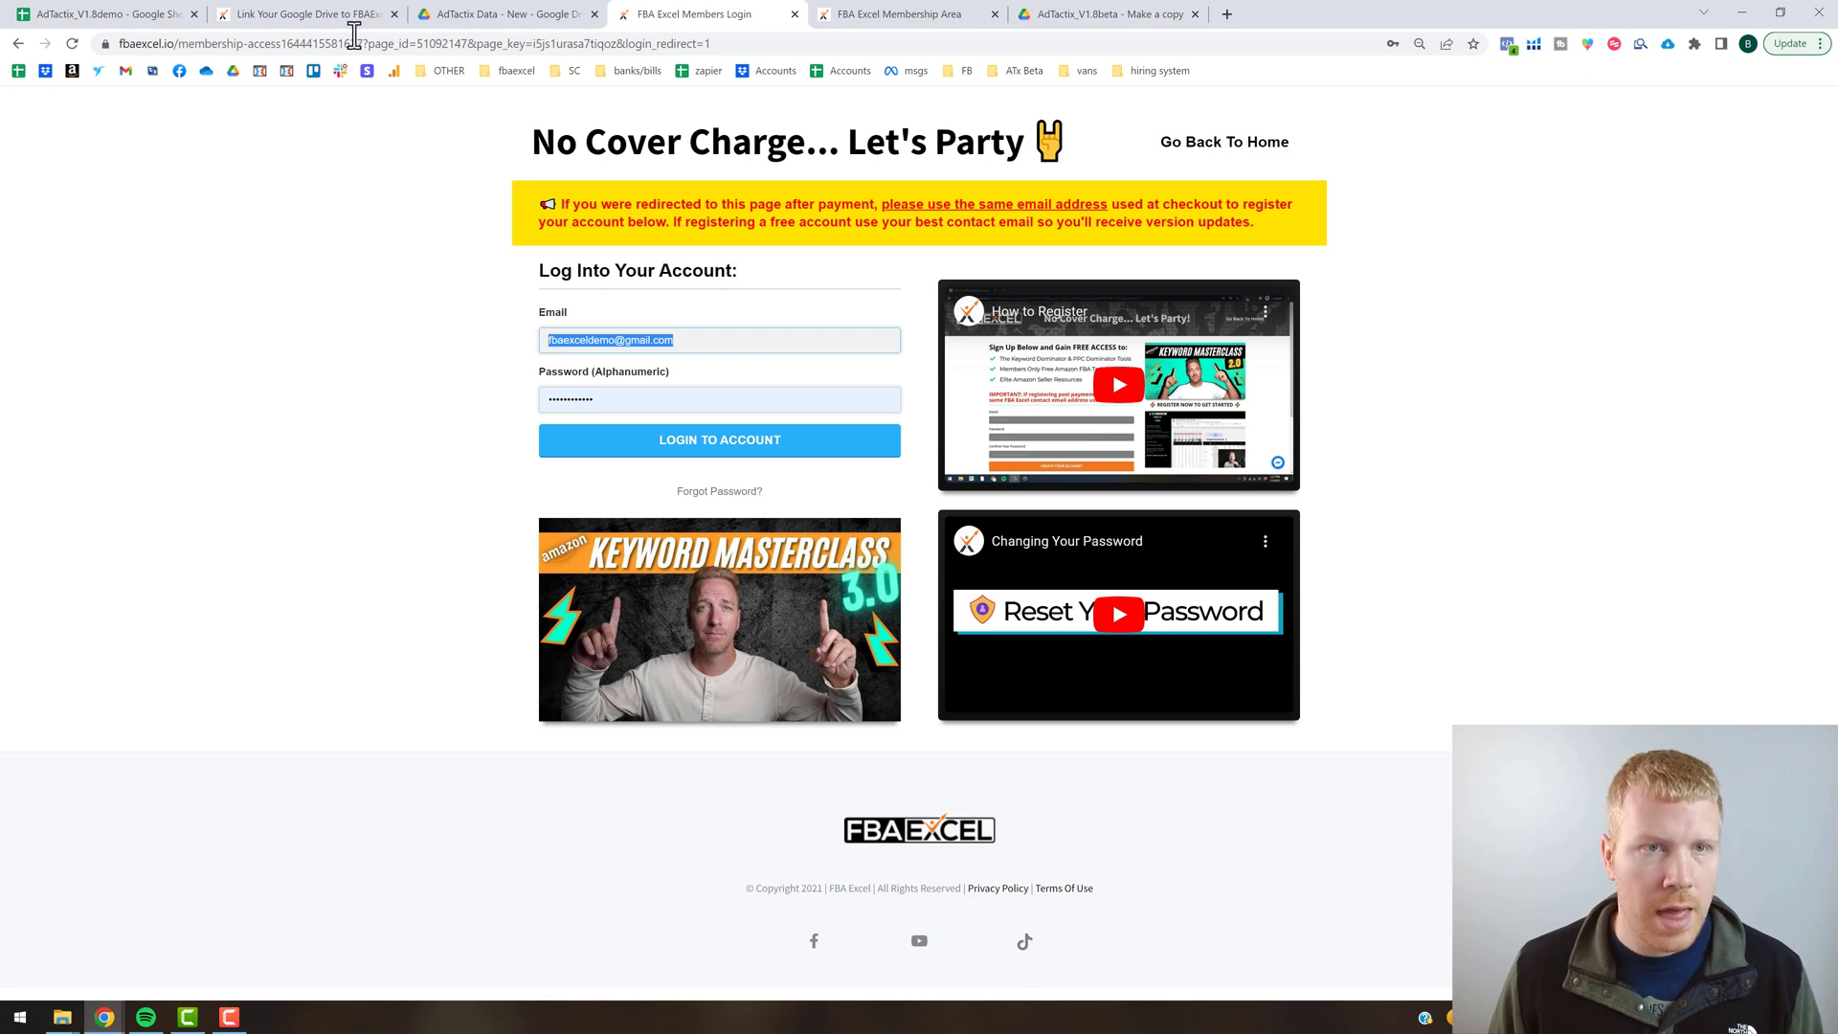
left_click(105, 13)
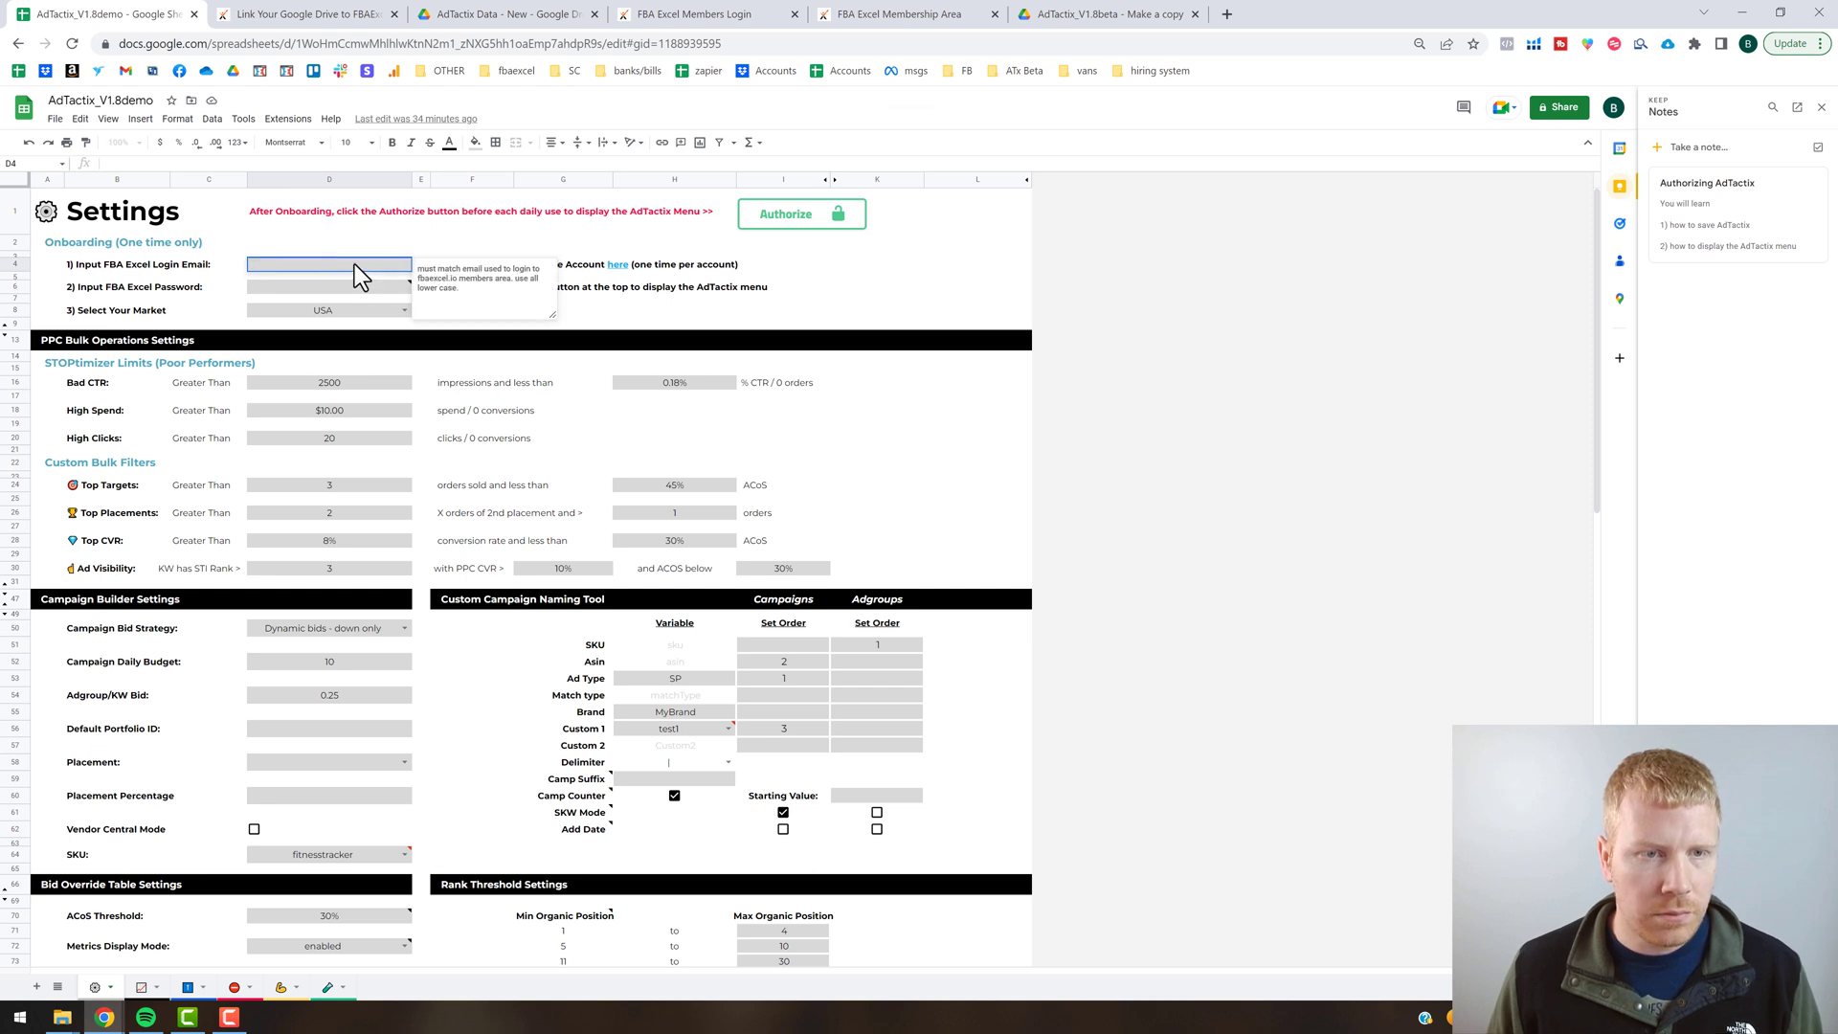
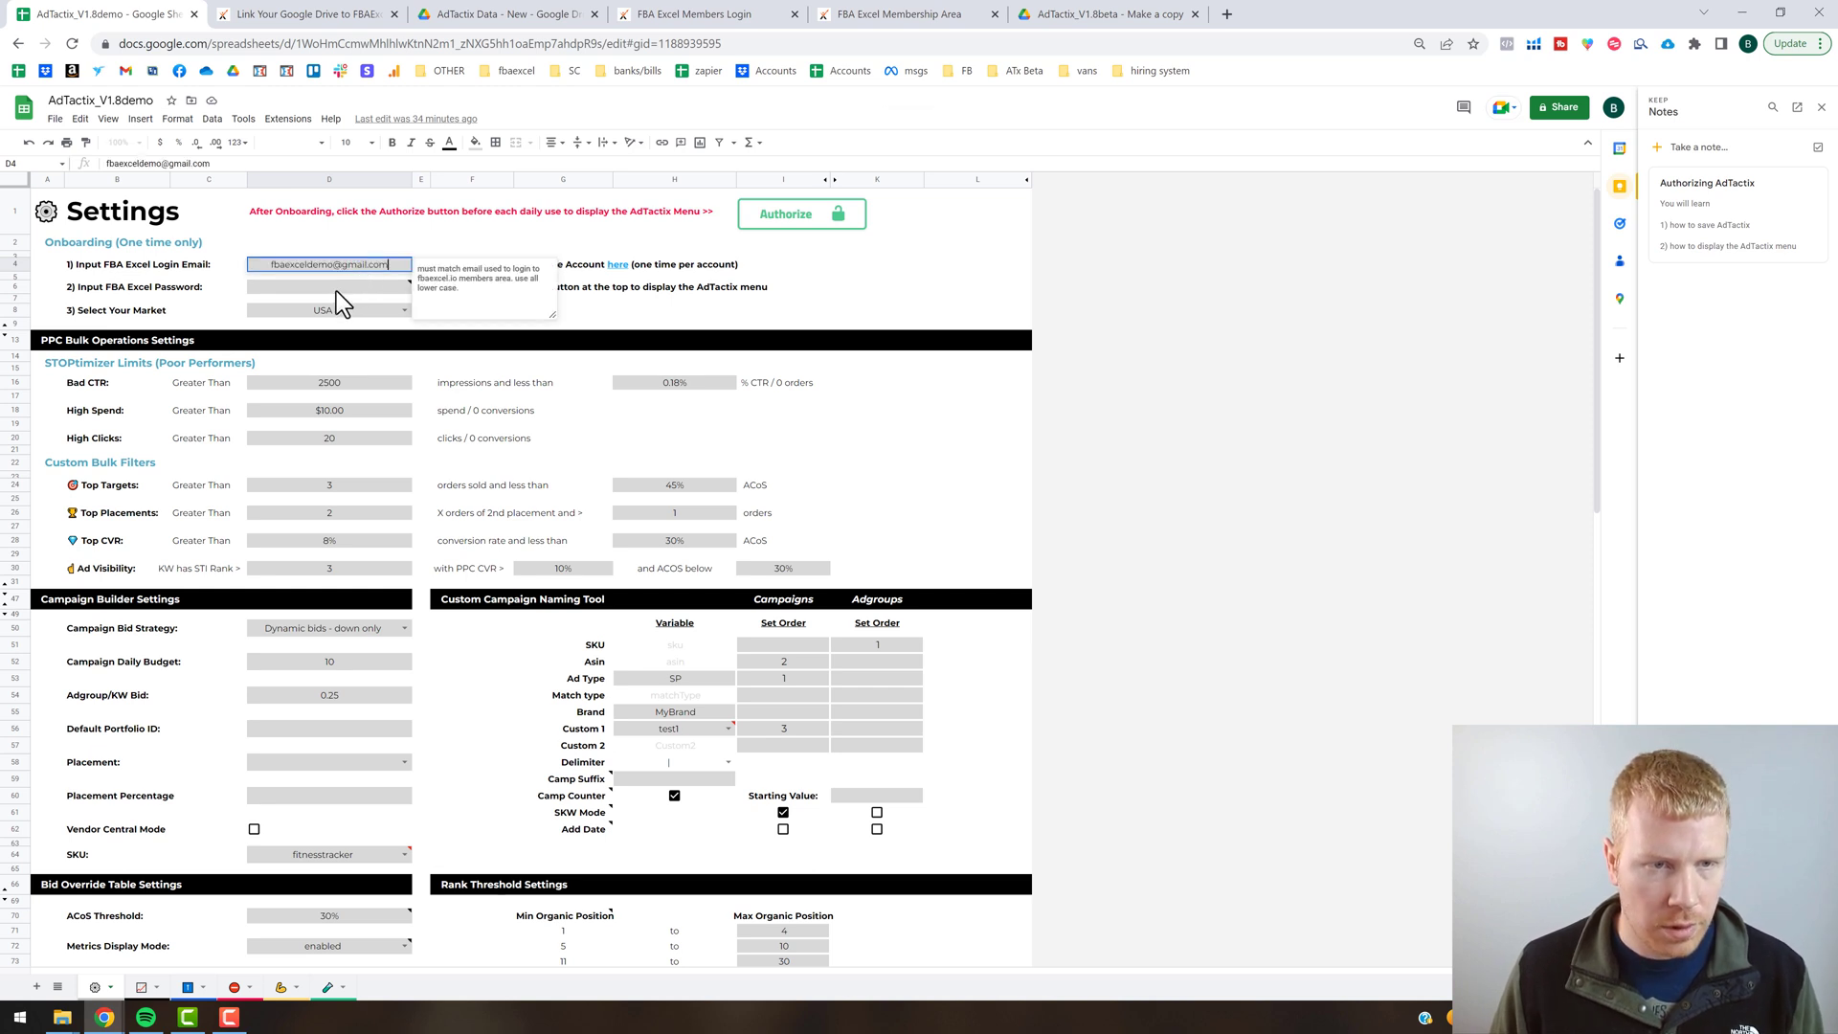
left_click(328, 287)
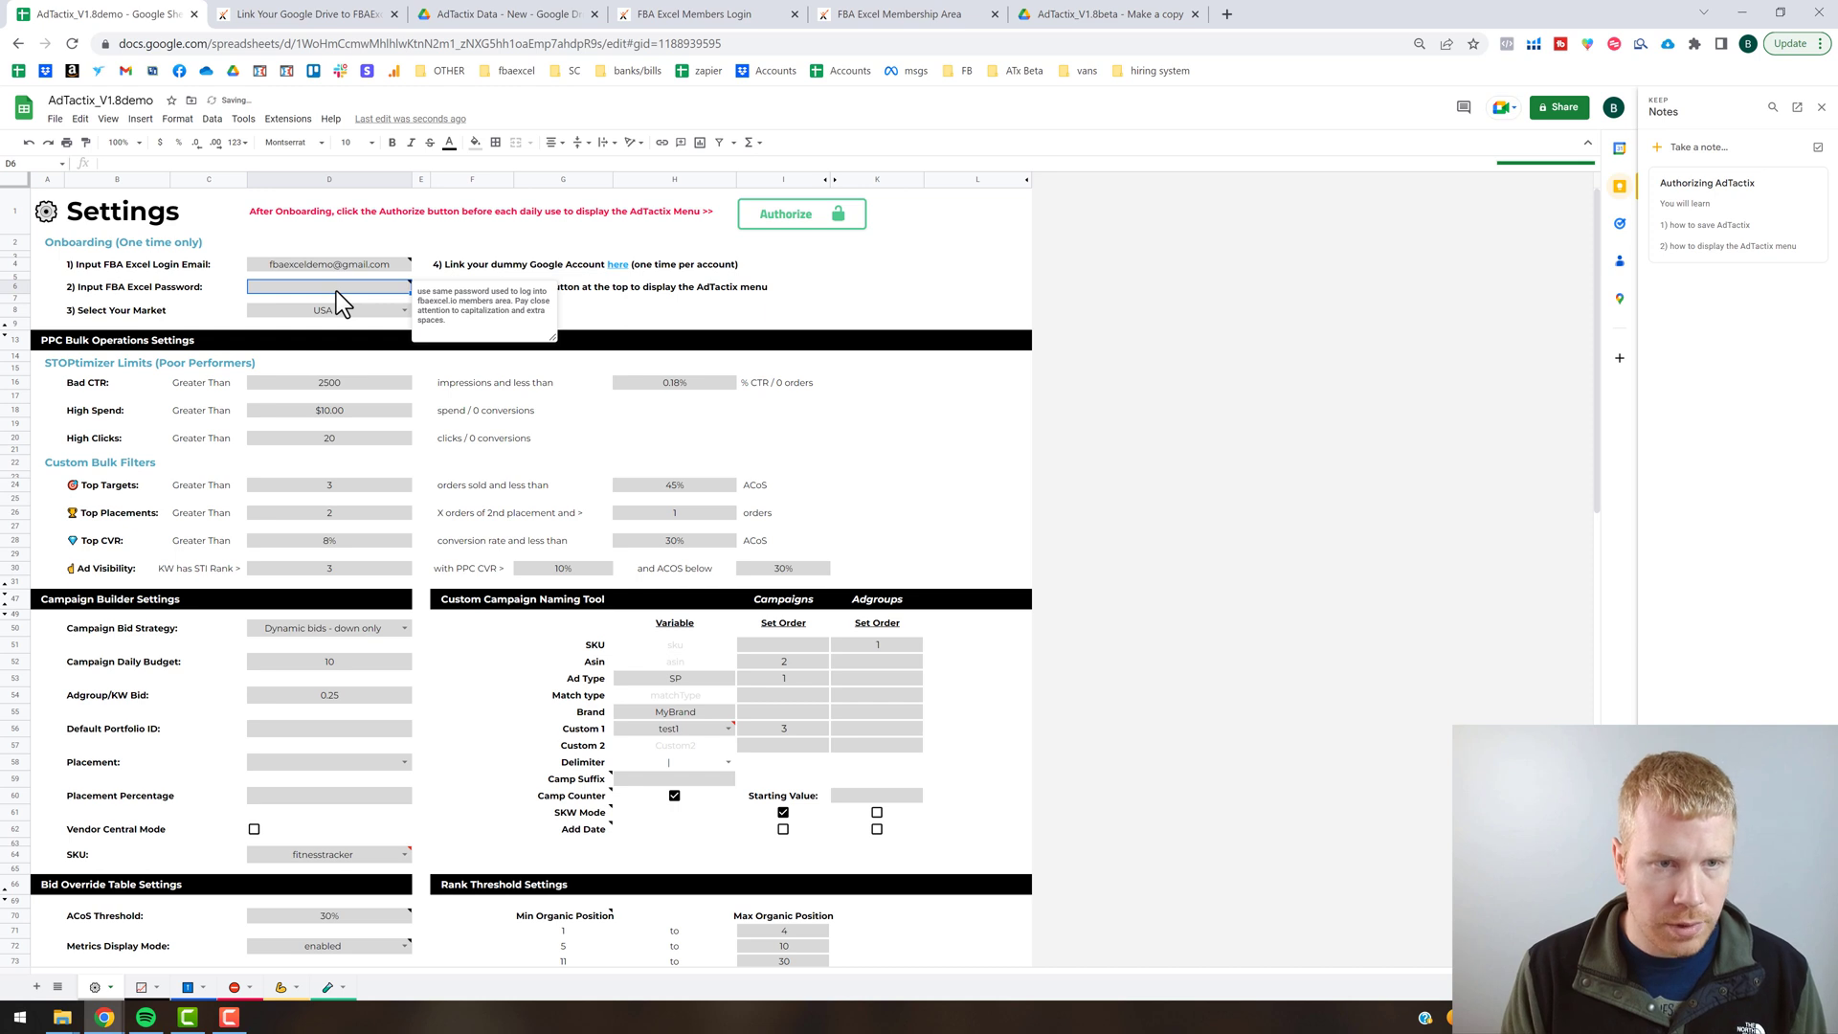
type("login")
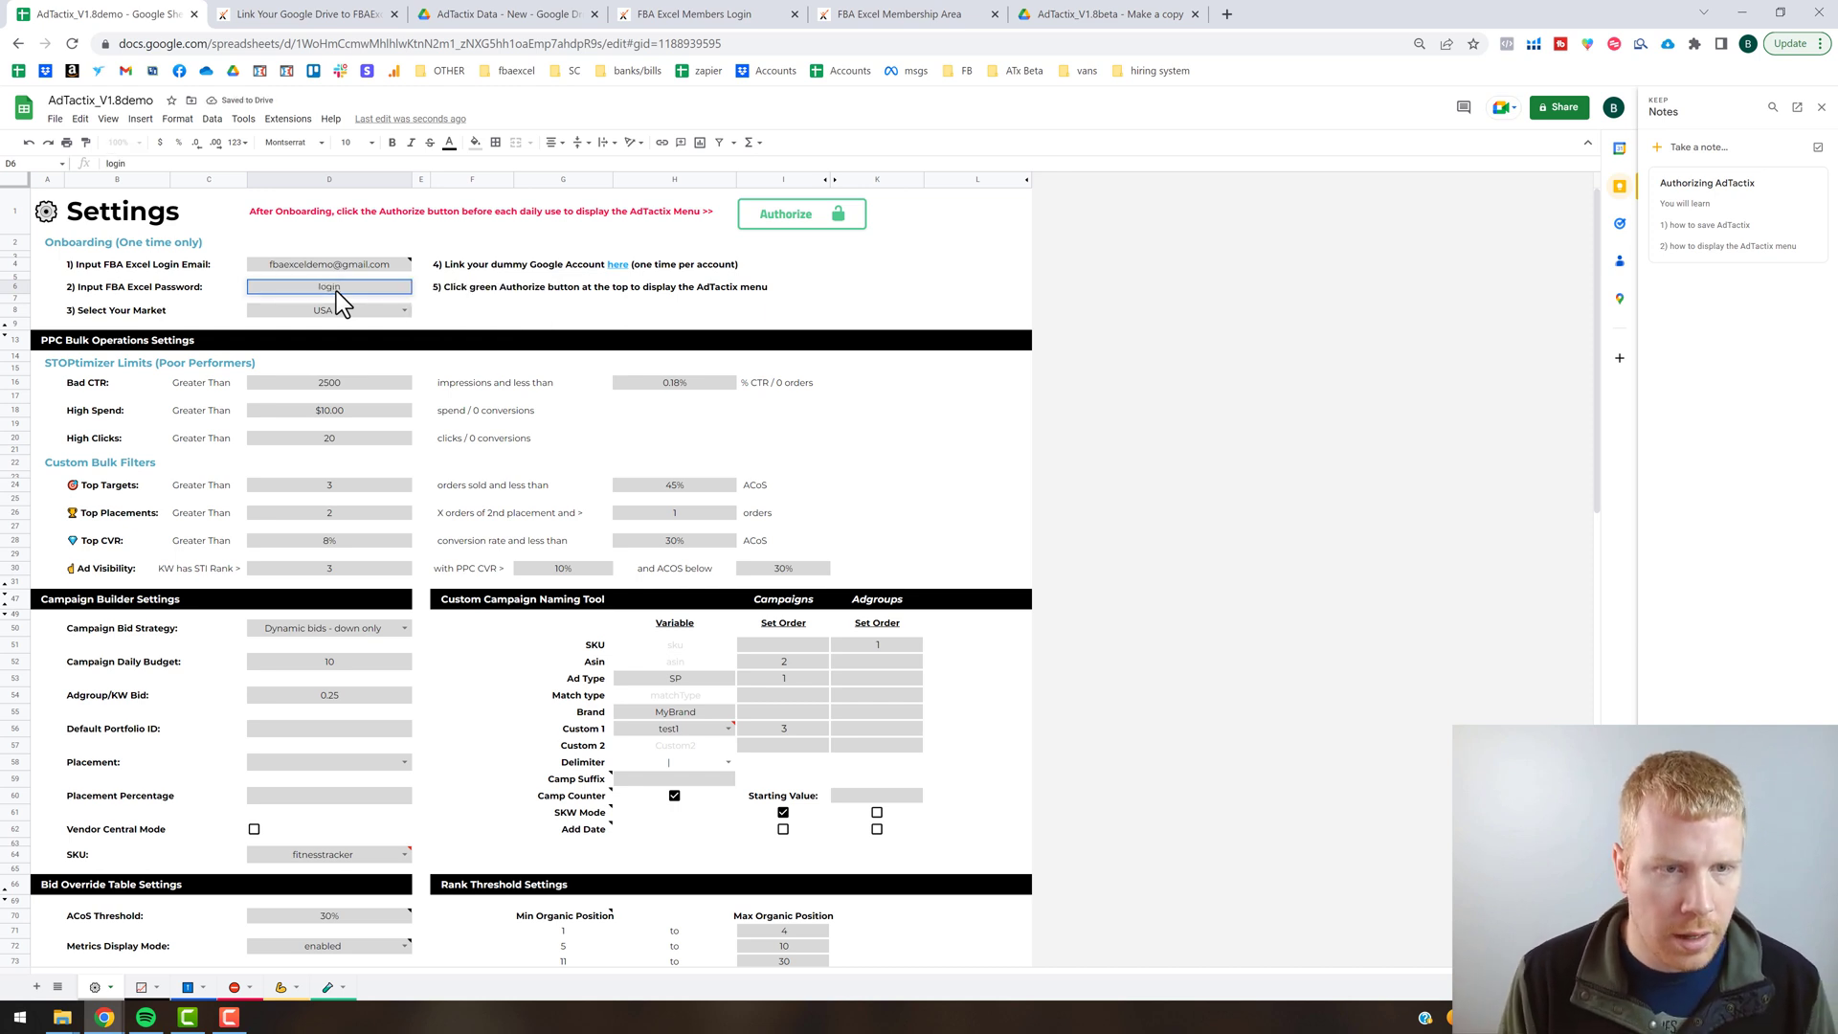
type("password")
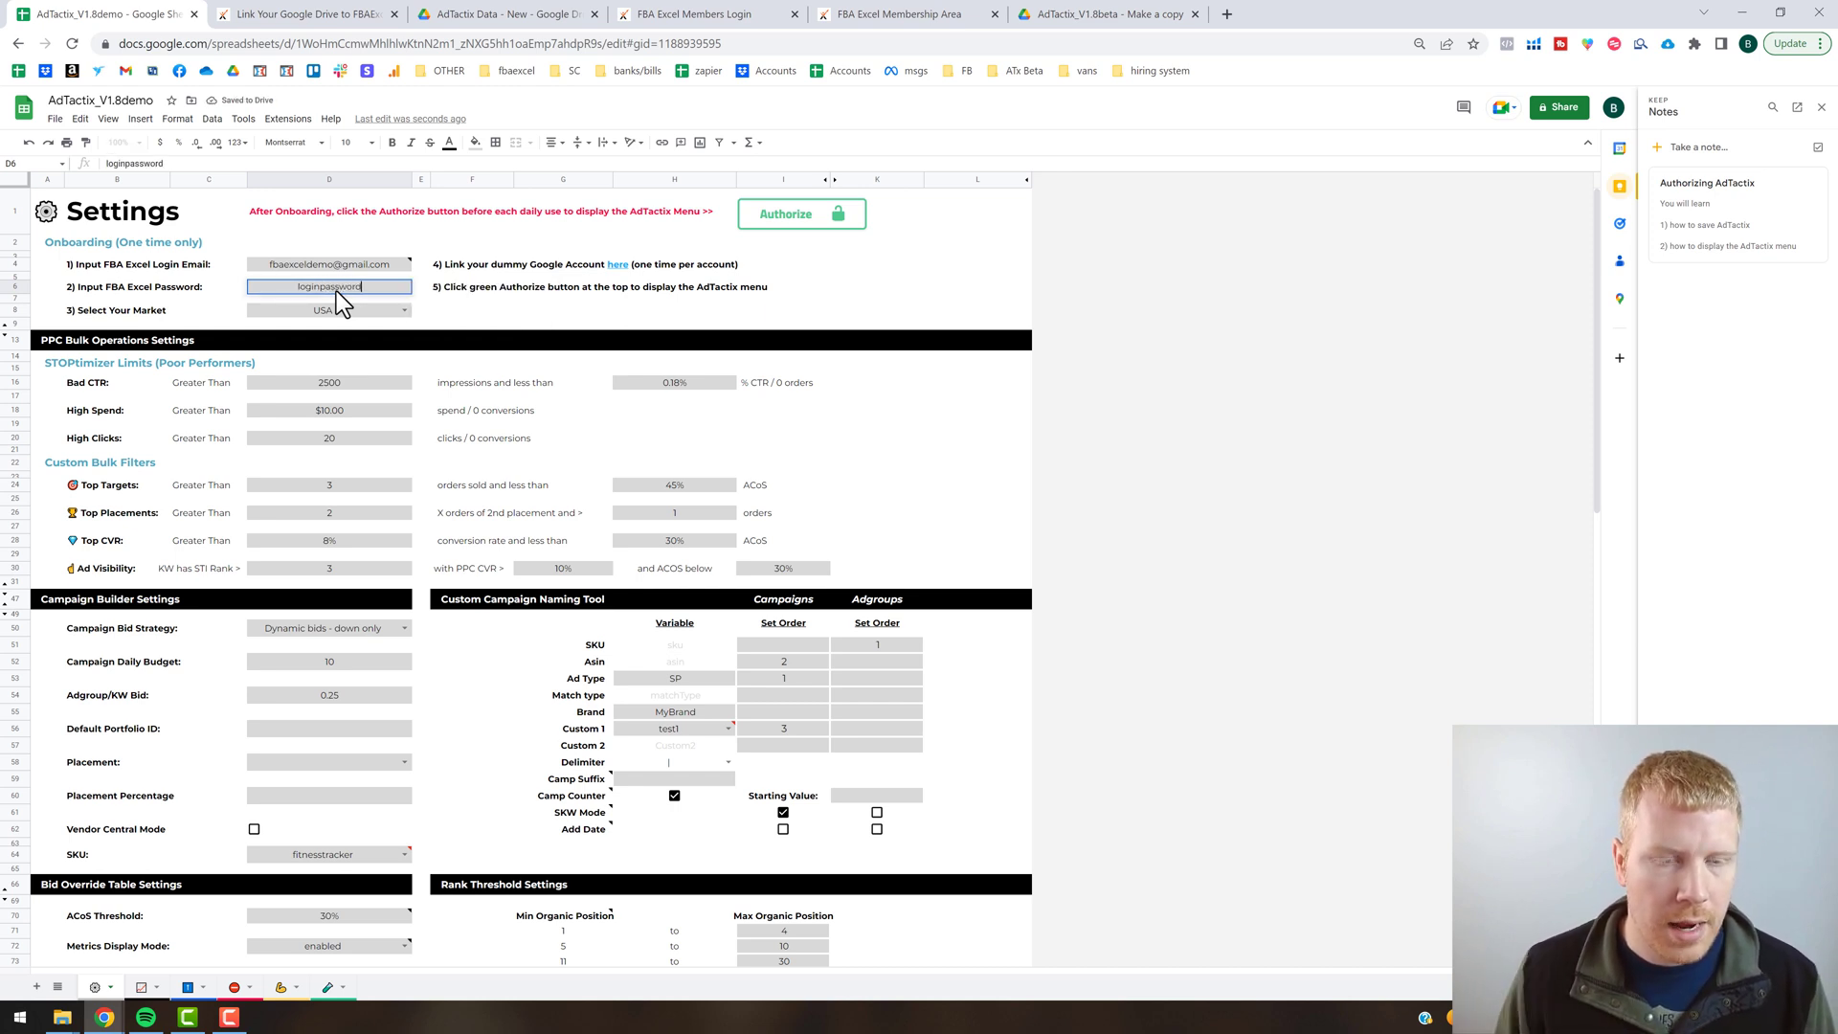
left_click(563, 310)
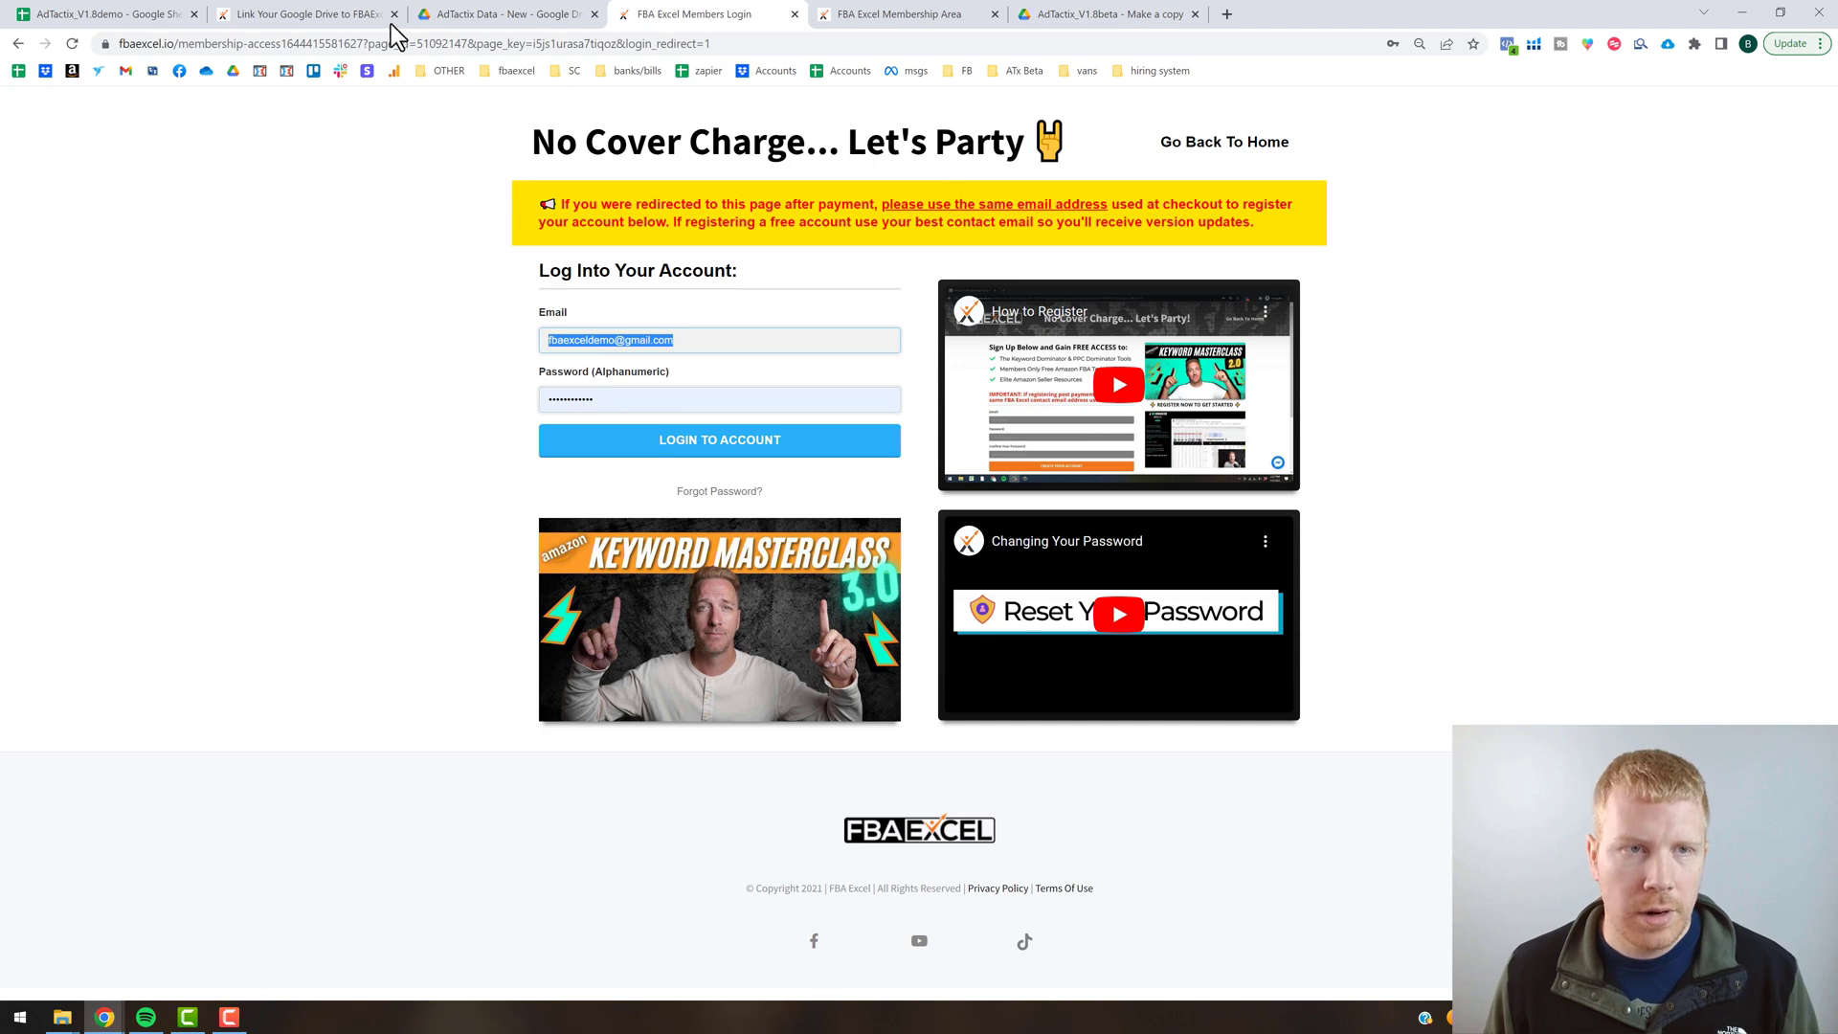
- Return to the AdTactix Settings sheet and review the entered login email and password cells
left_click(105, 13)
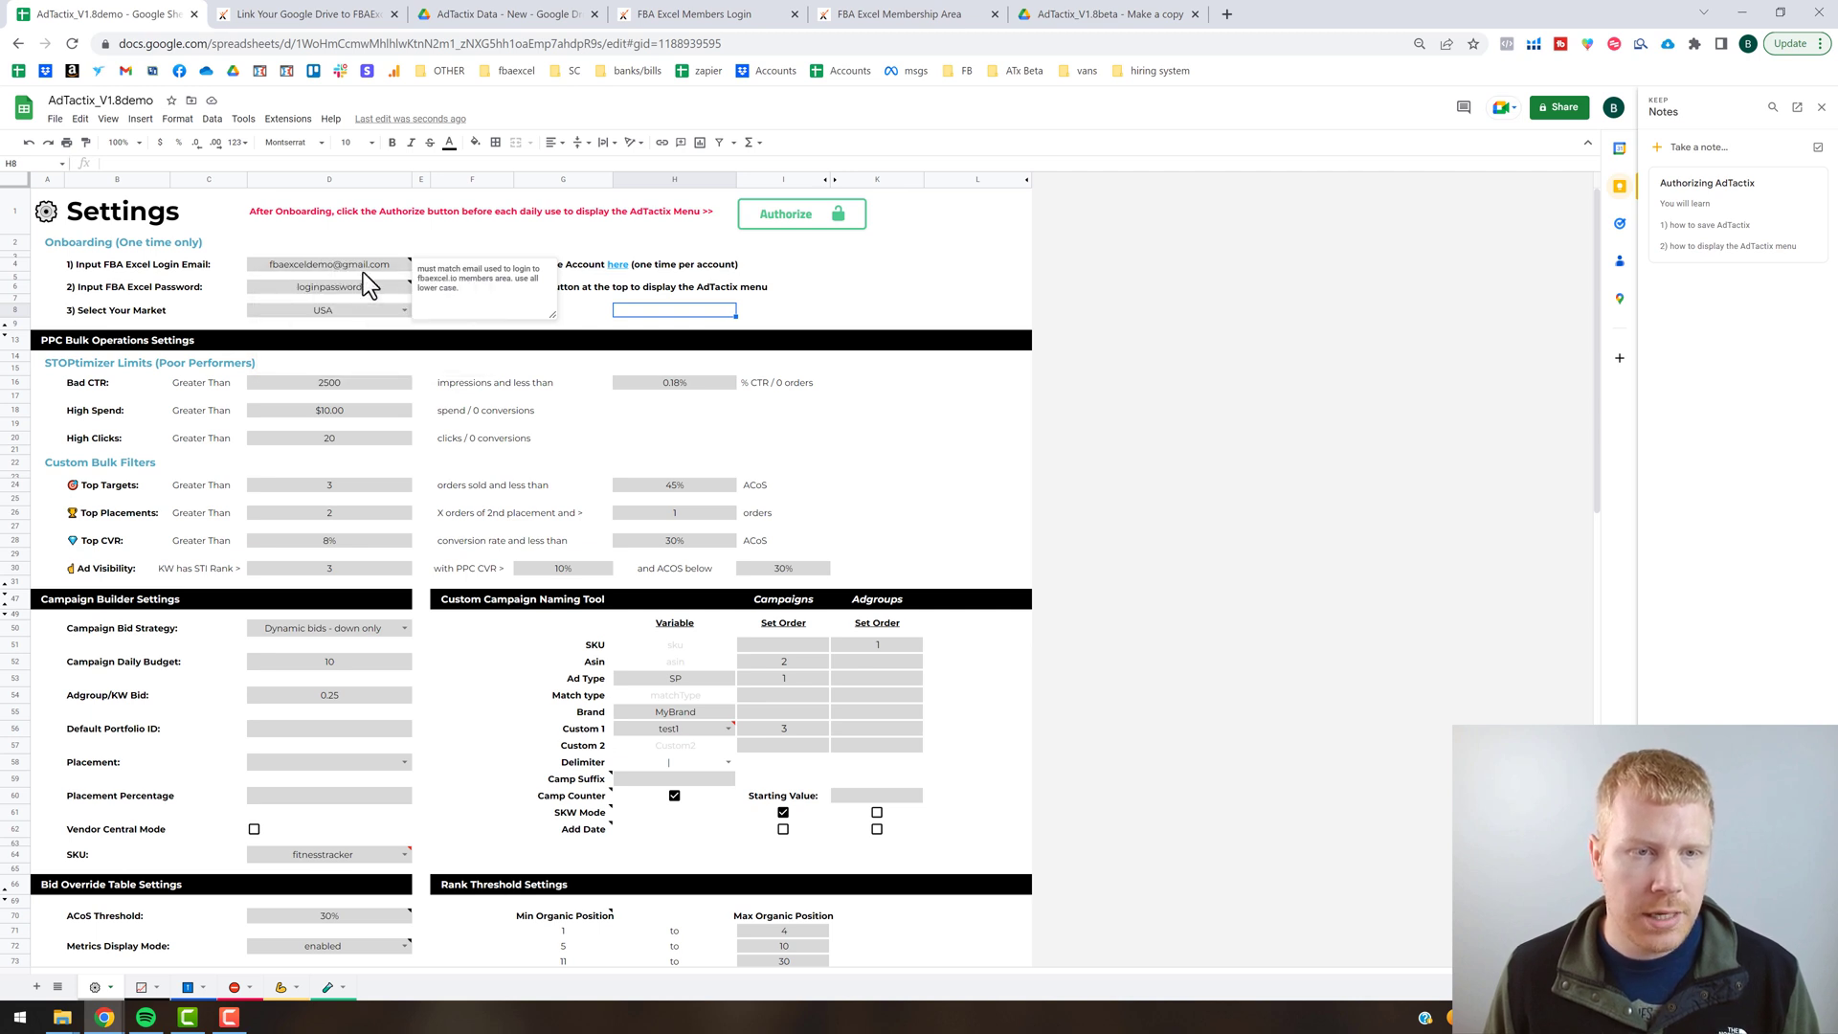
left_click(328, 241)
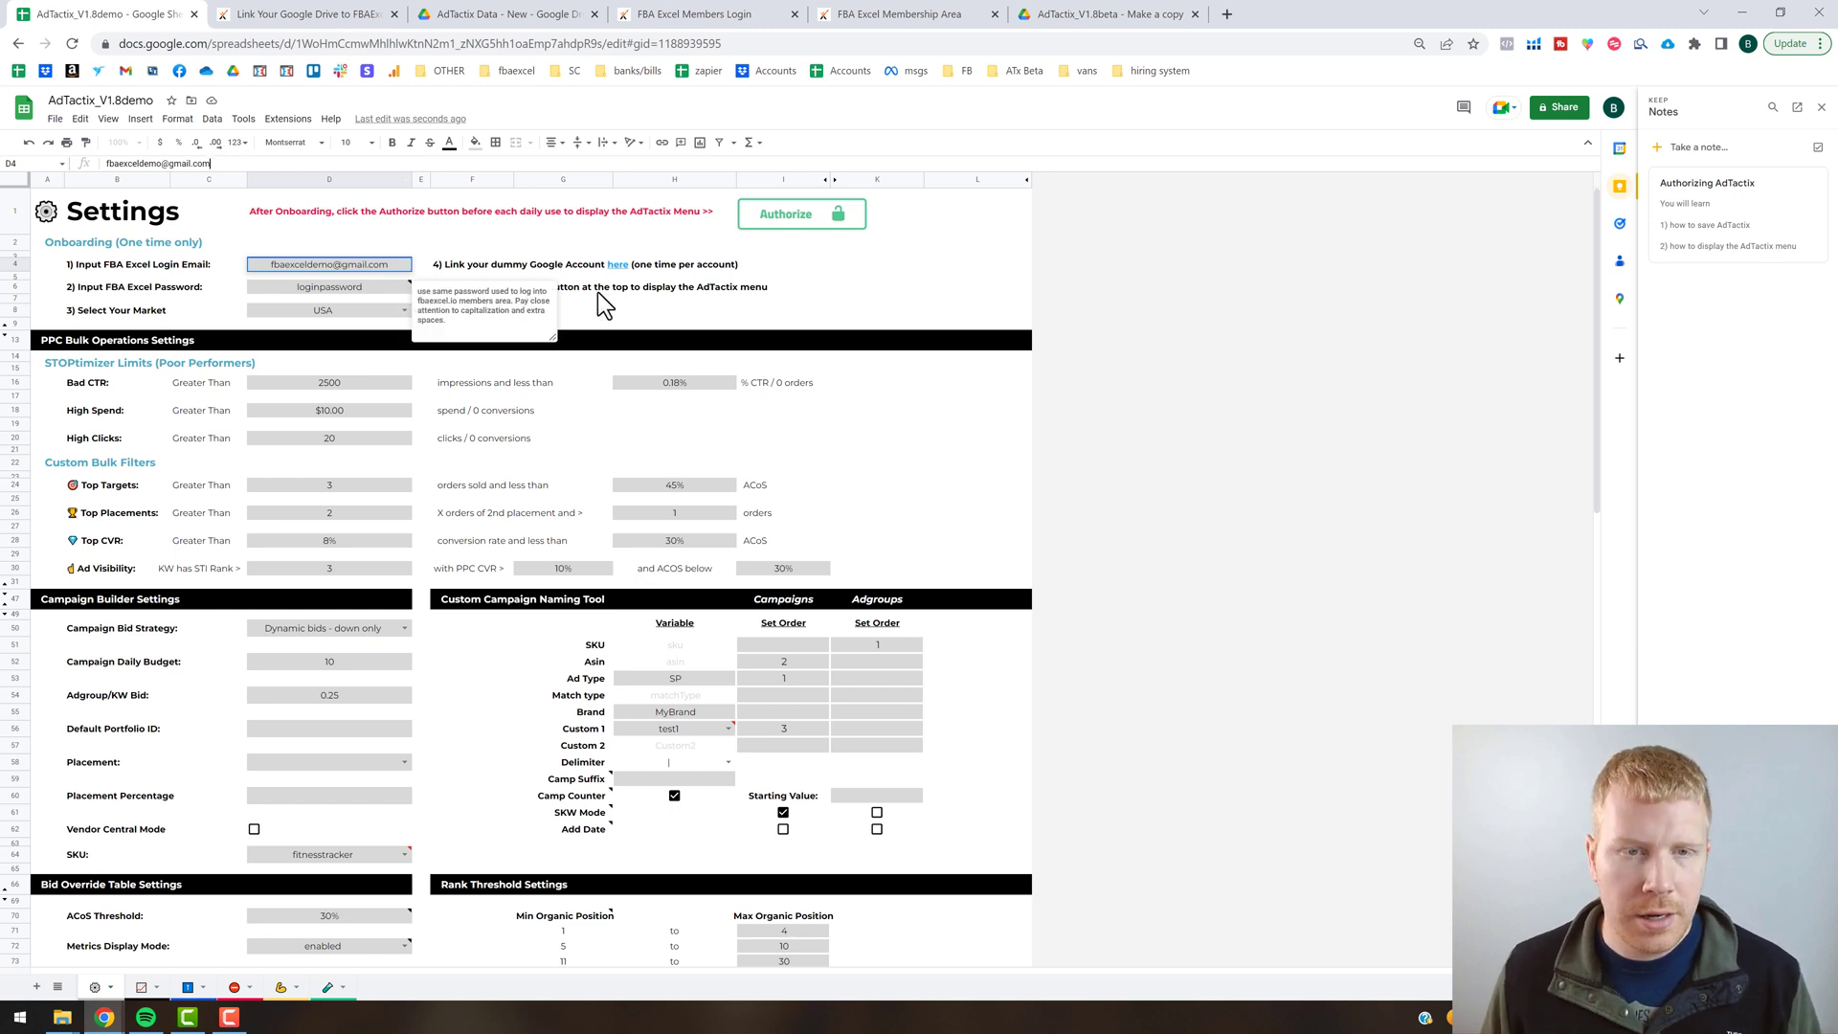
mouse_move(341, 233)
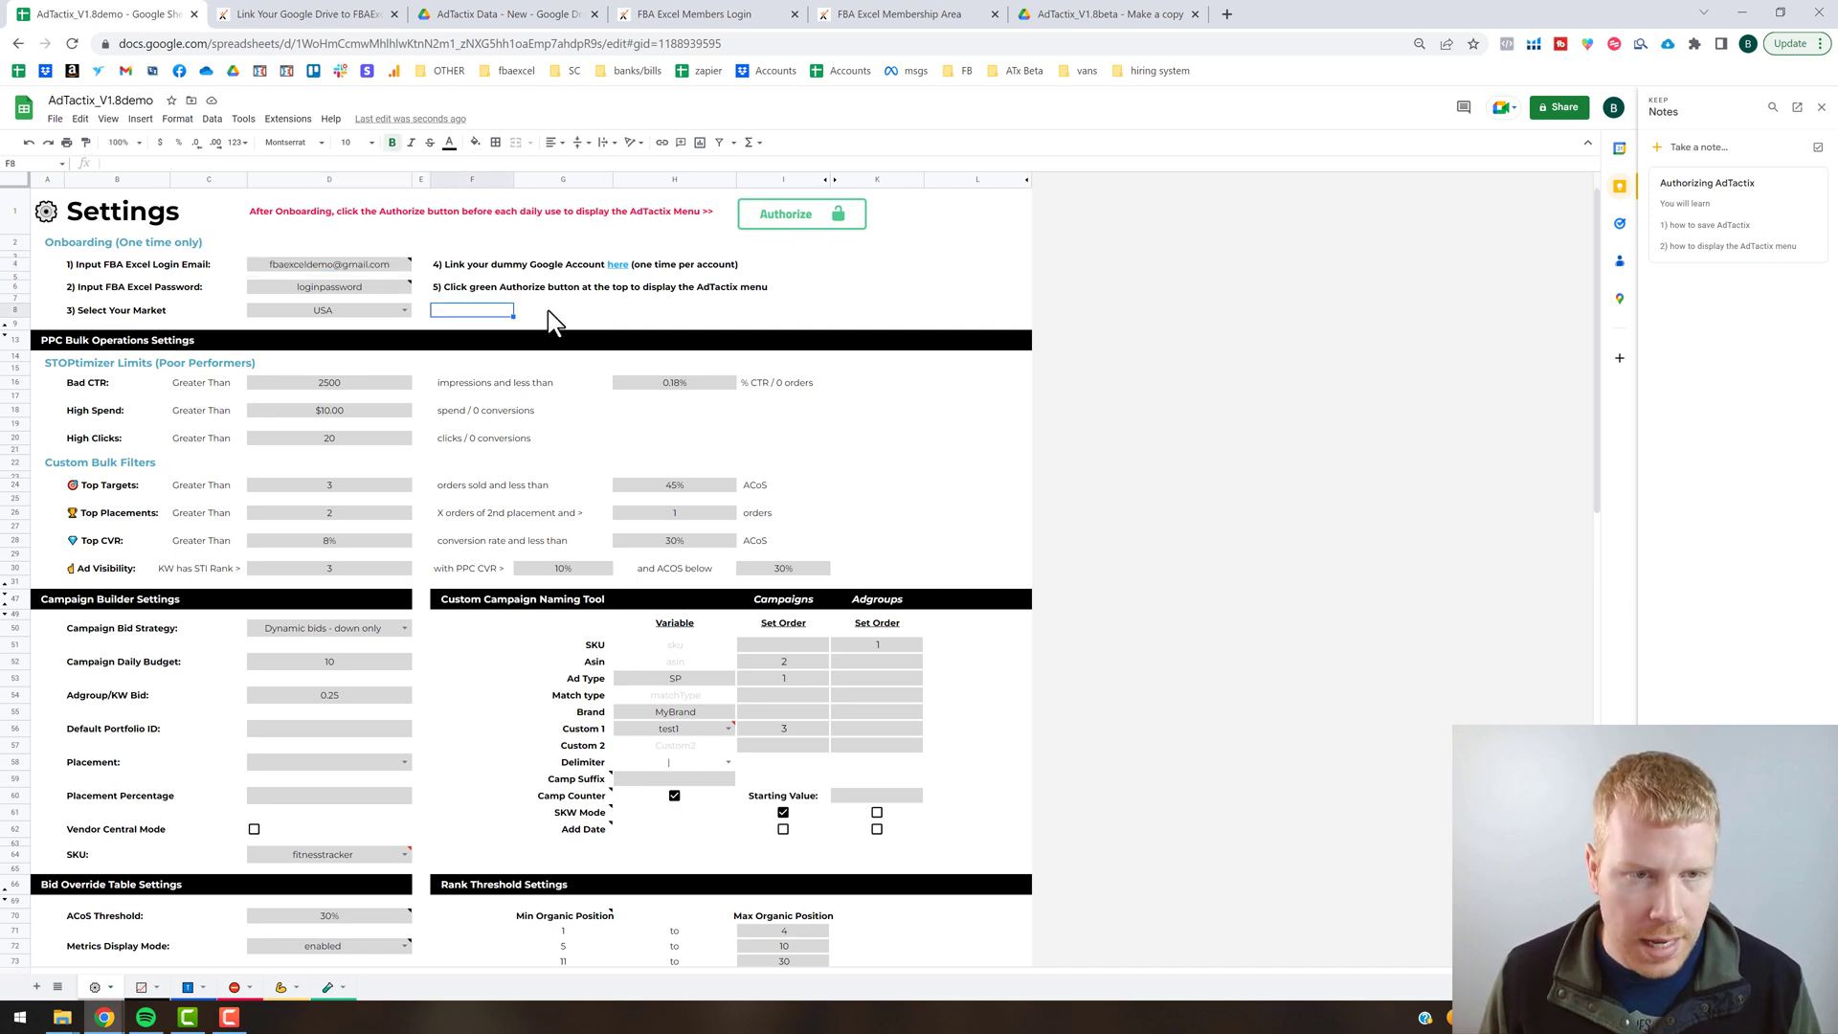
mouse_move(404, 306)
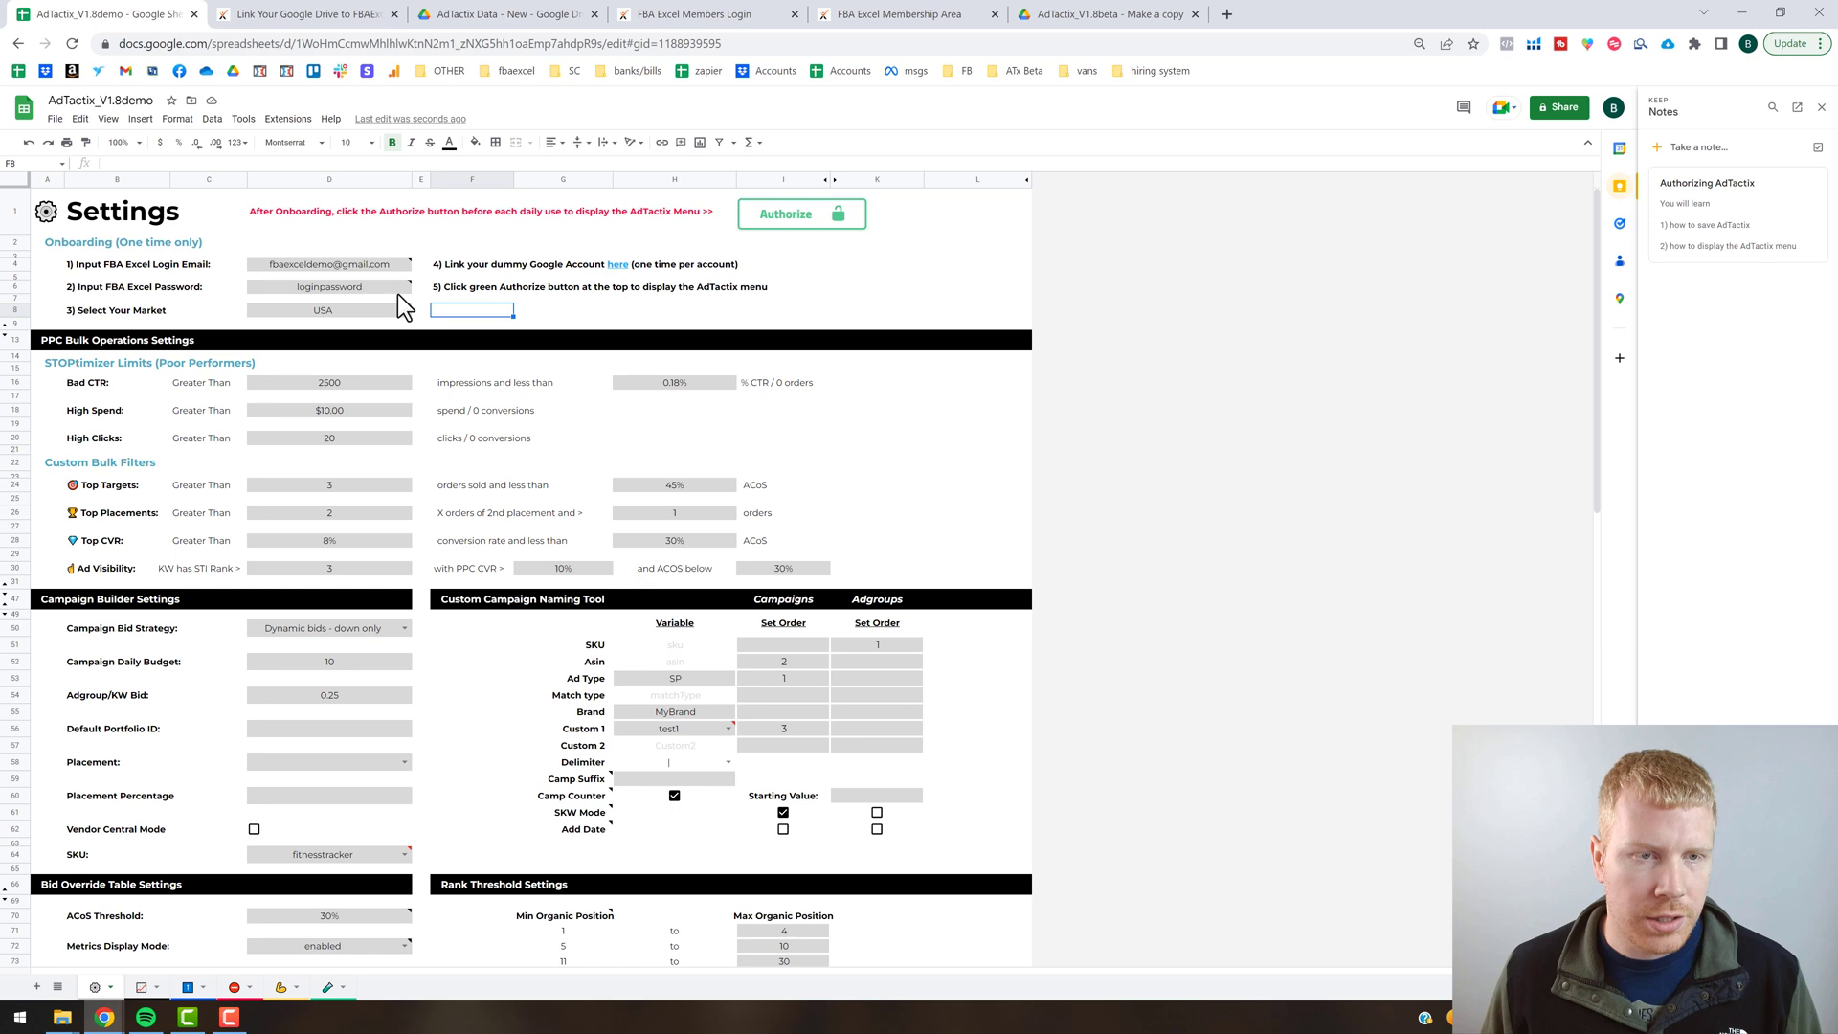
mouse_move(328, 285)
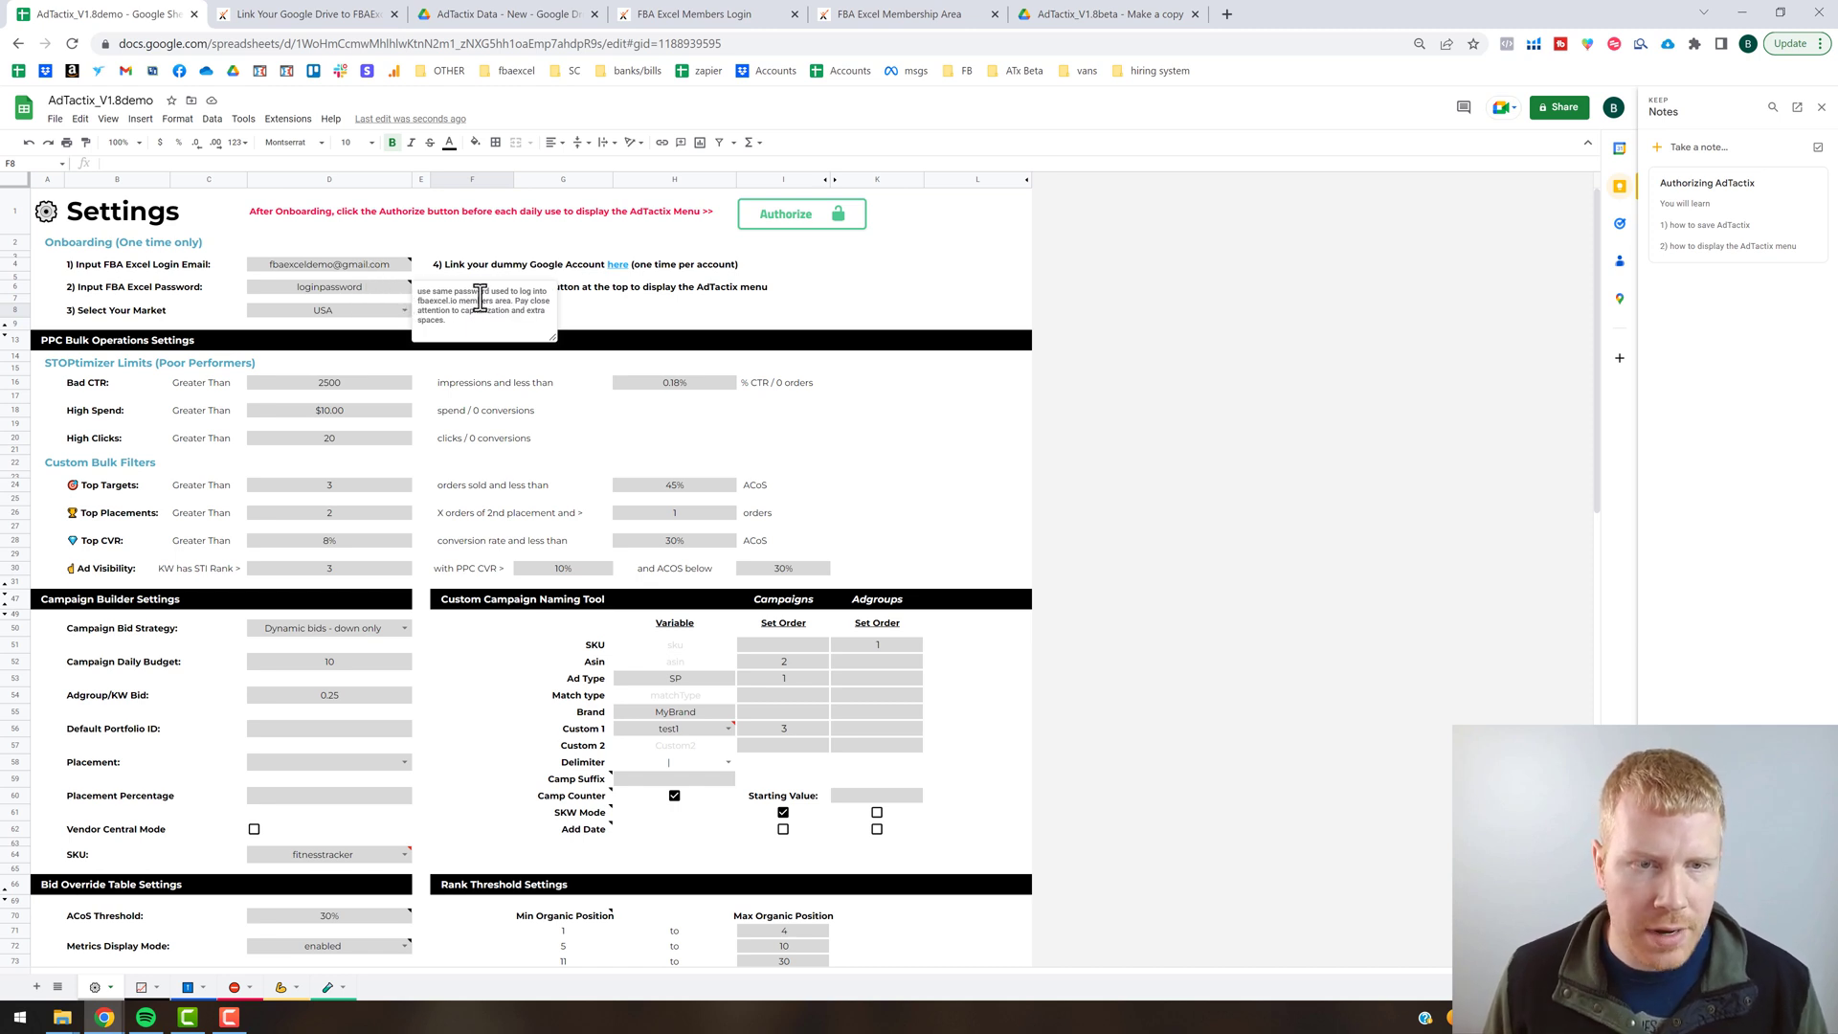
left_click(563, 310)
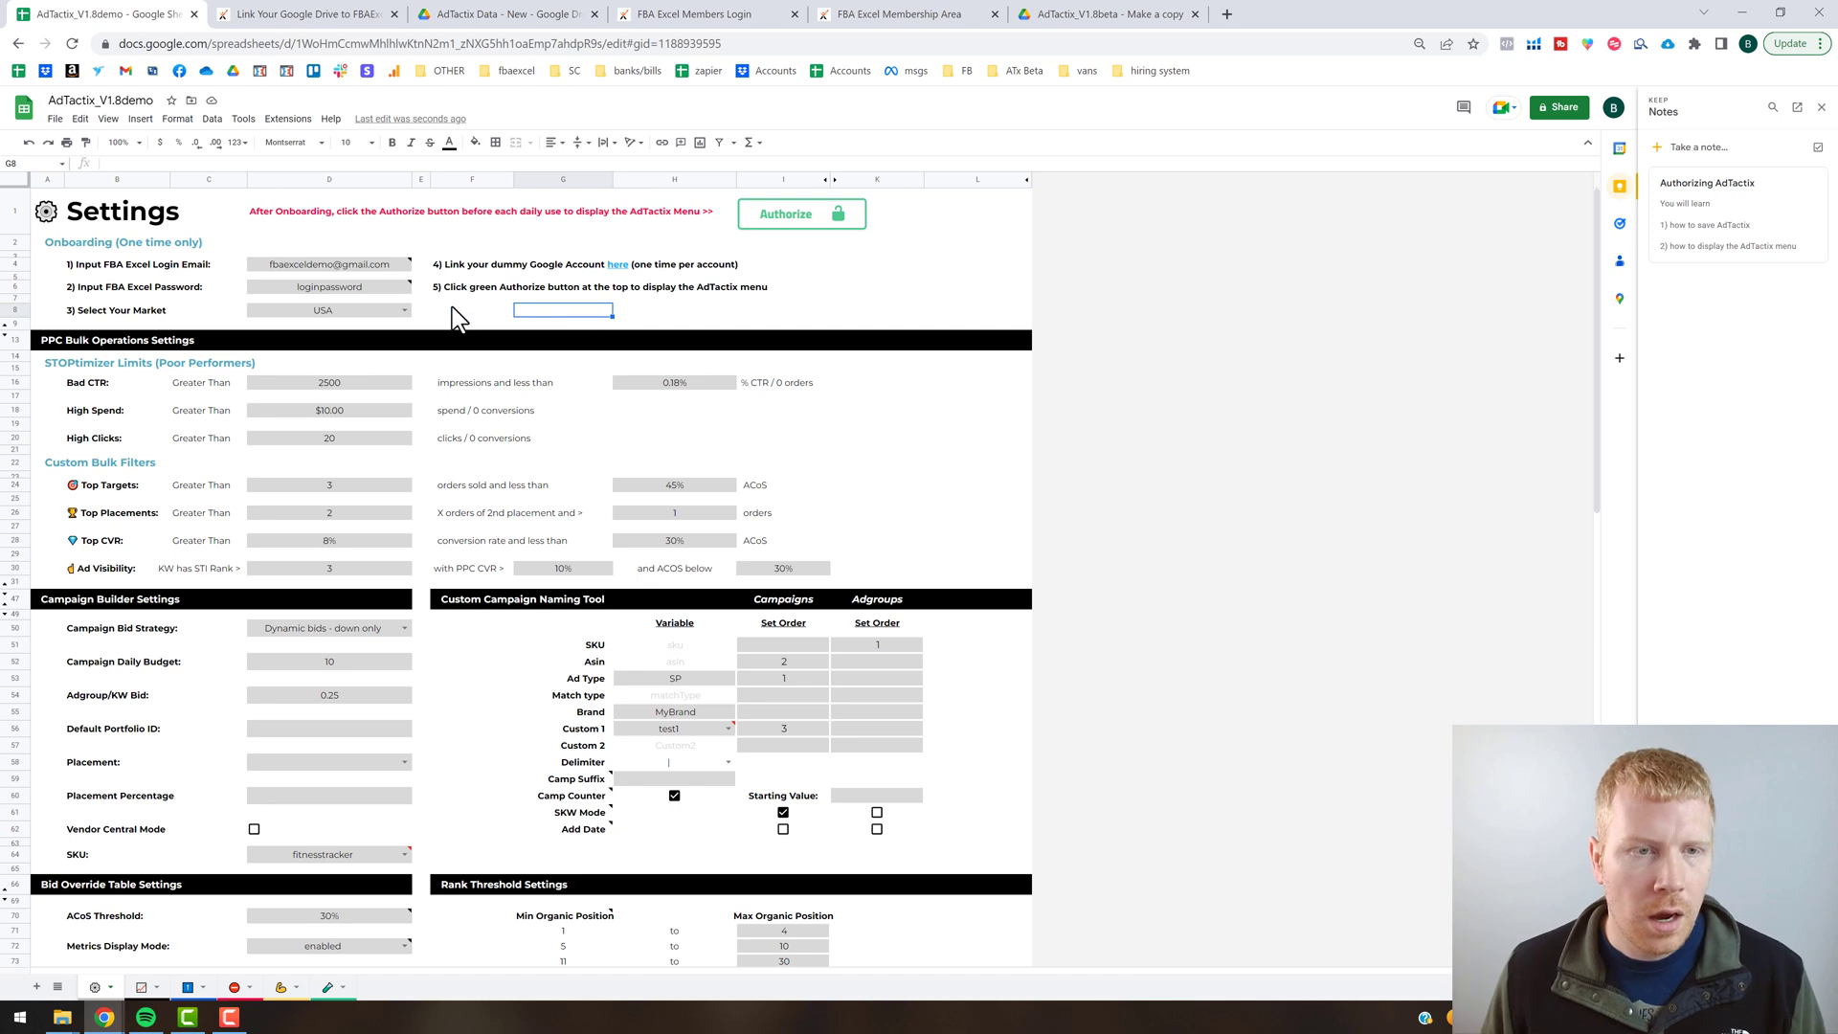
mouse_move(402, 285)
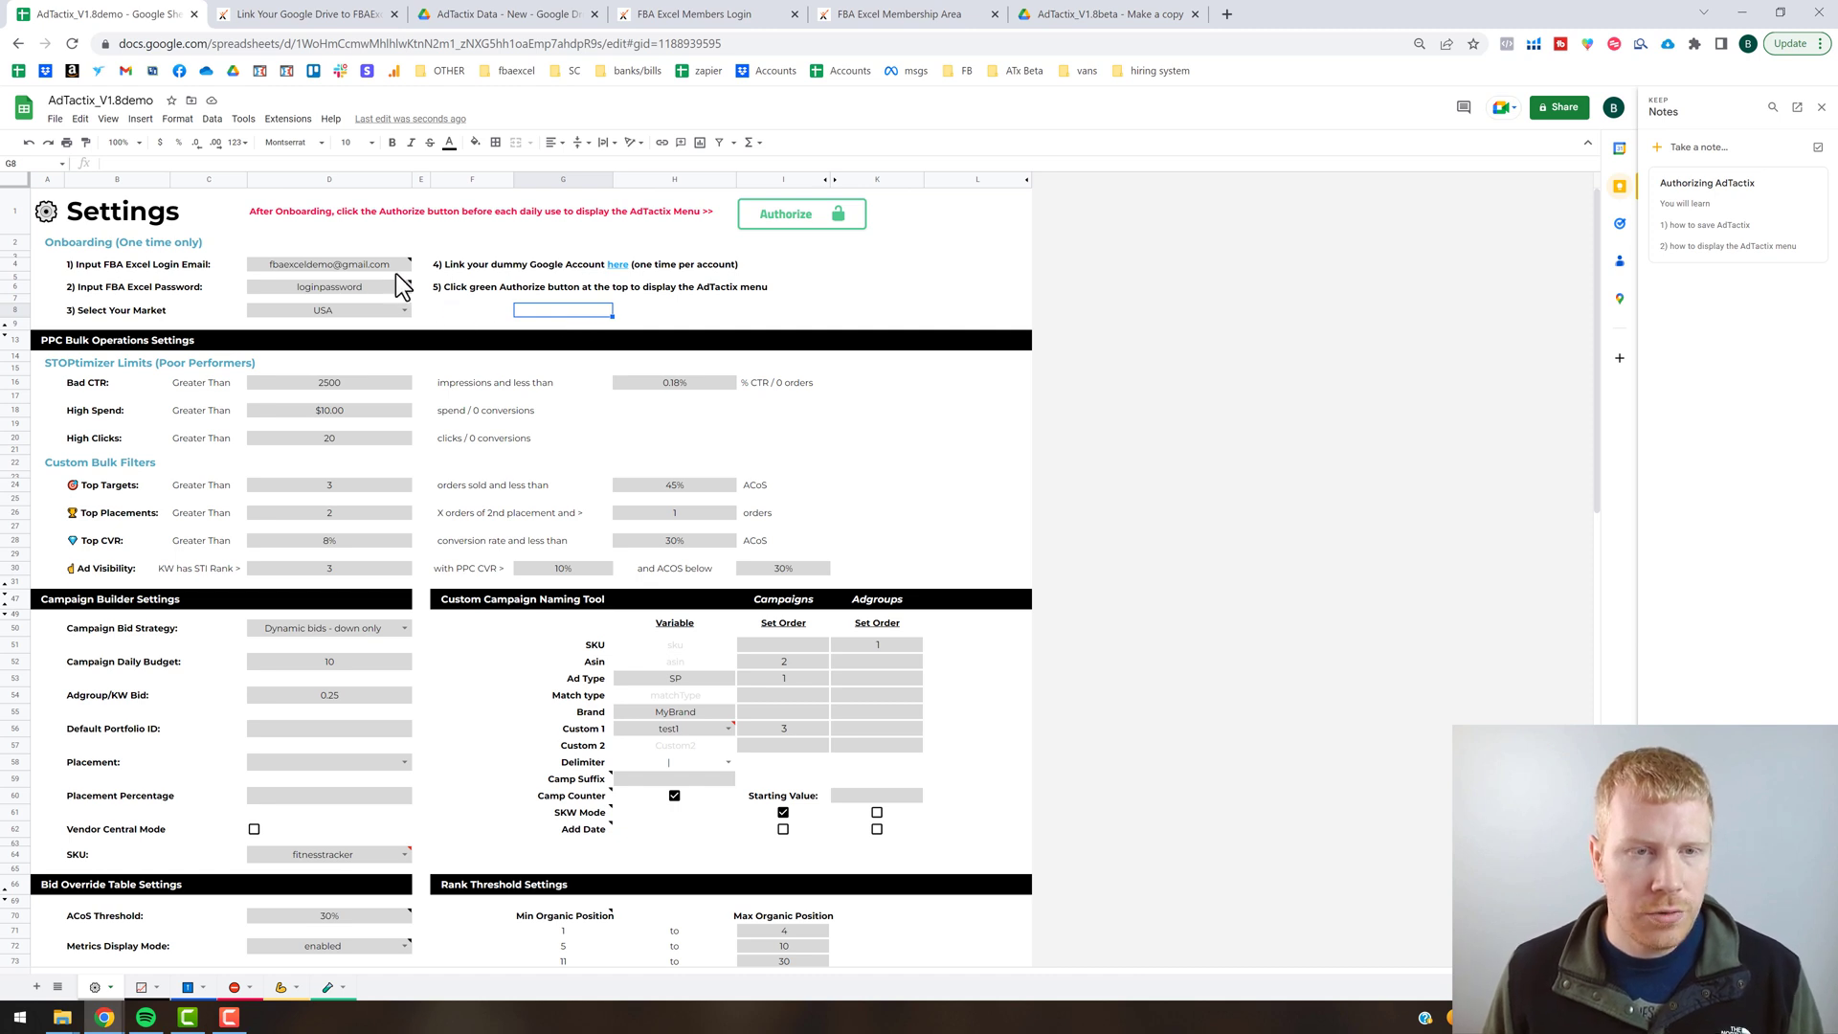
mouse_move(1111, 279)
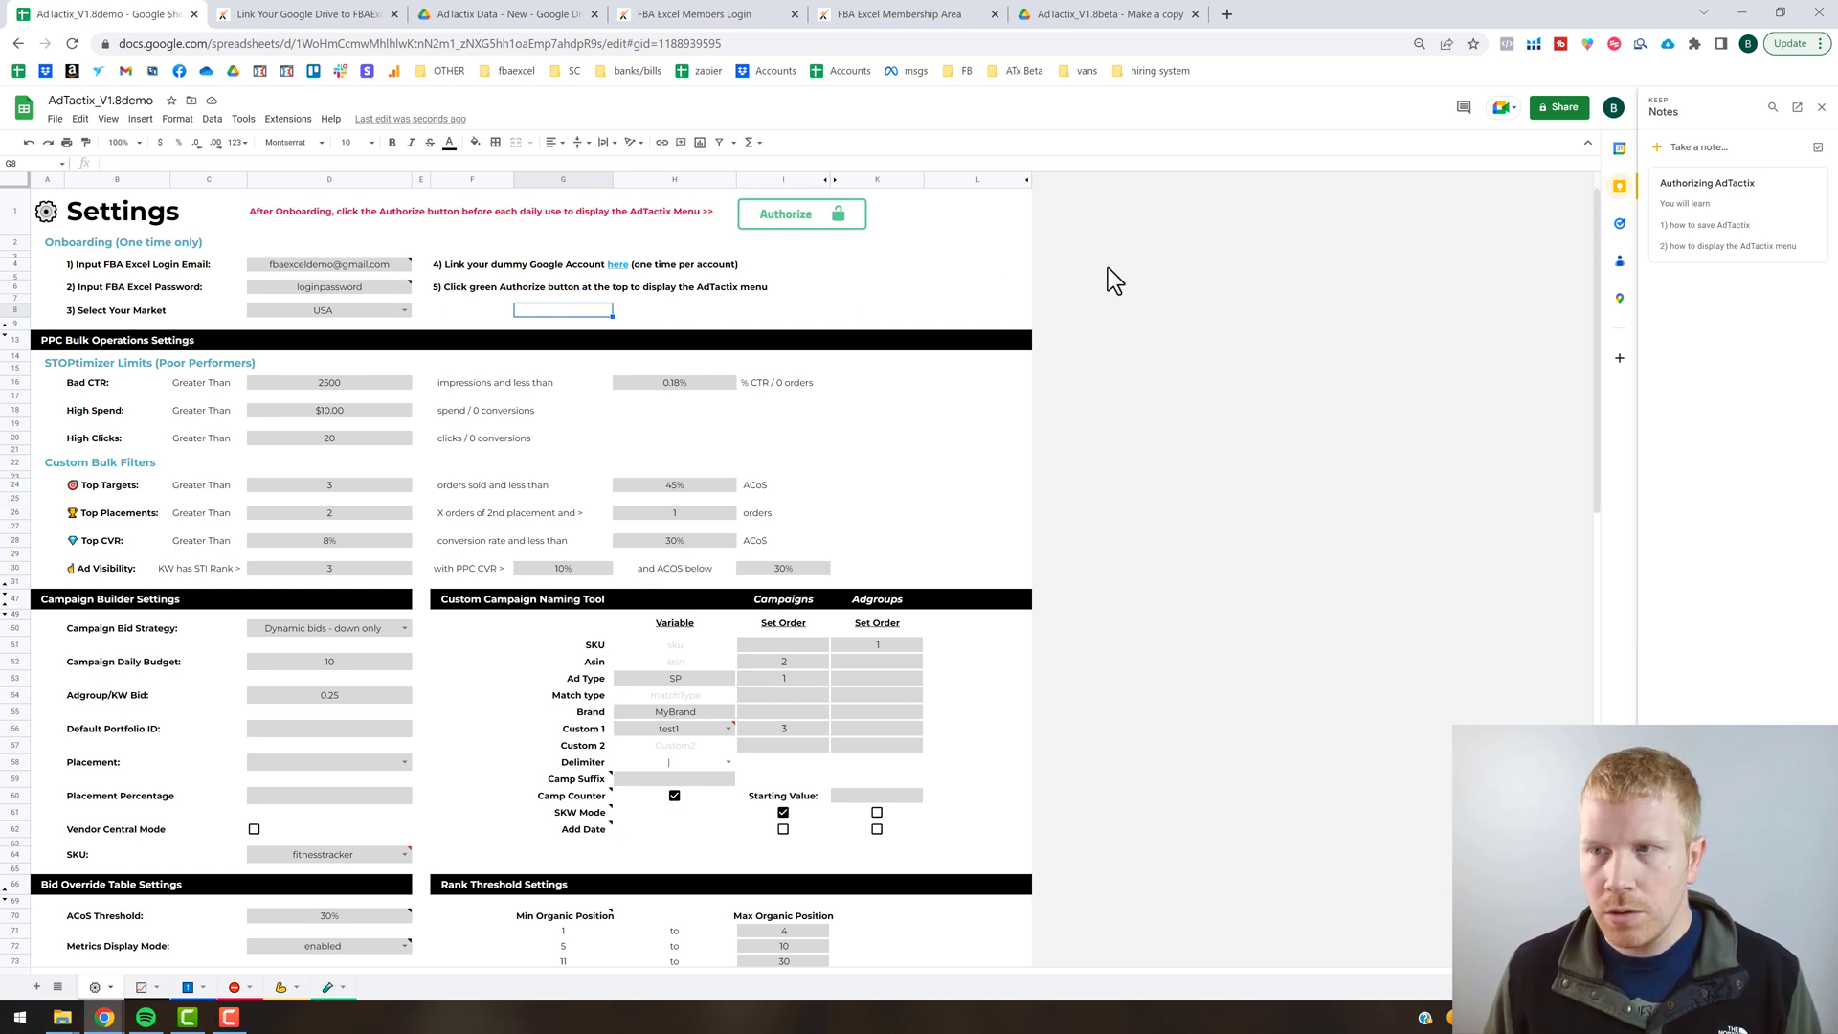
mouse_move(1491, 261)
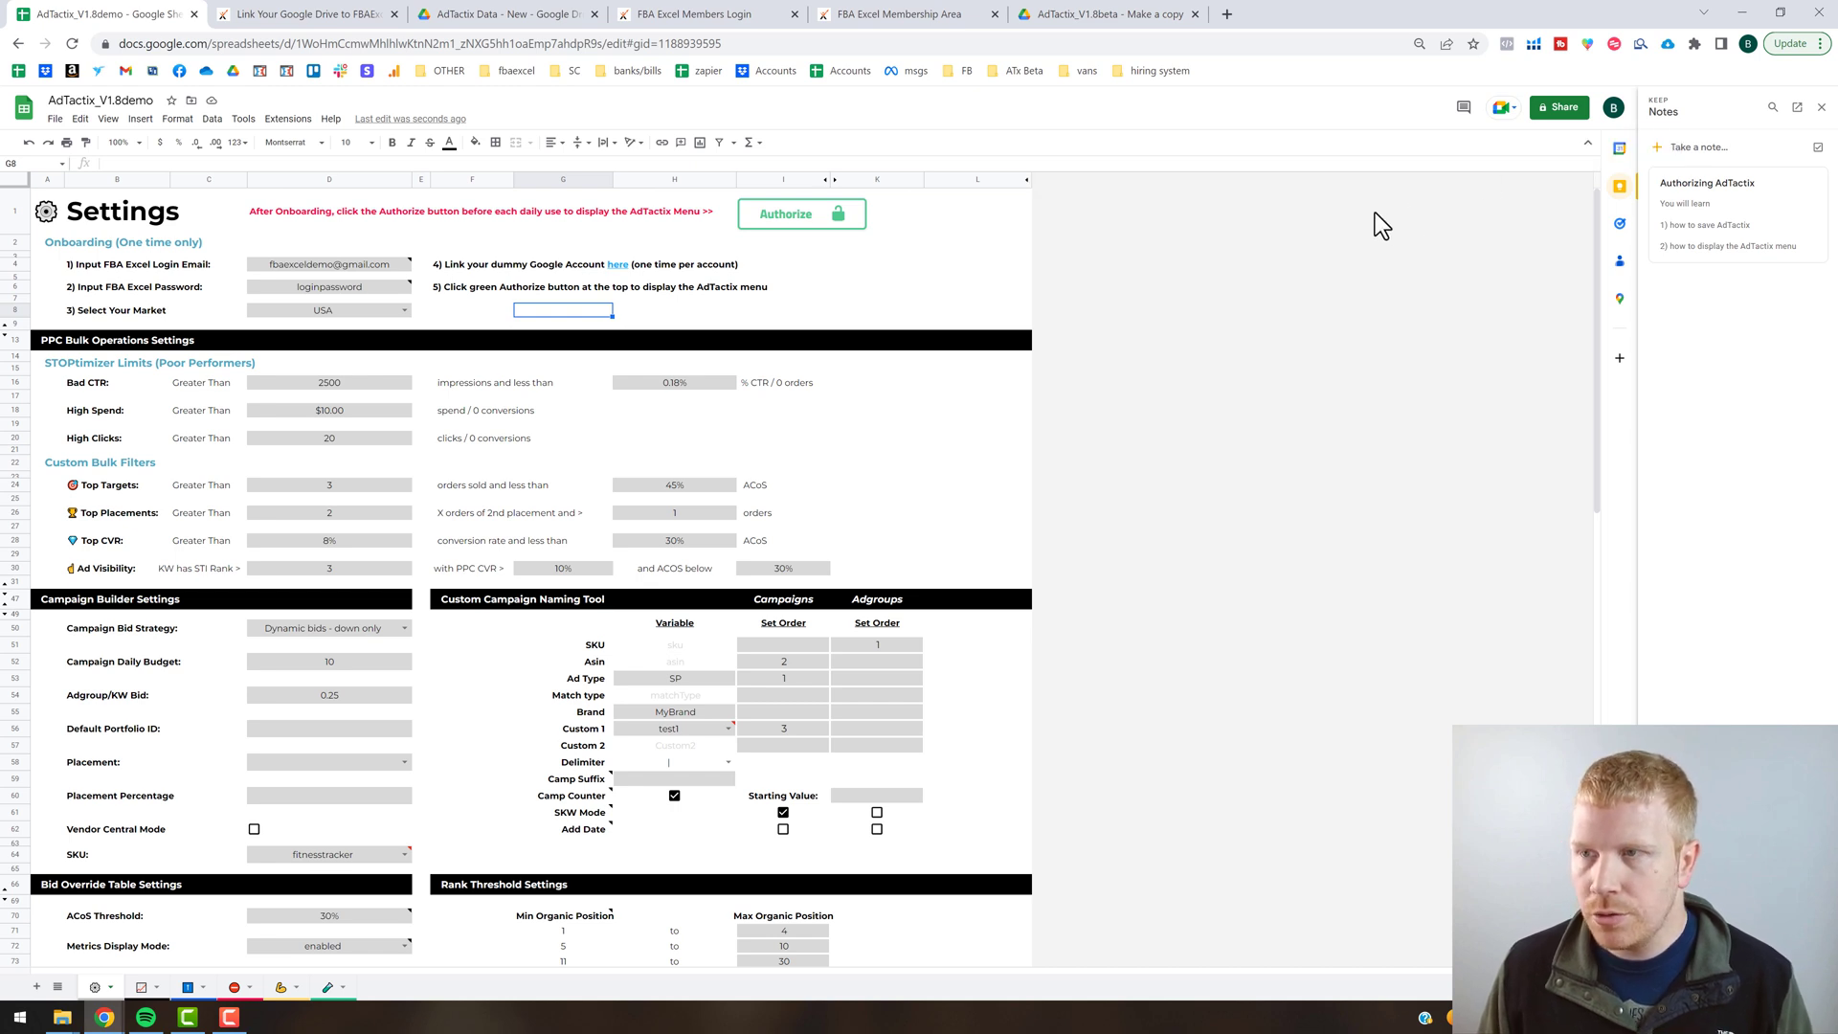
mouse_move(1600, 211)
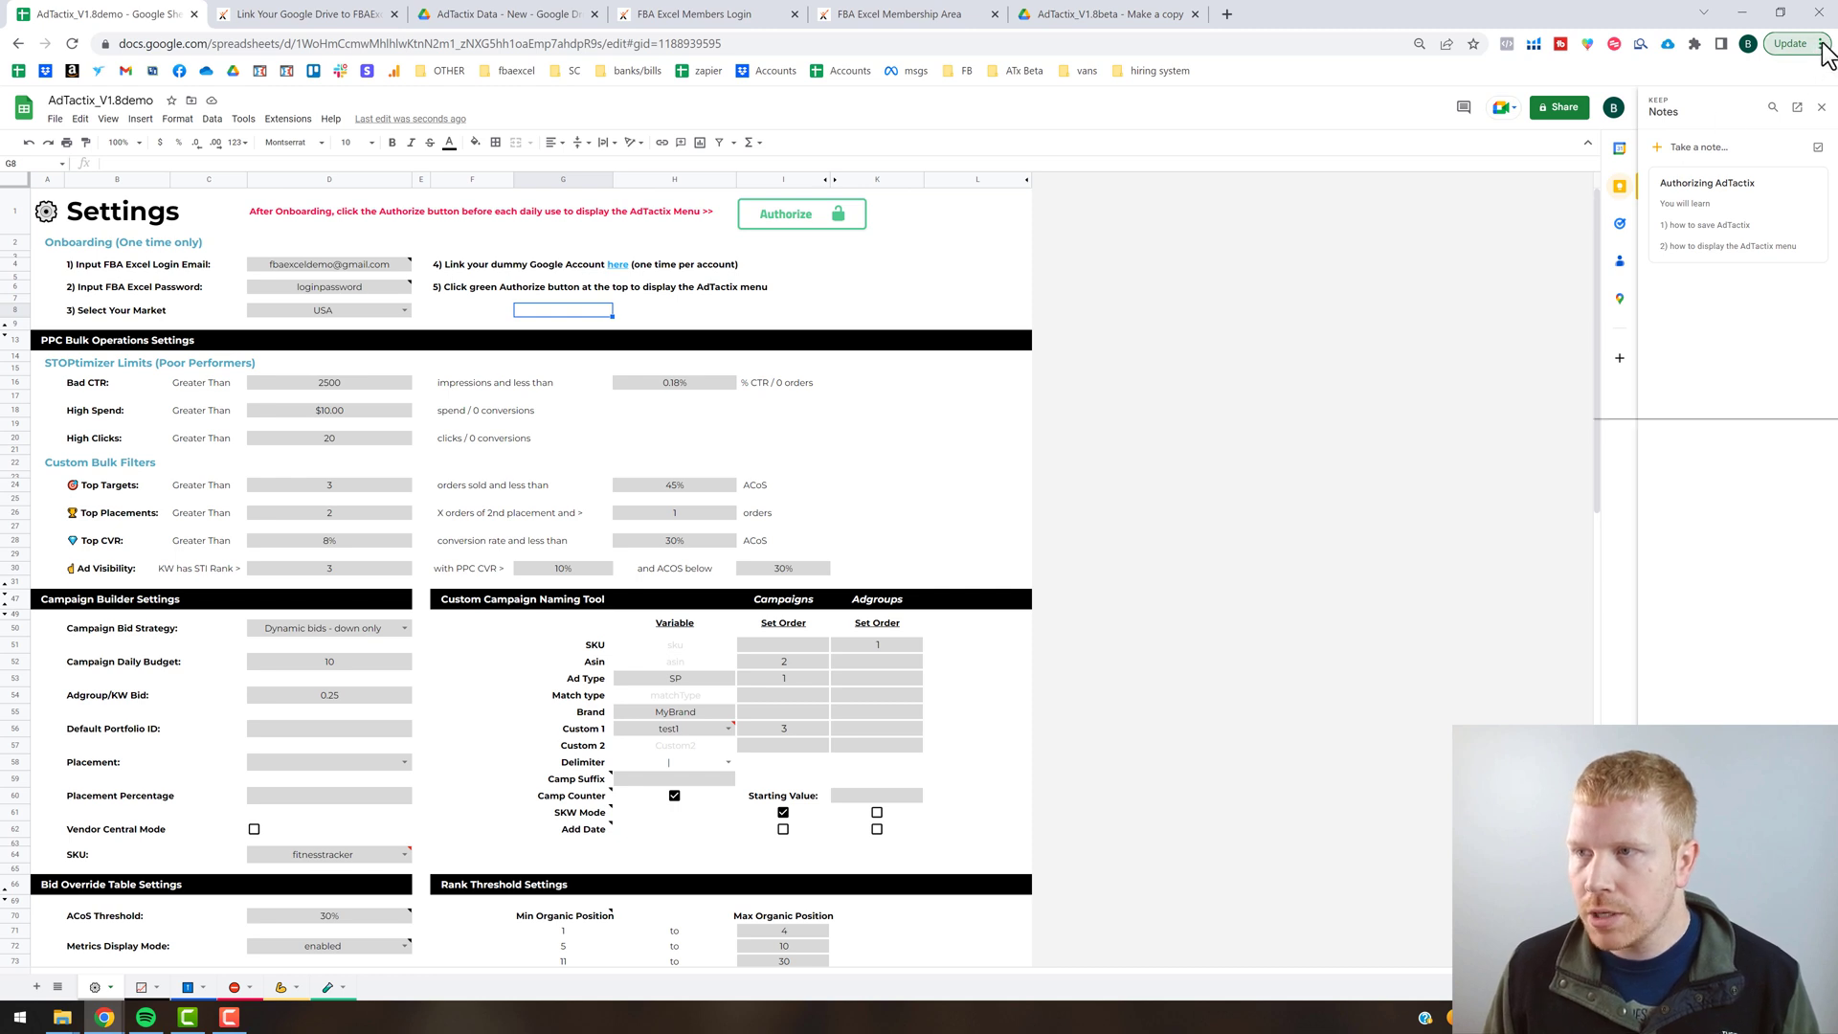
- Open Chrome's three-dot main menu over the Settings sheet
left_click(1815, 44)
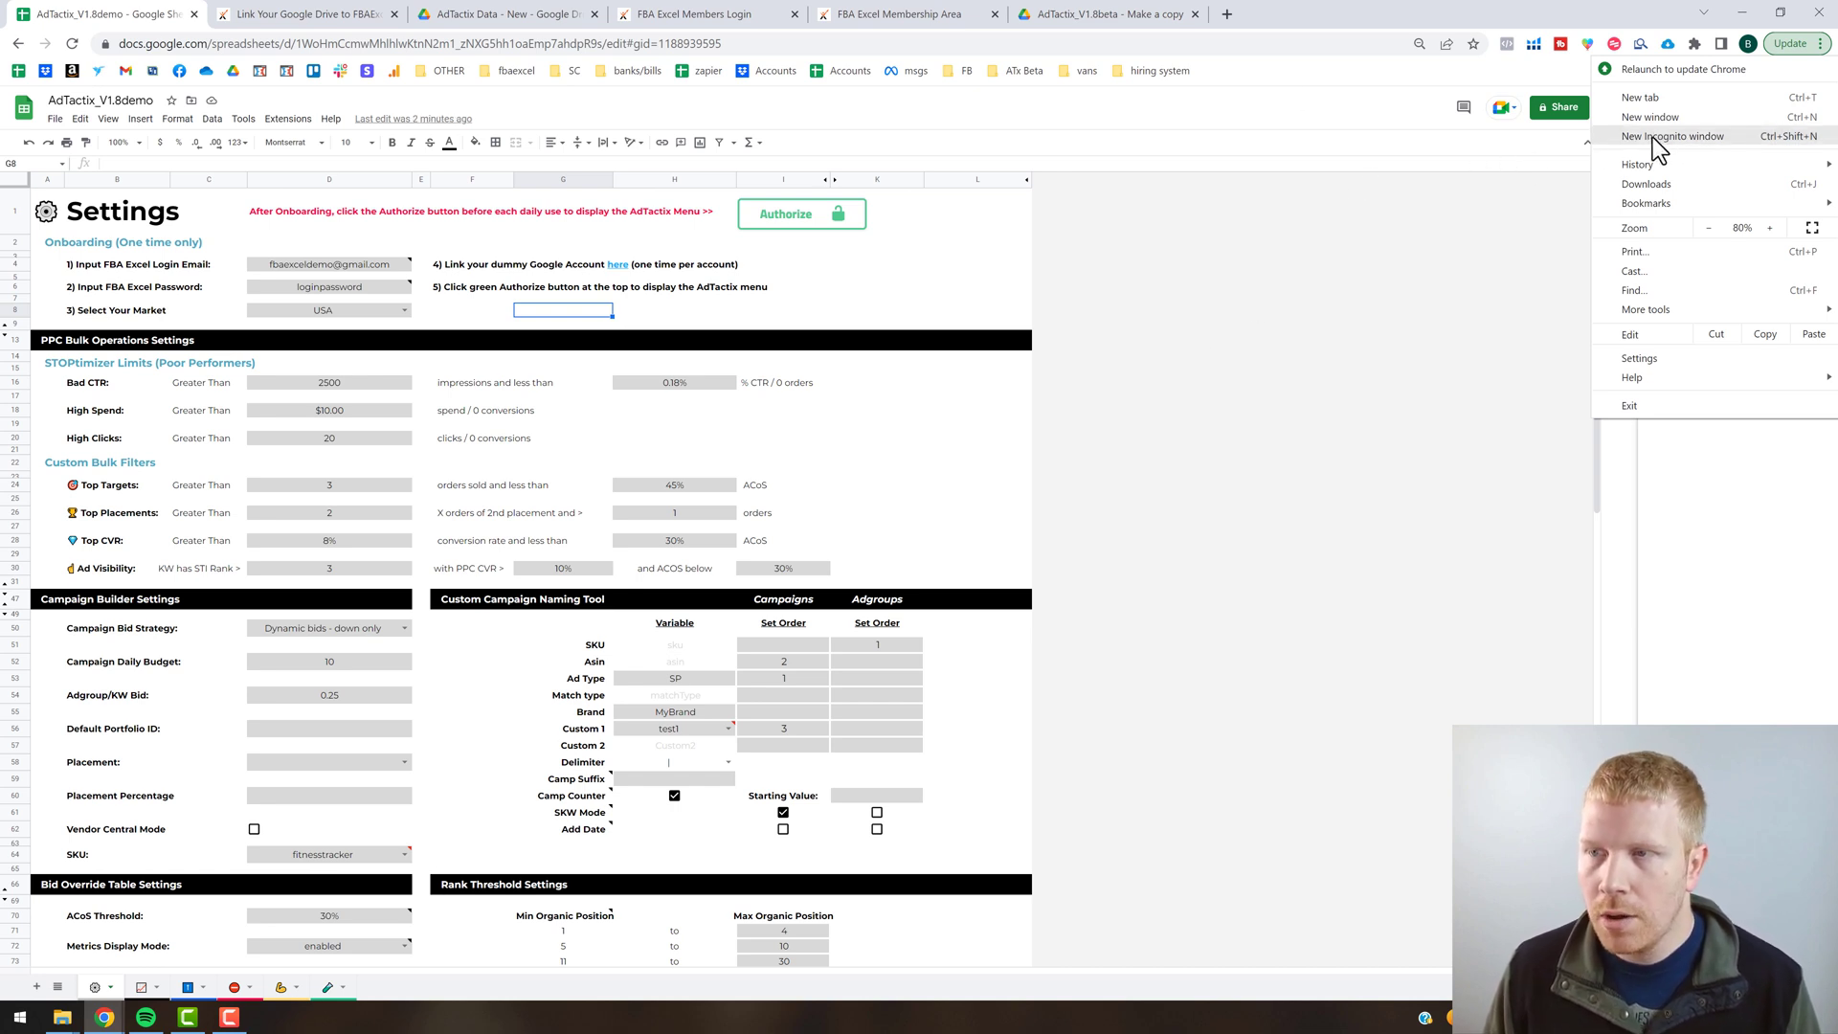
mouse_move(995, 276)
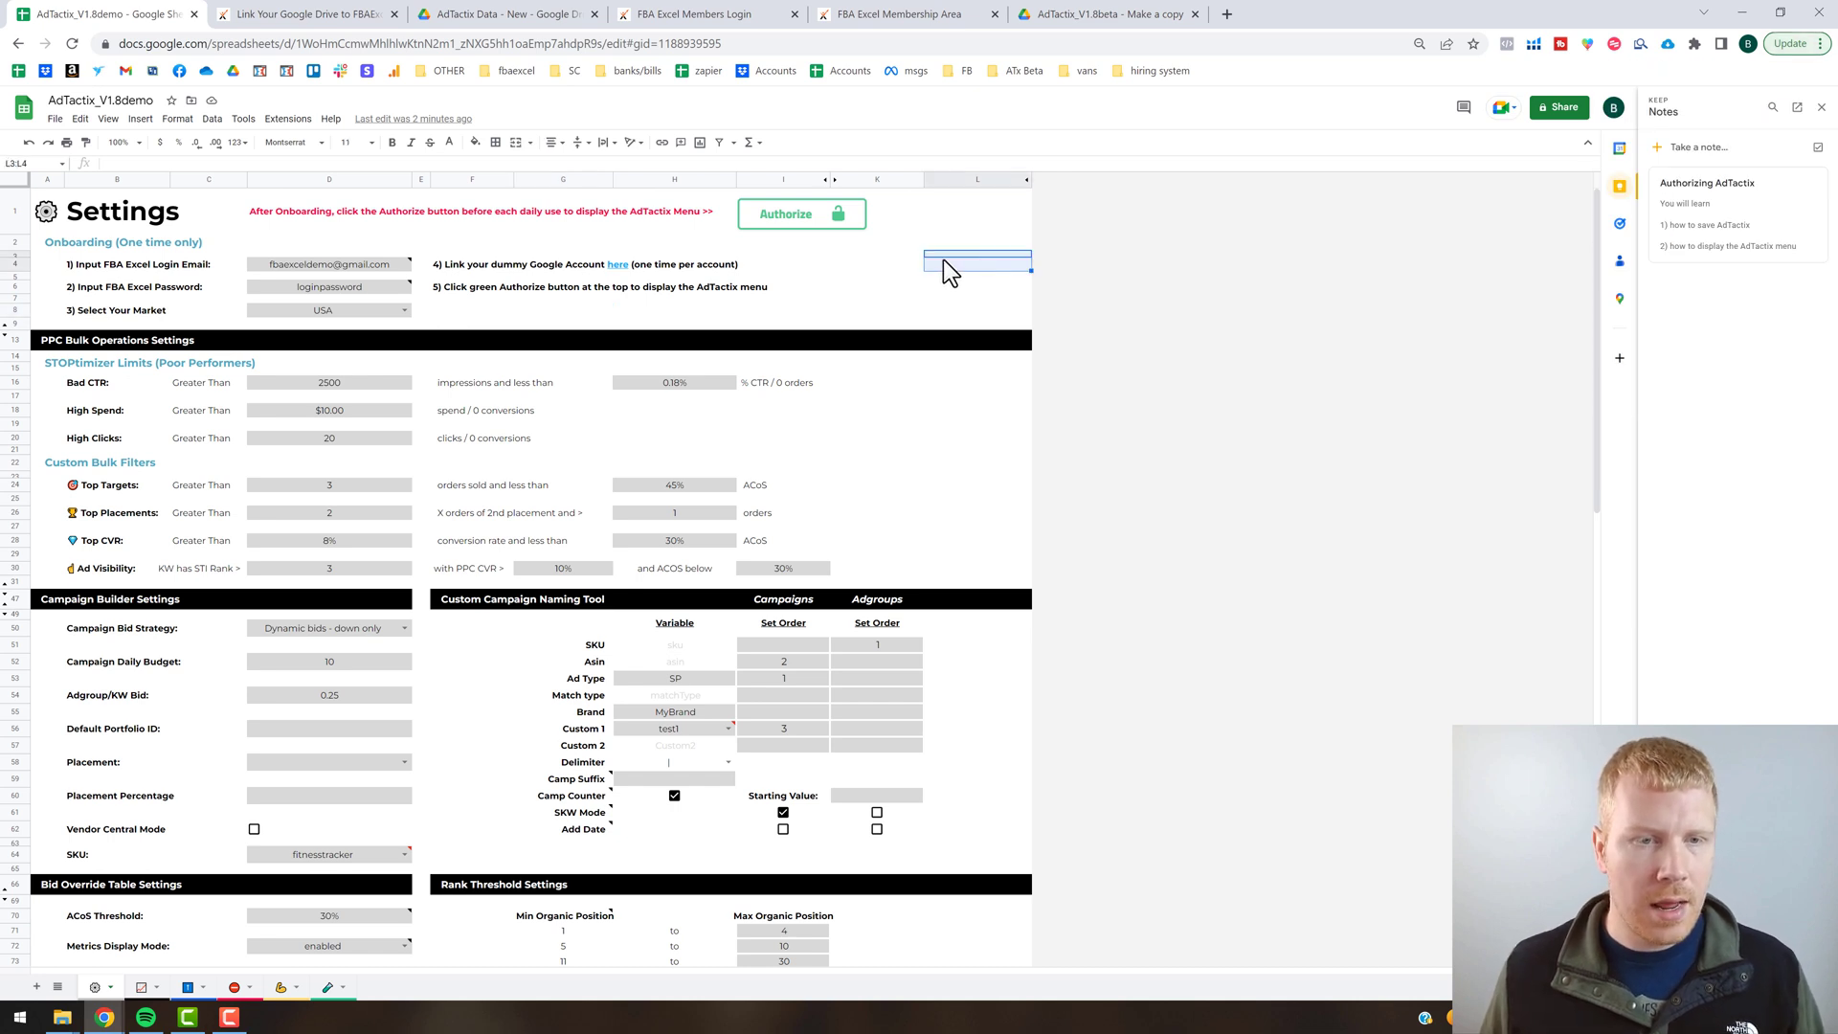
mouse_move(398, 325)
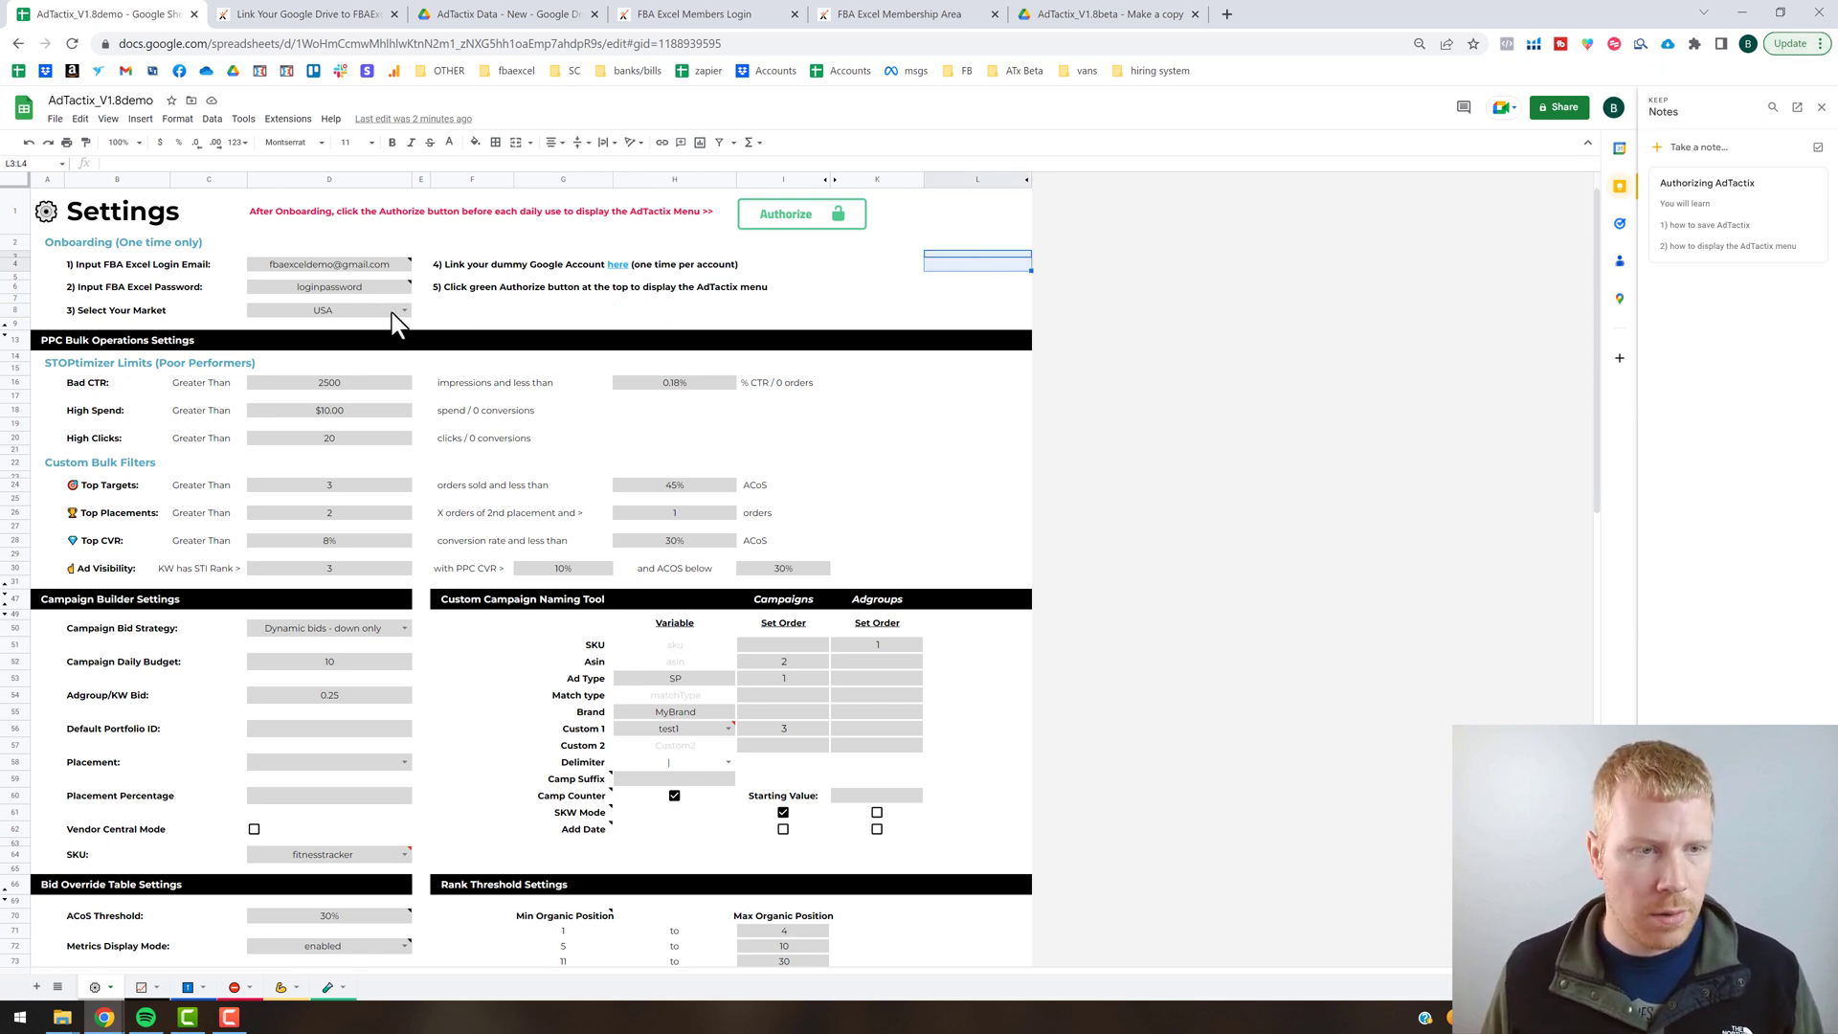
mouse_move(685, 282)
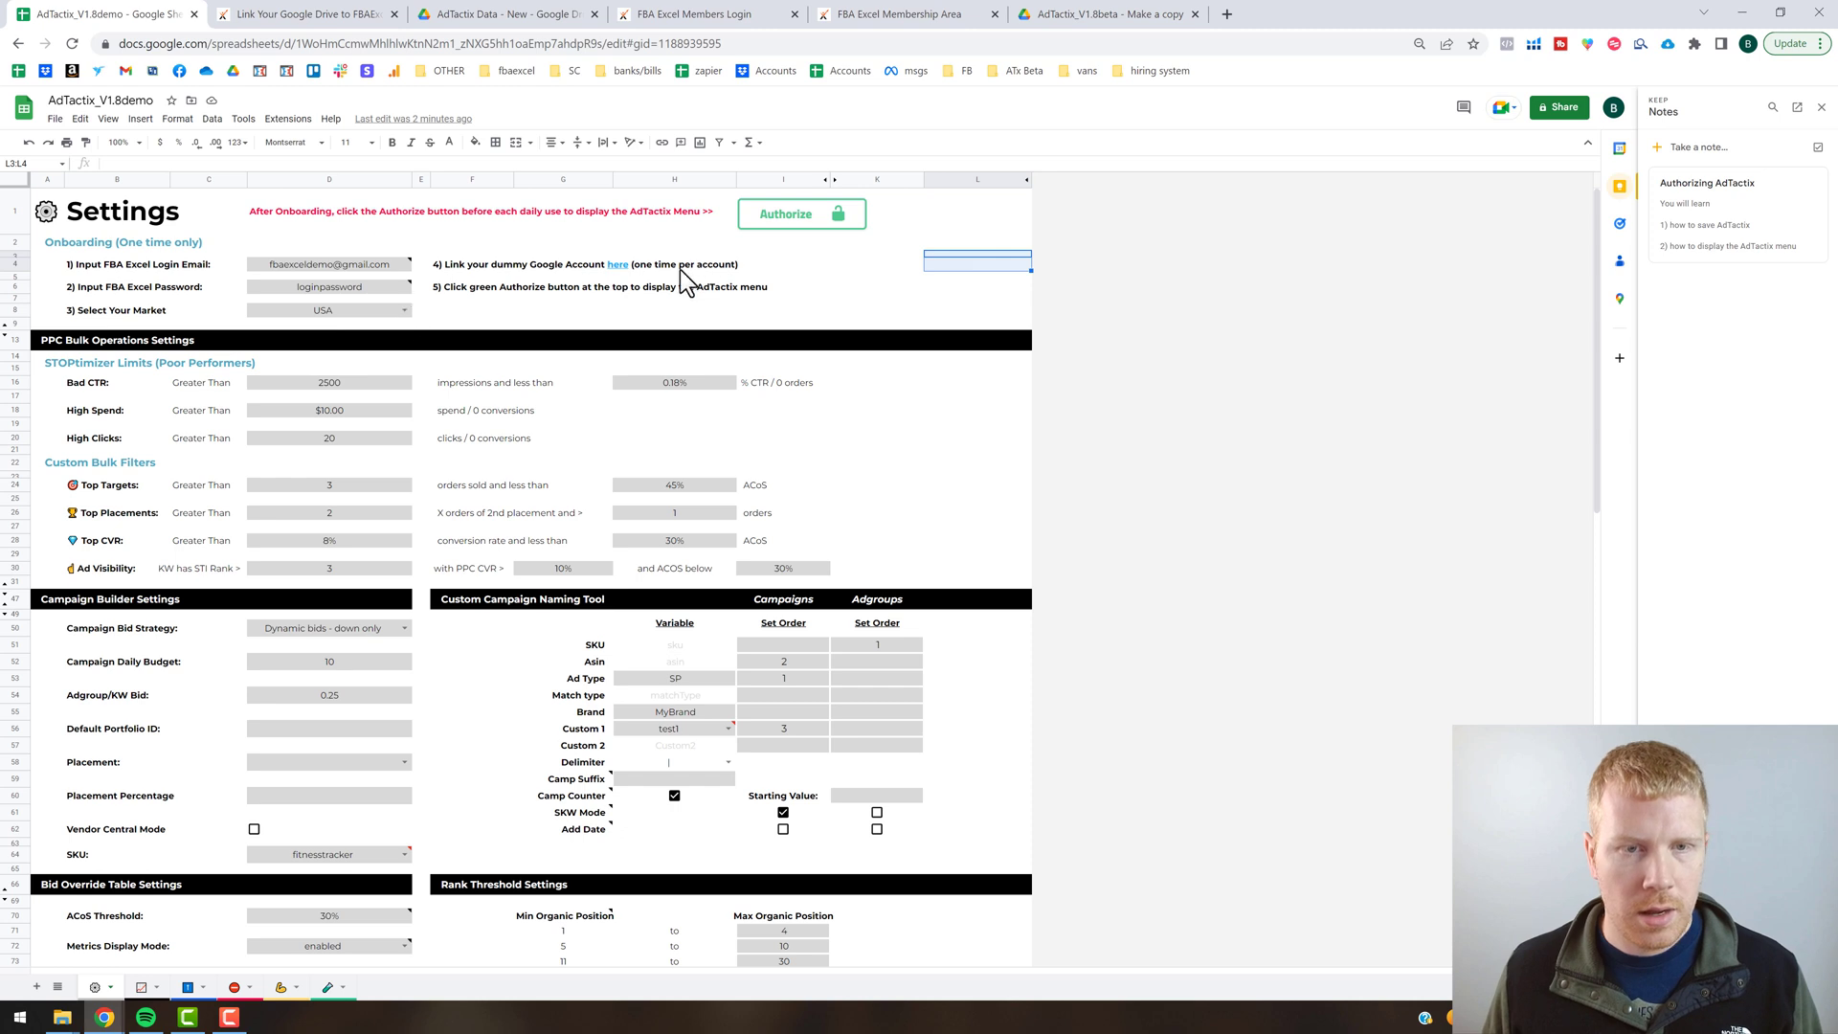
mouse_move(575, 280)
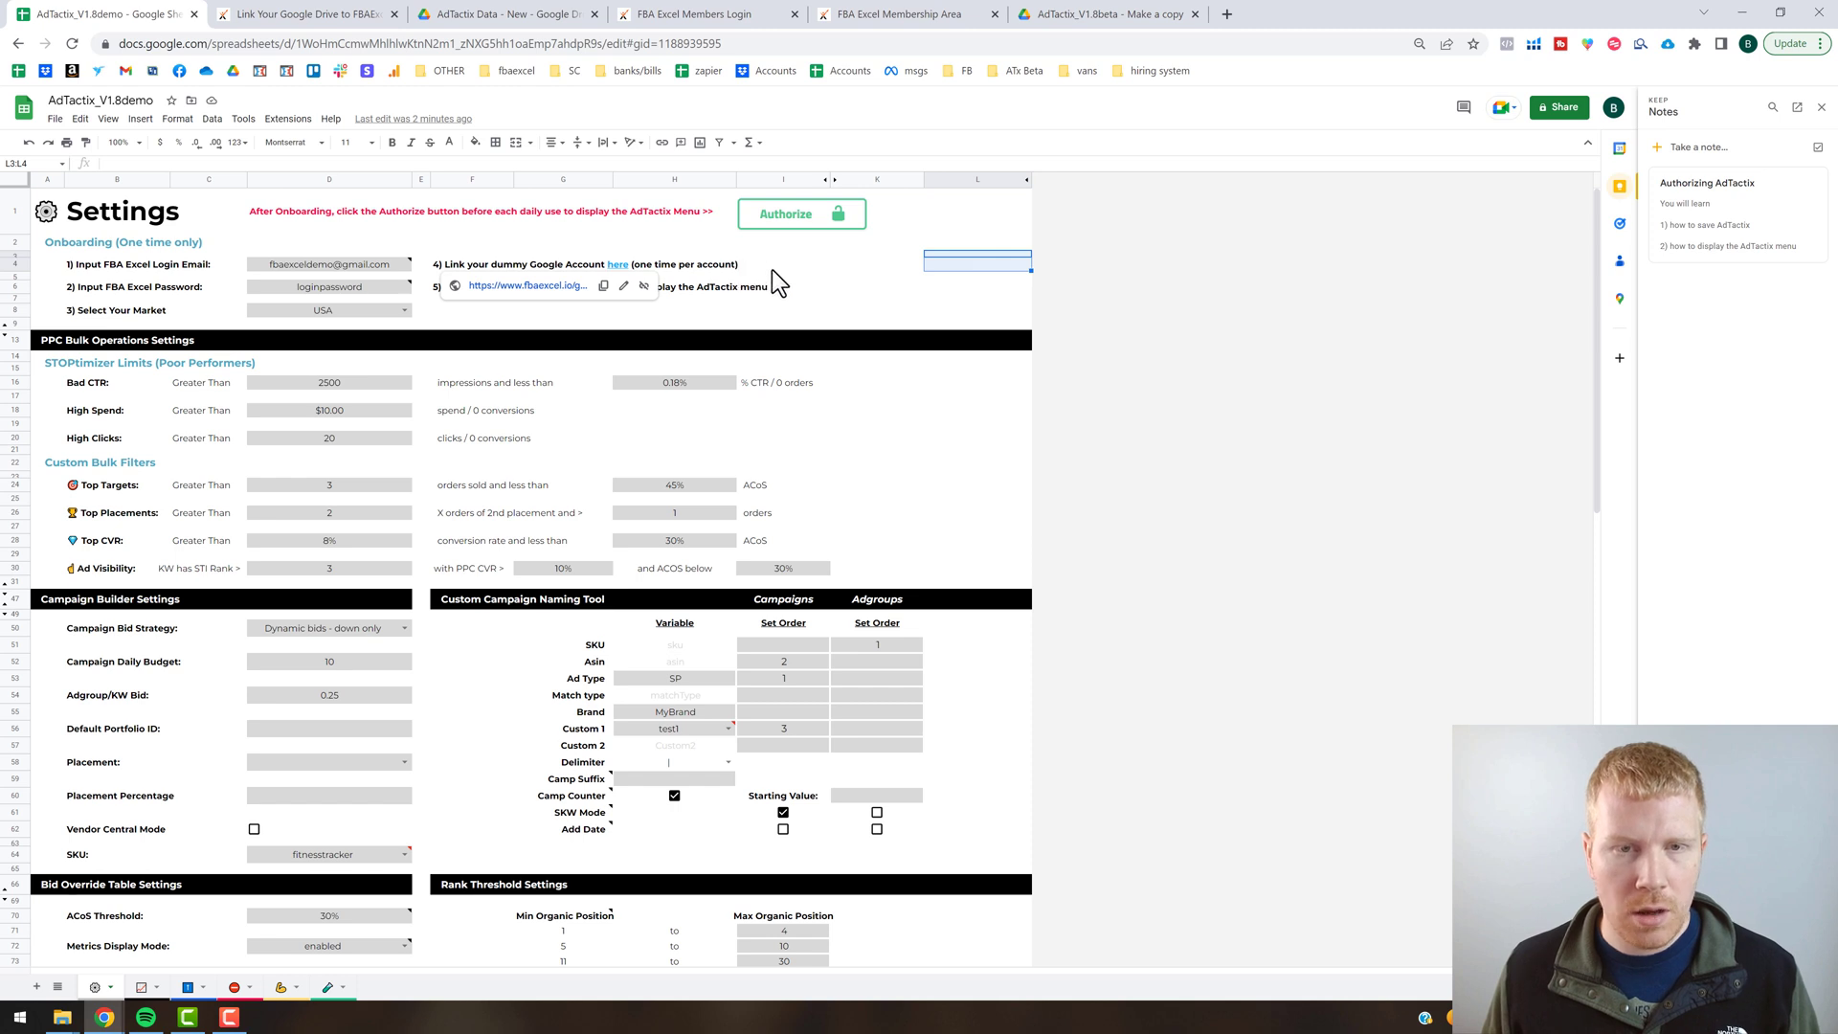
mouse_move(730, 283)
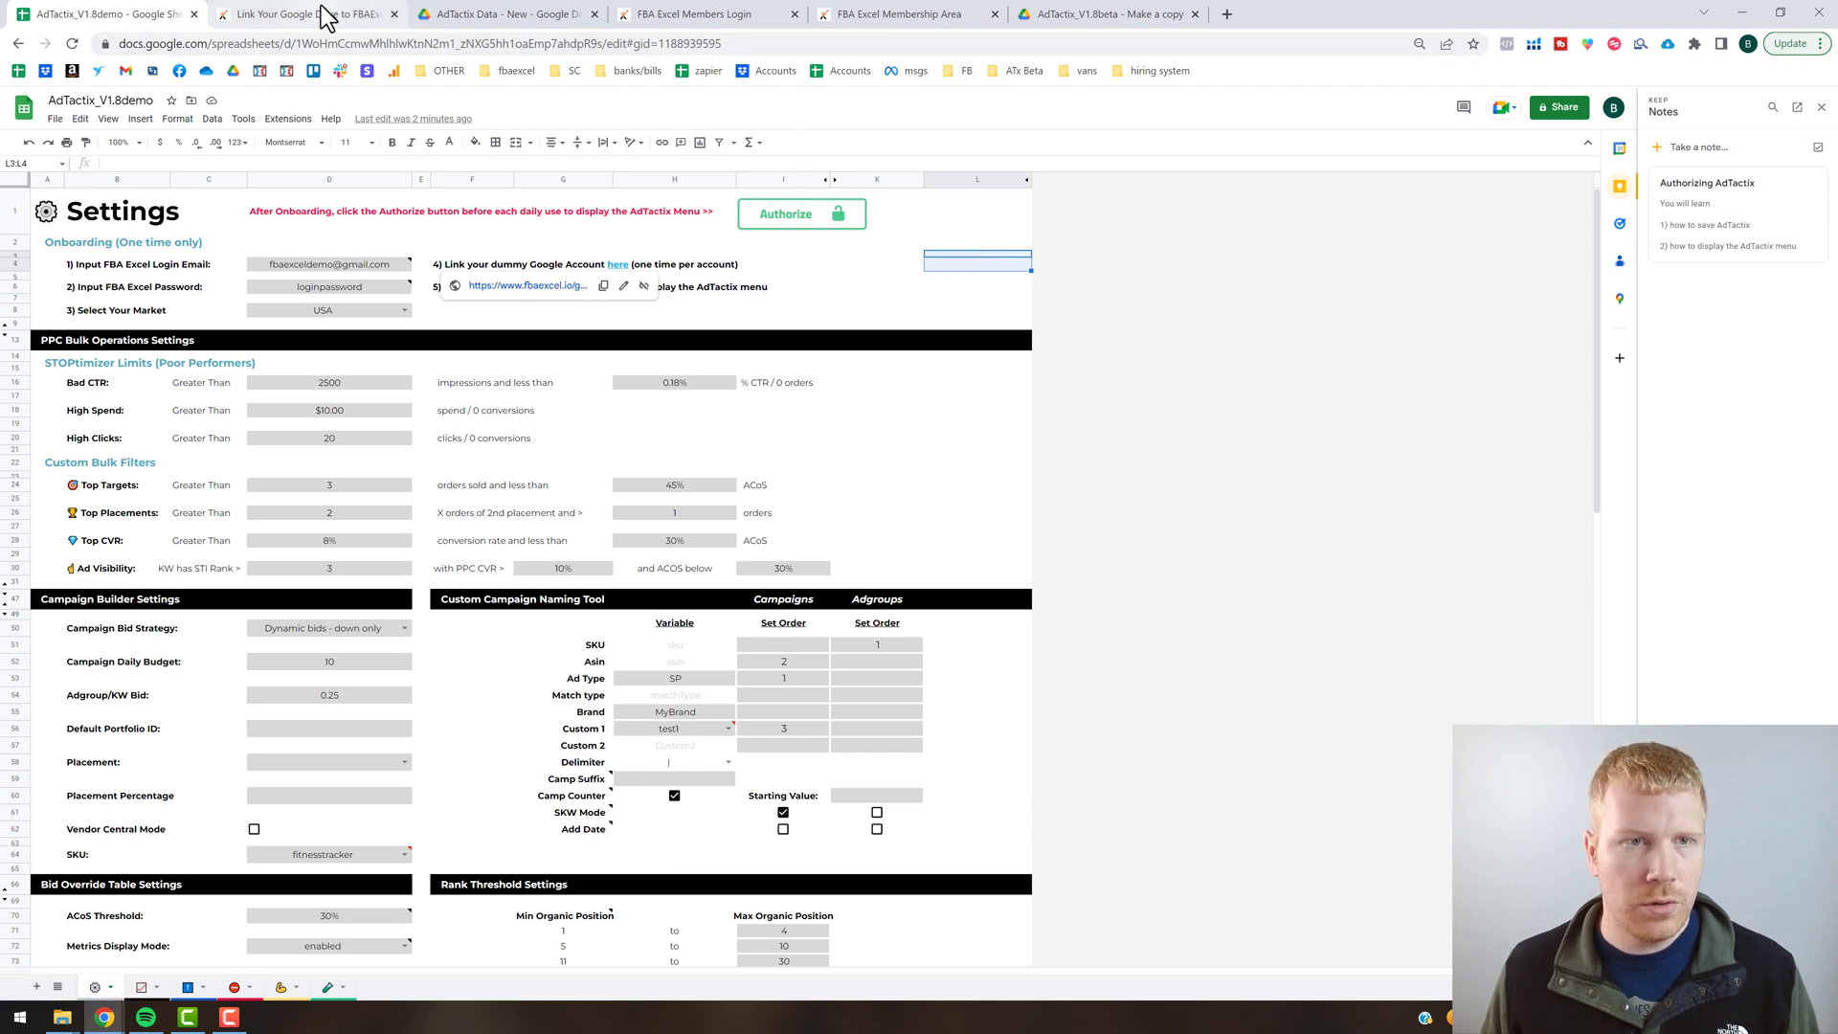
left_click(306, 14)
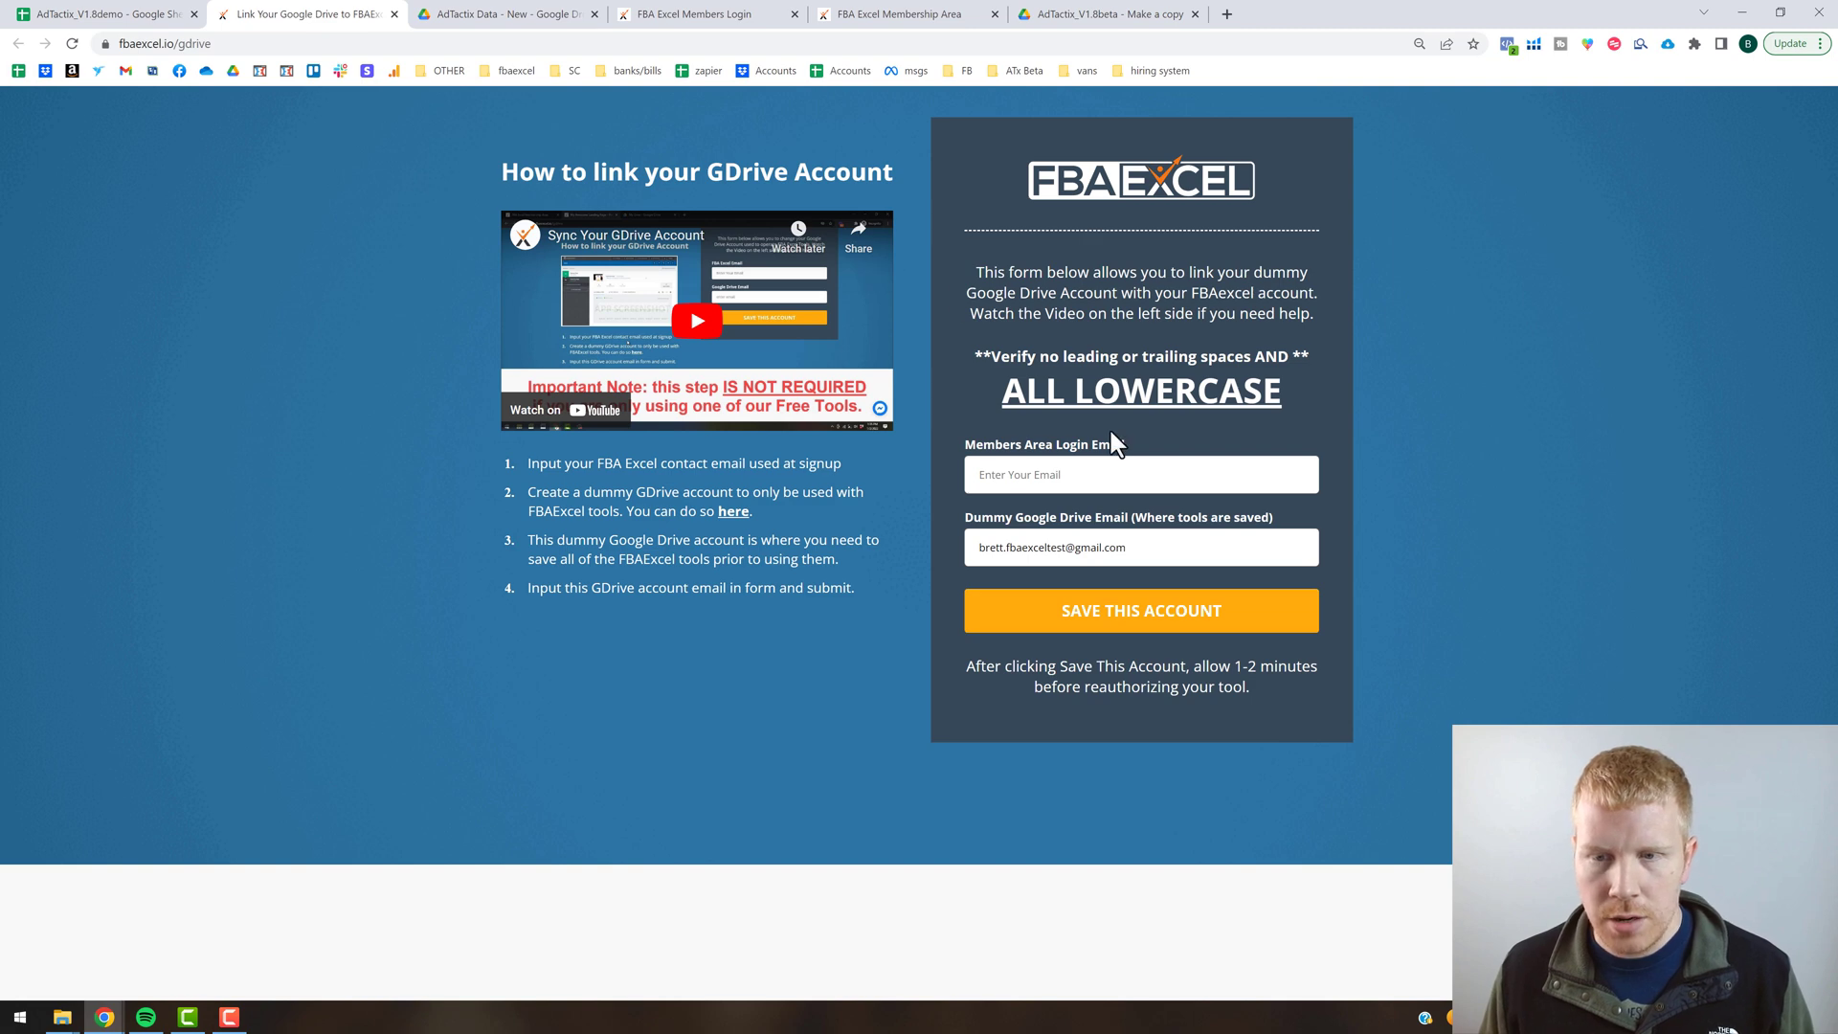
left_click(1139, 473)
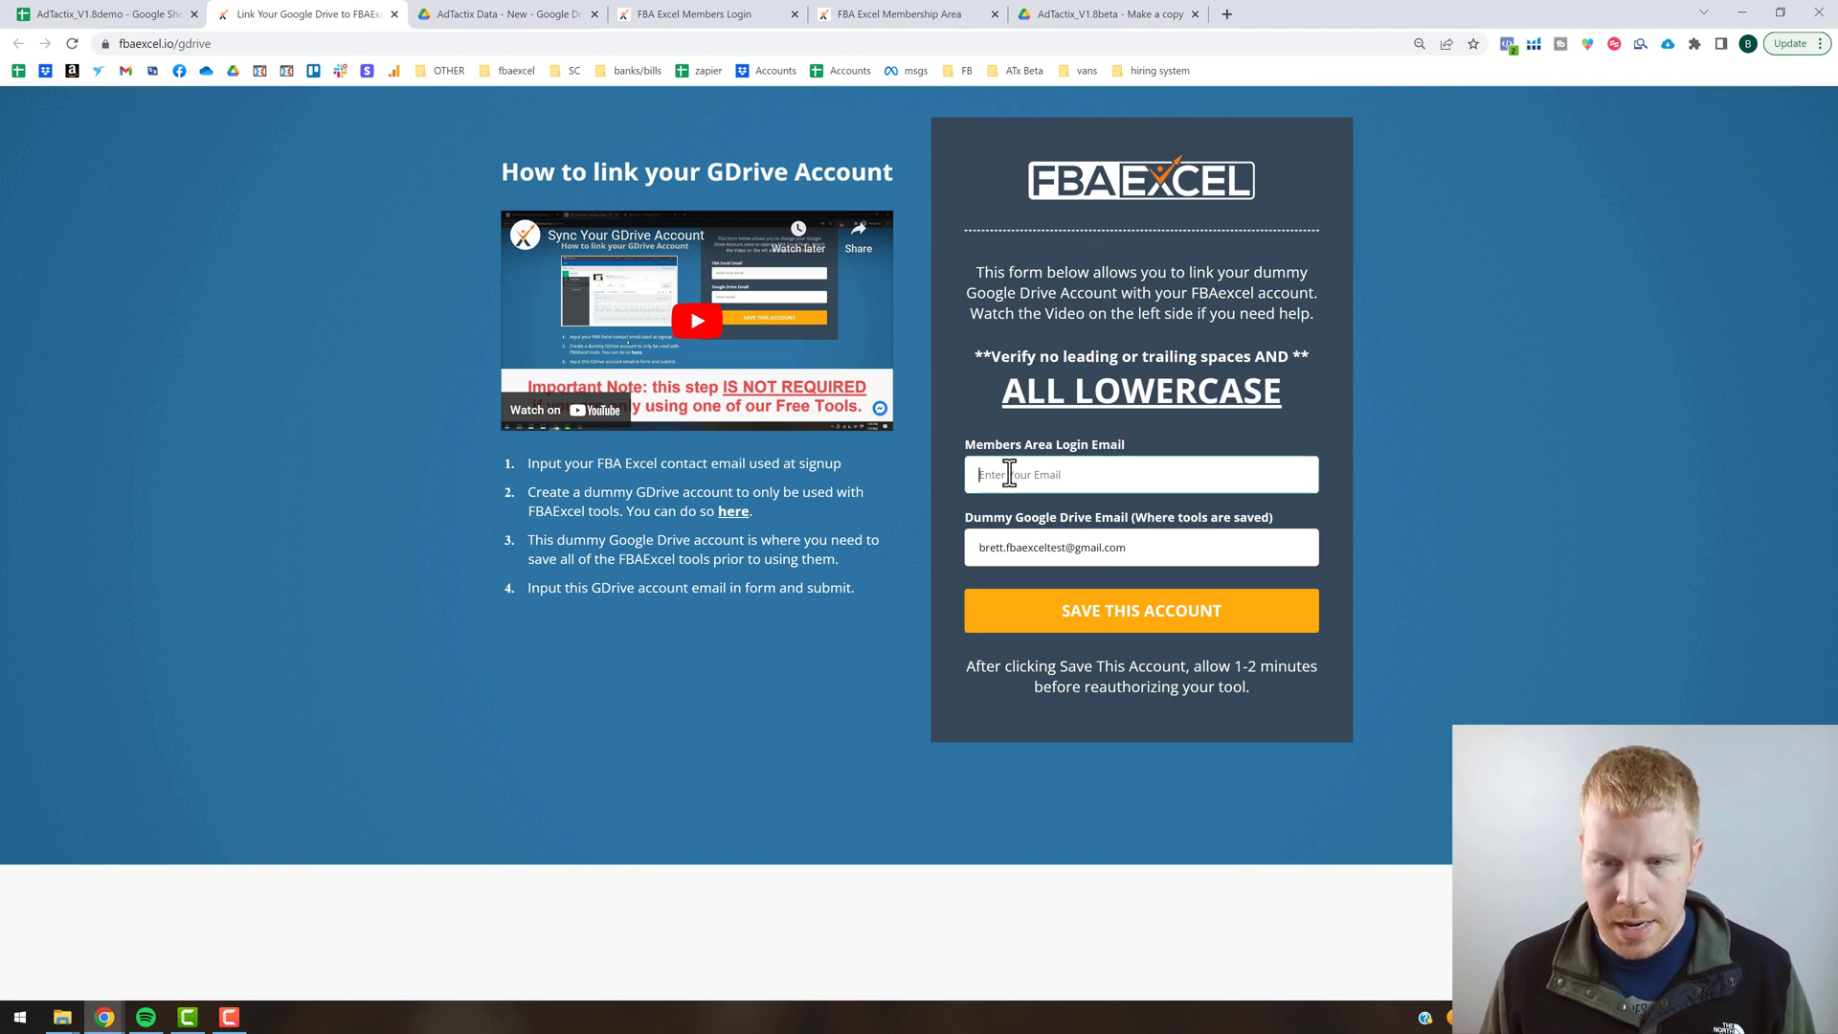
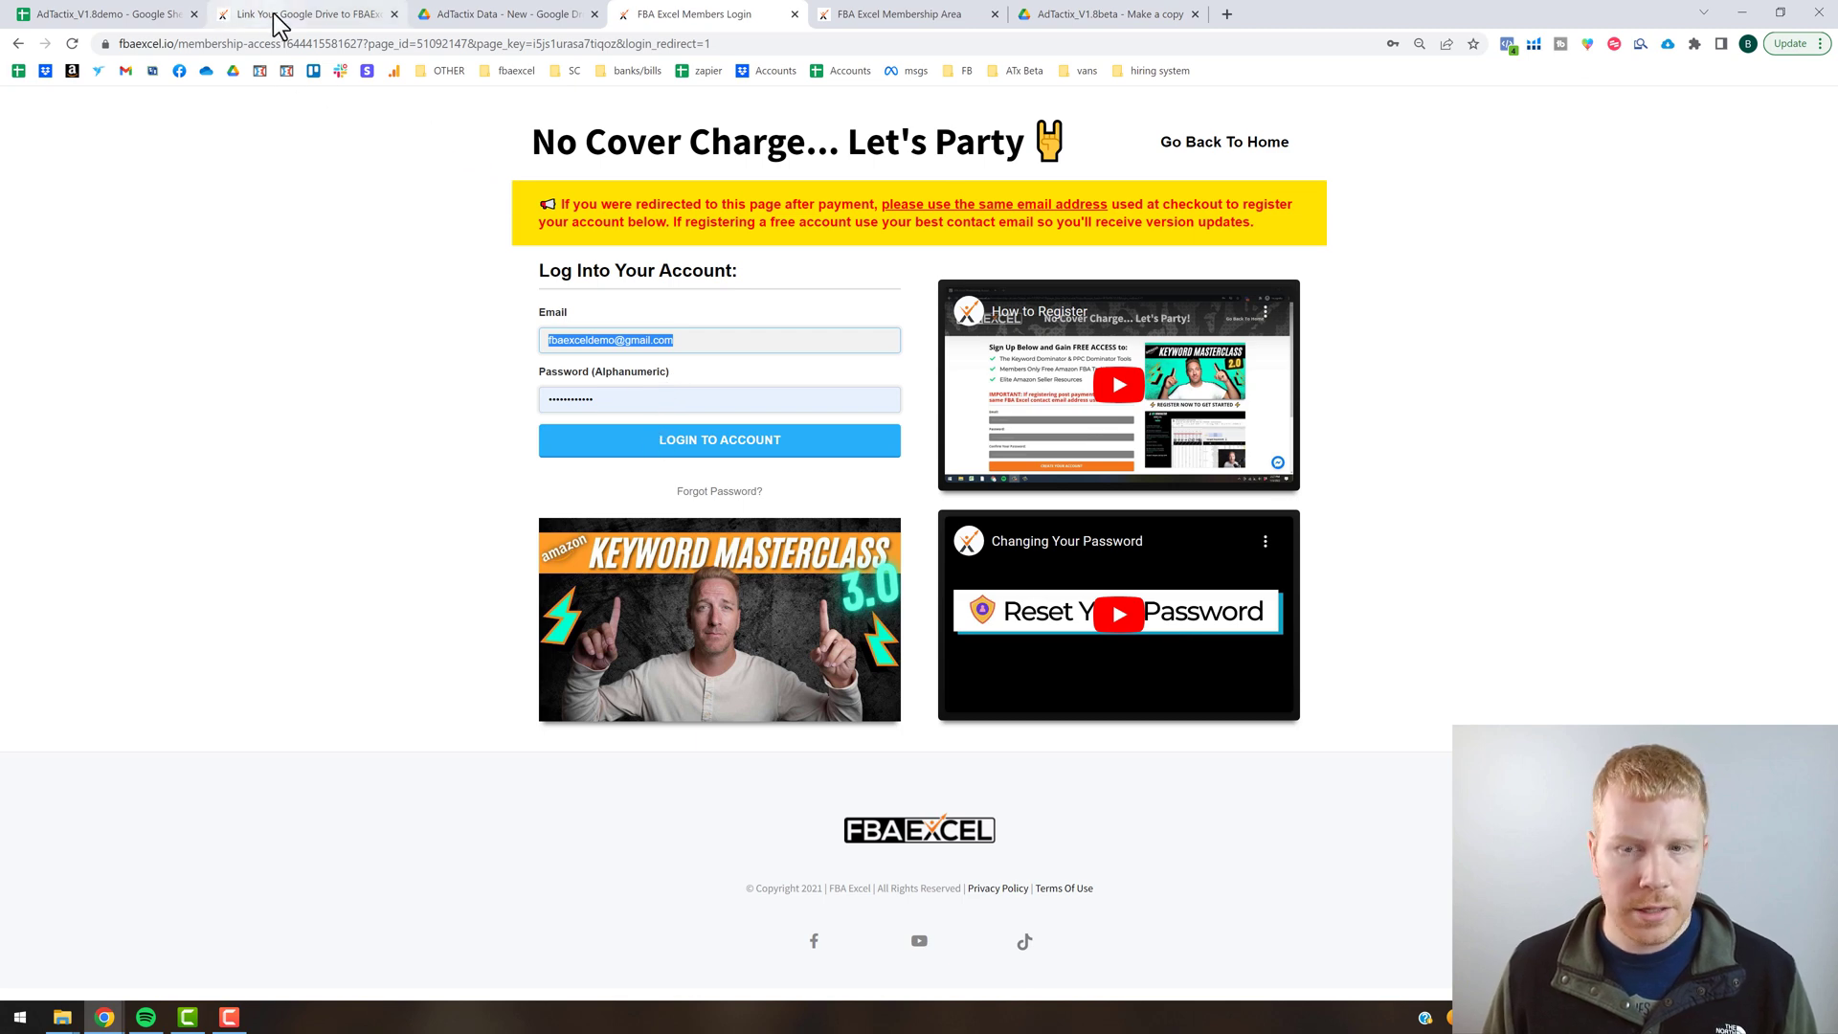
left_click(305, 13)
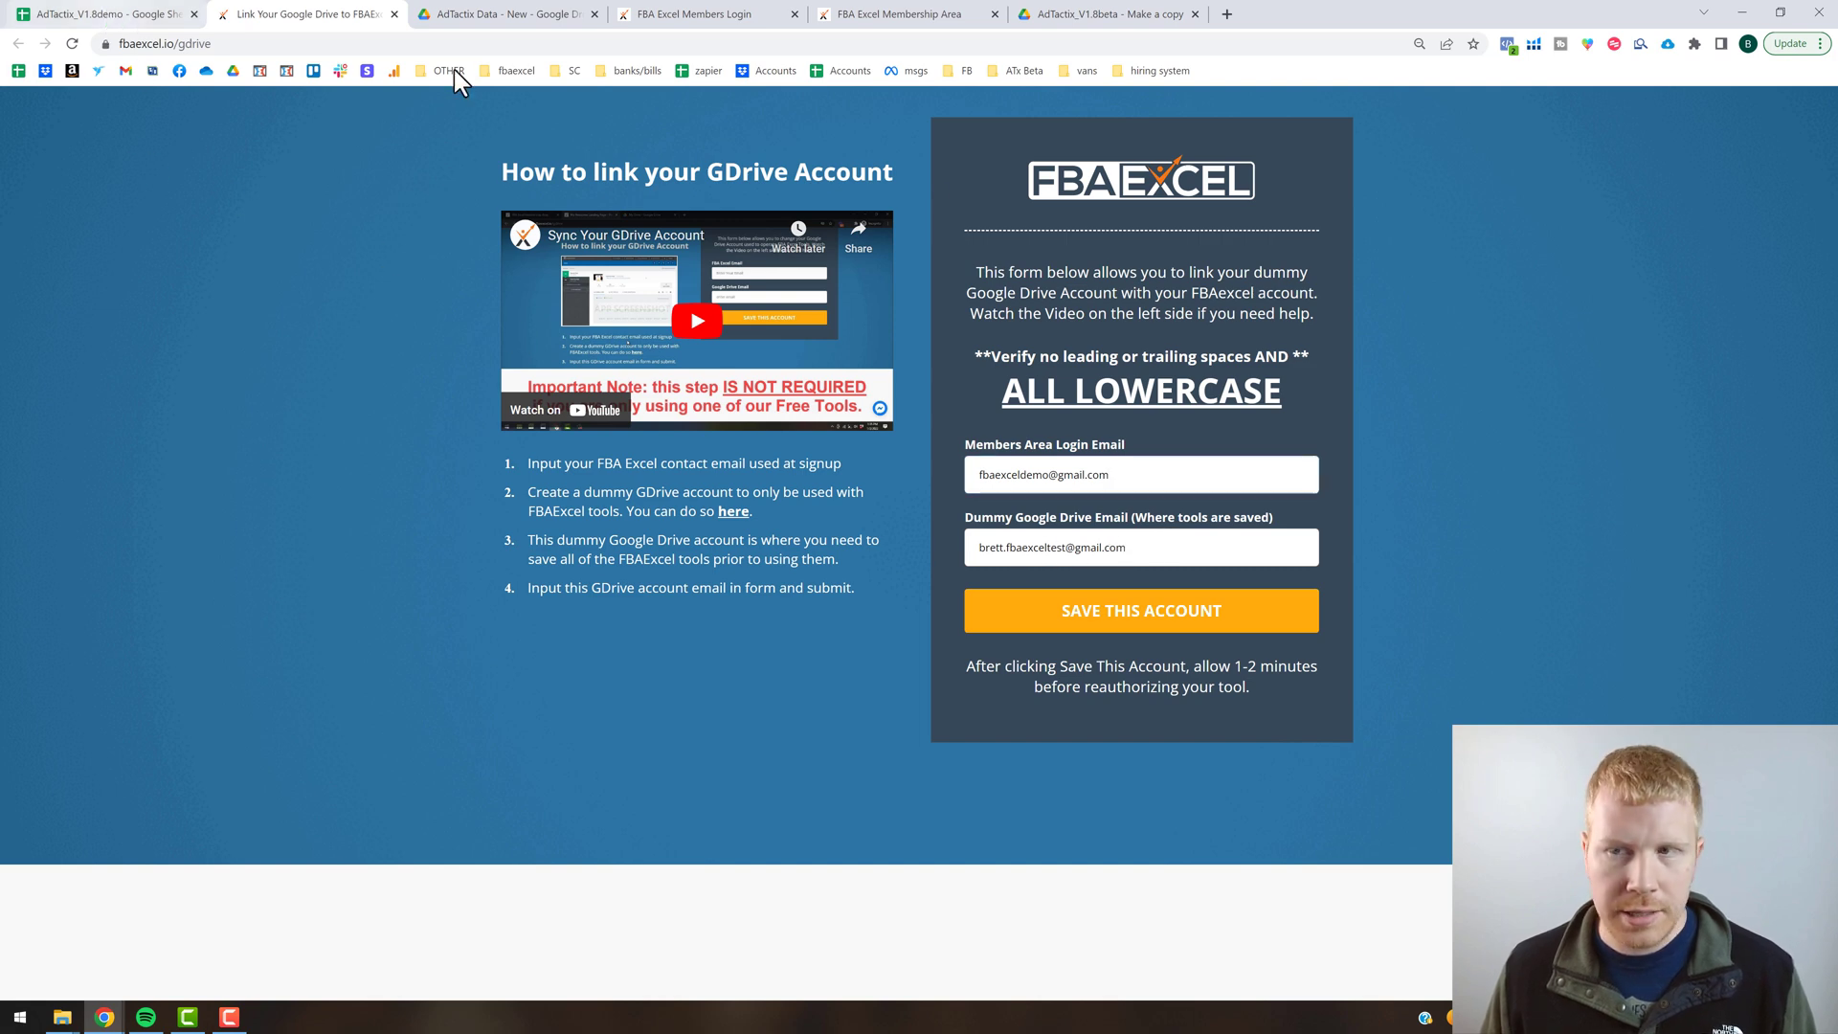
- Review the filled GDrive linking form and return to the AdTactix spreadsheet
left_click(105, 14)
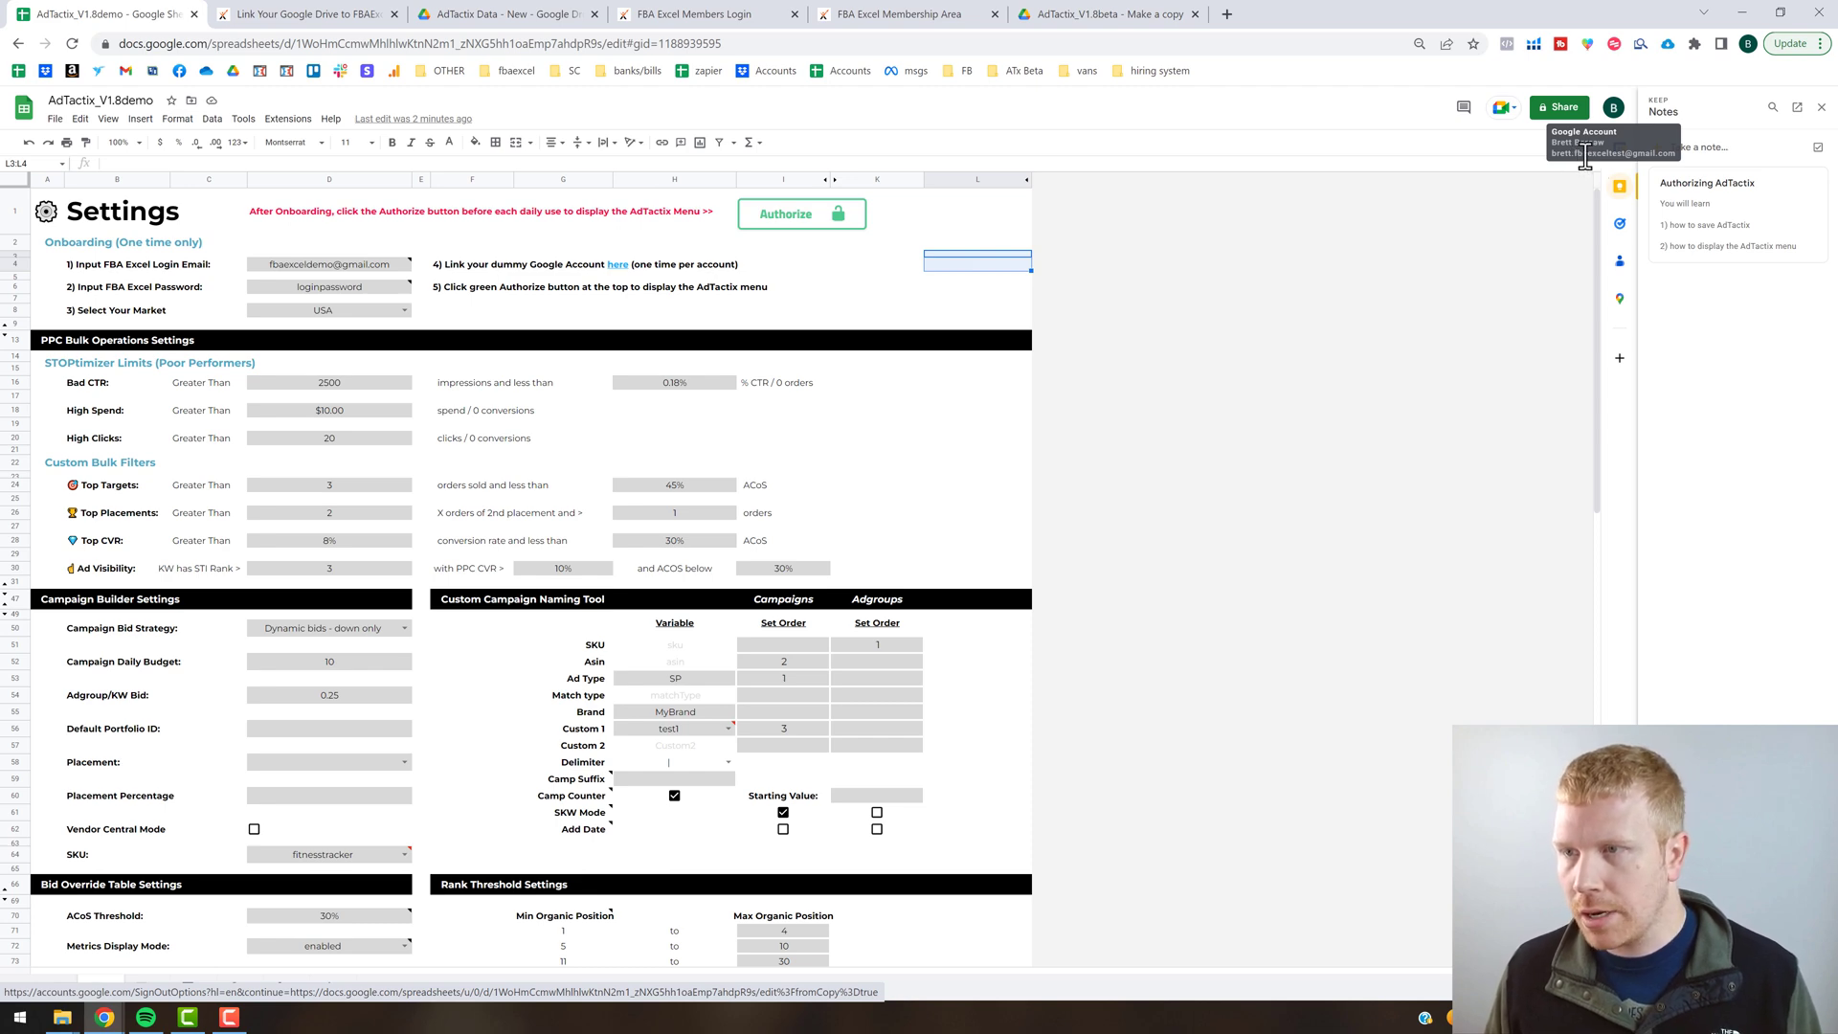
mouse_move(288, 13)
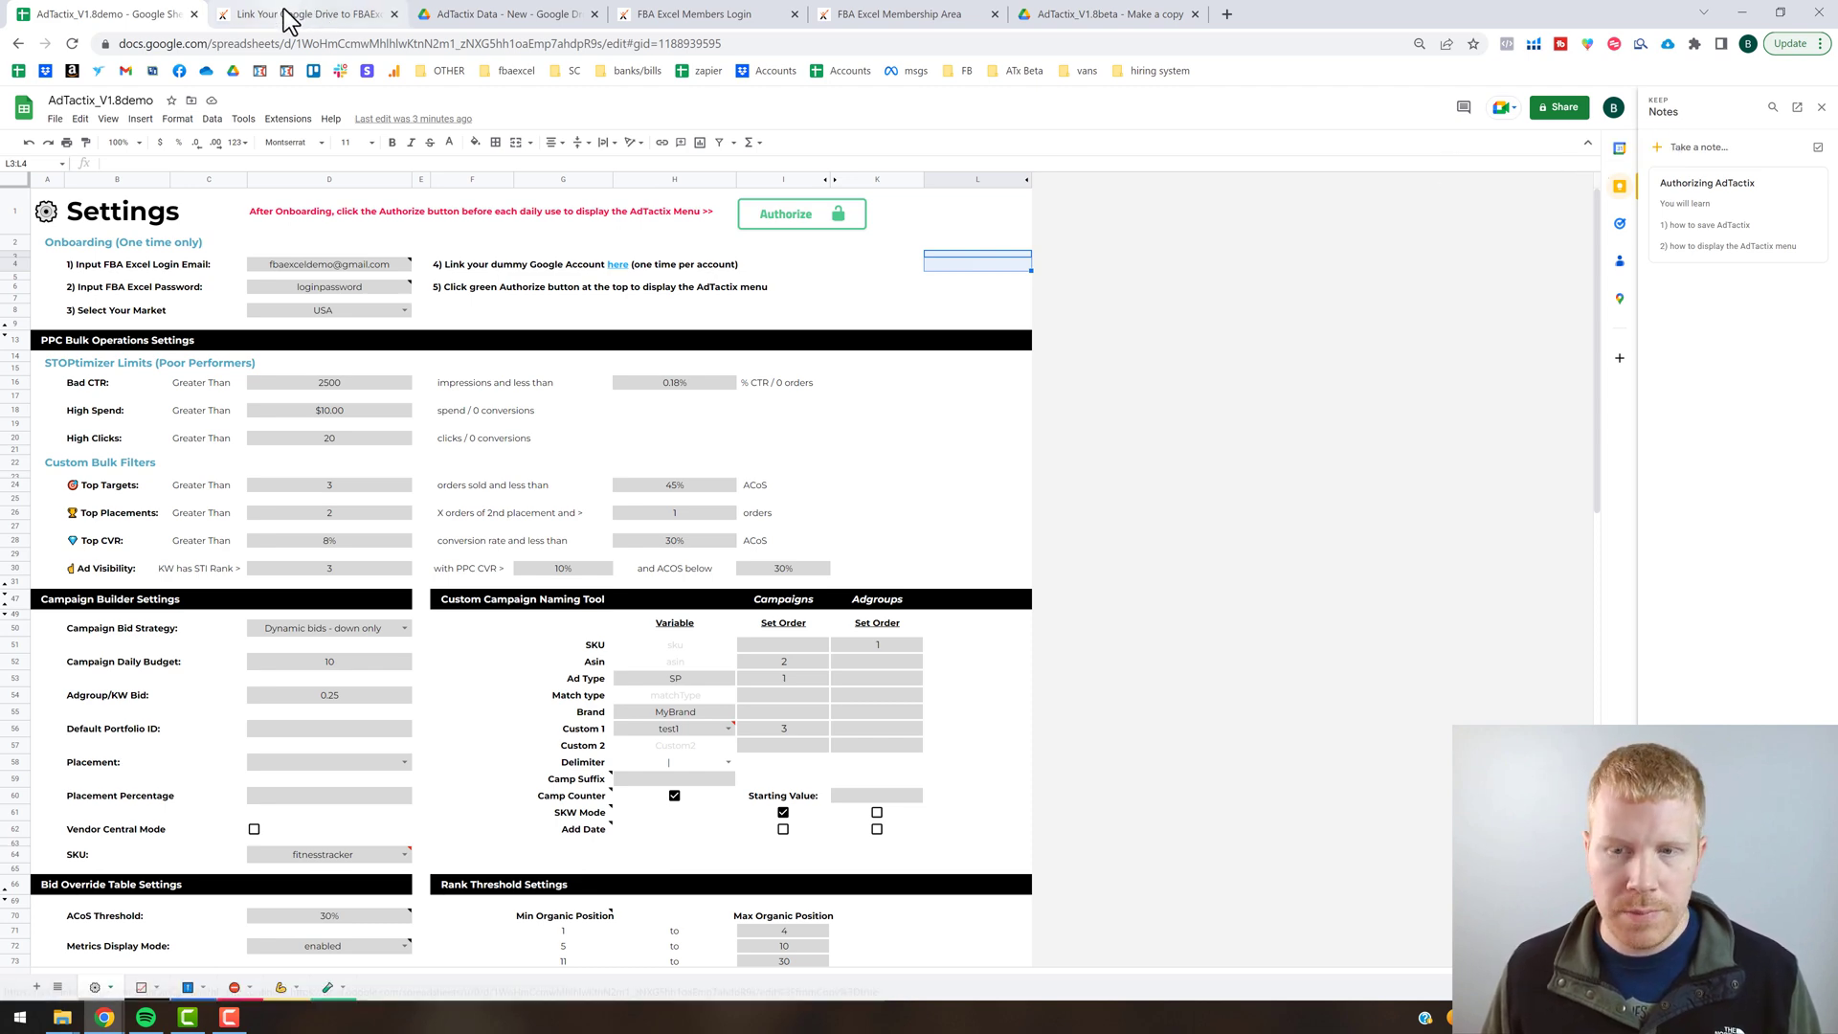
left_click(306, 13)
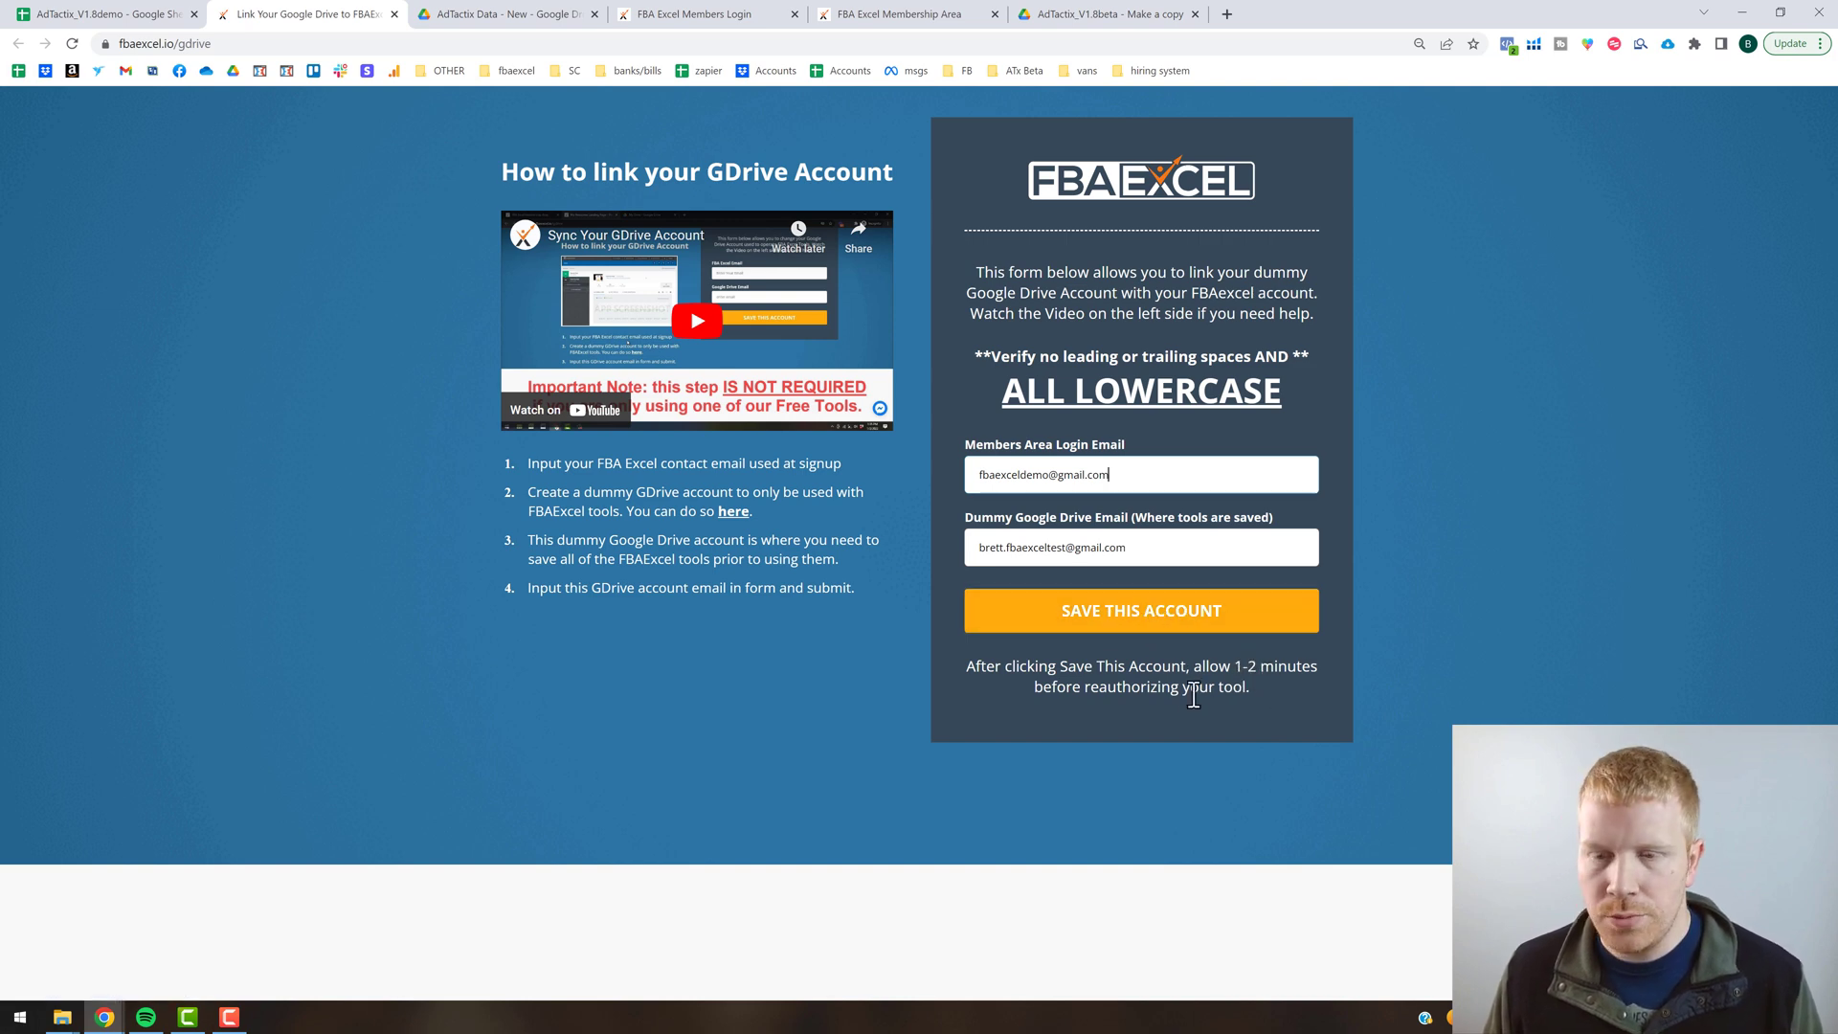
mouse_move(288, 211)
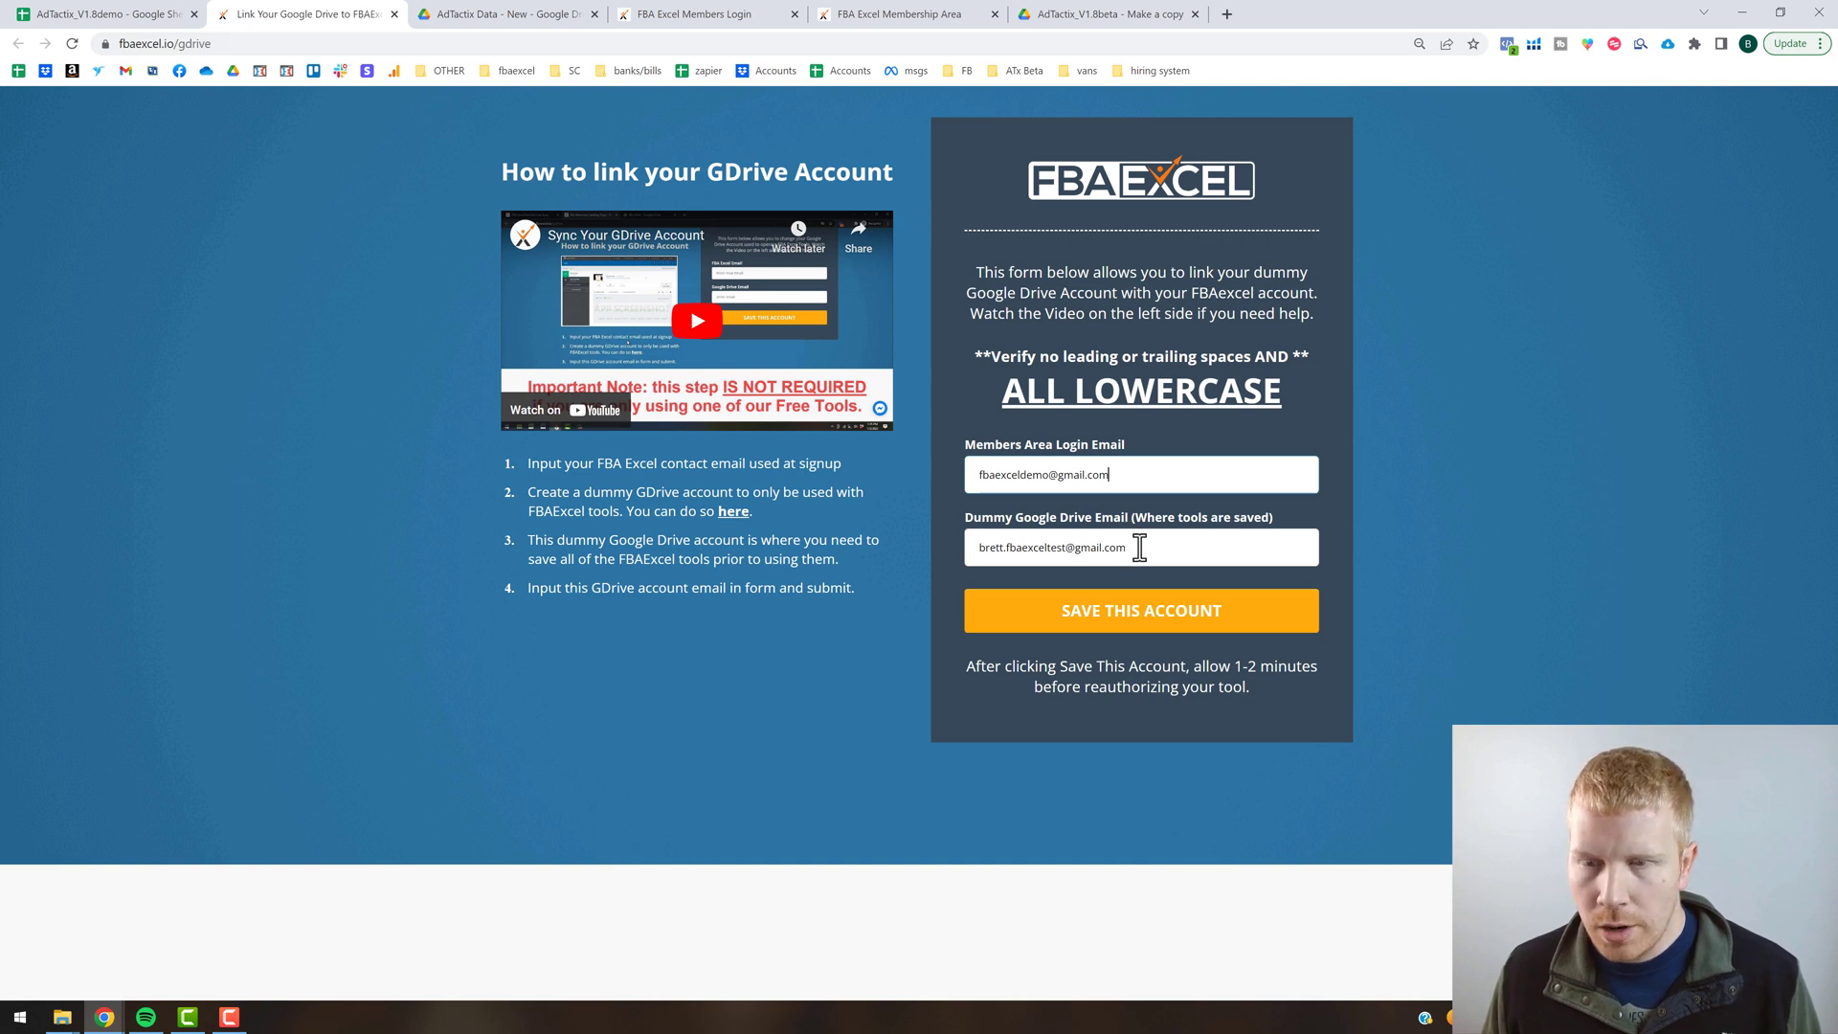
mouse_move(1150, 467)
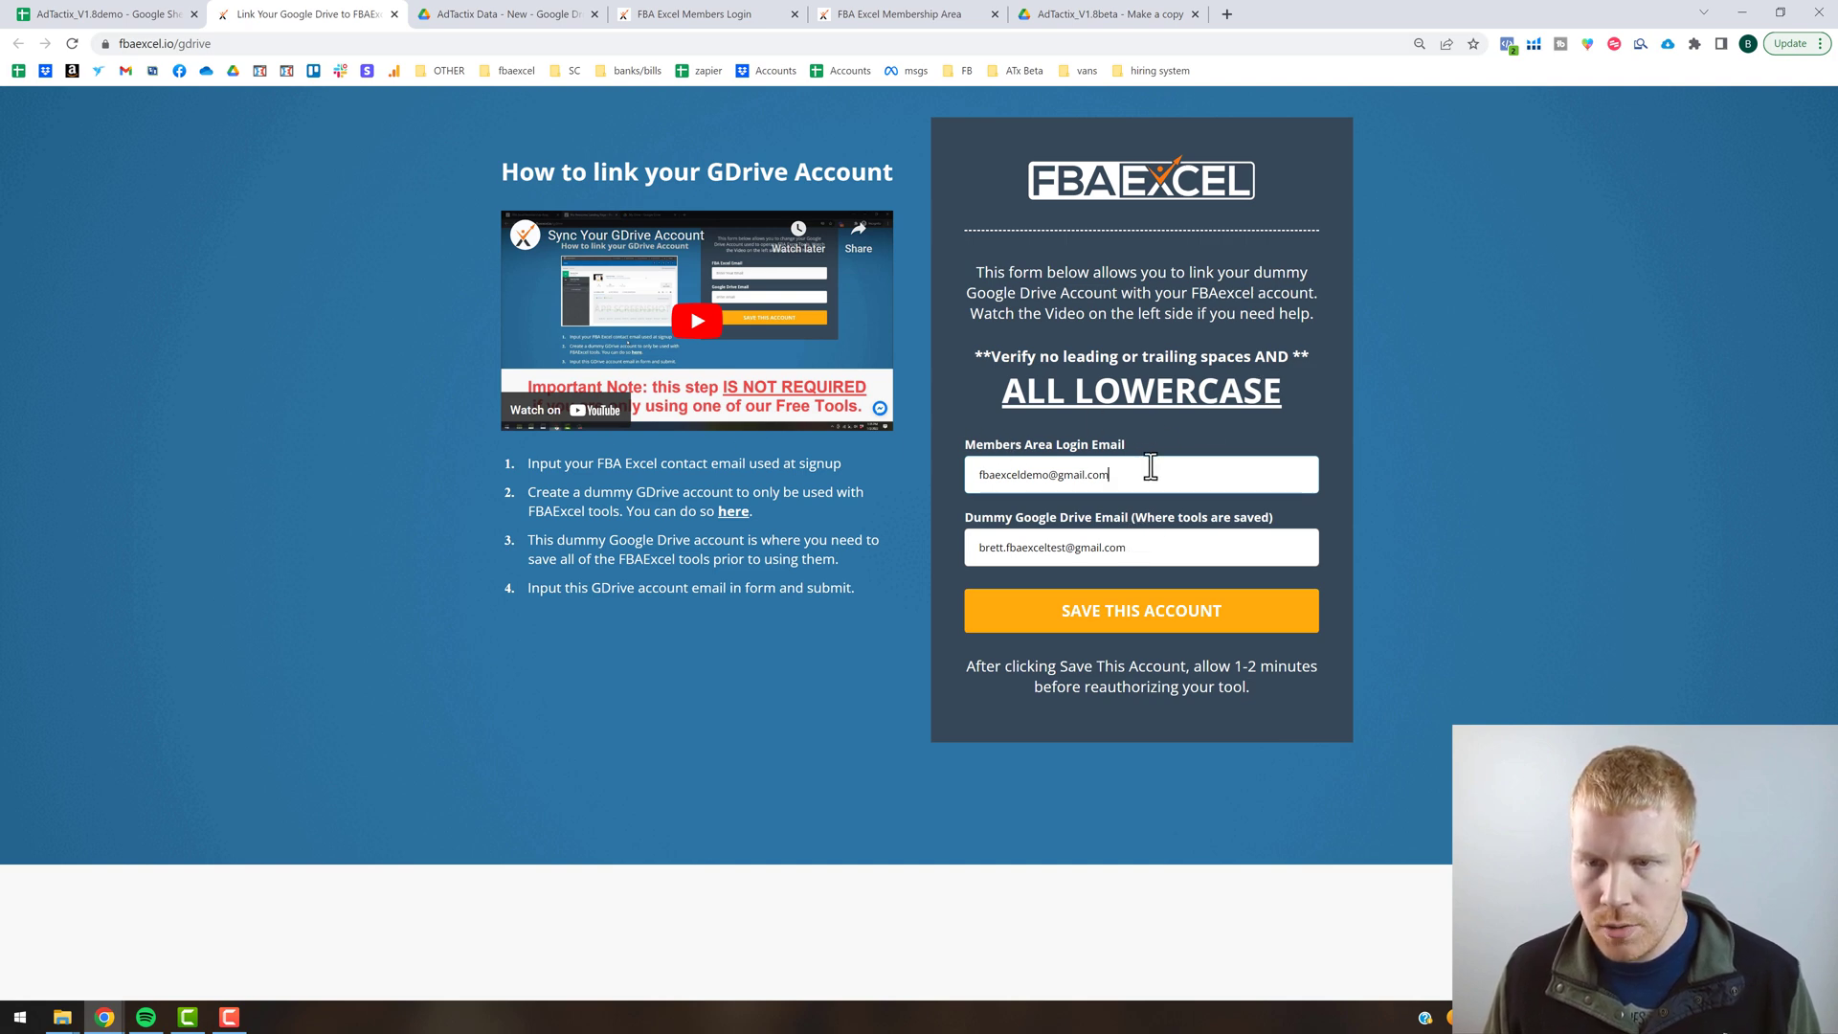
mouse_move(1124, 473)
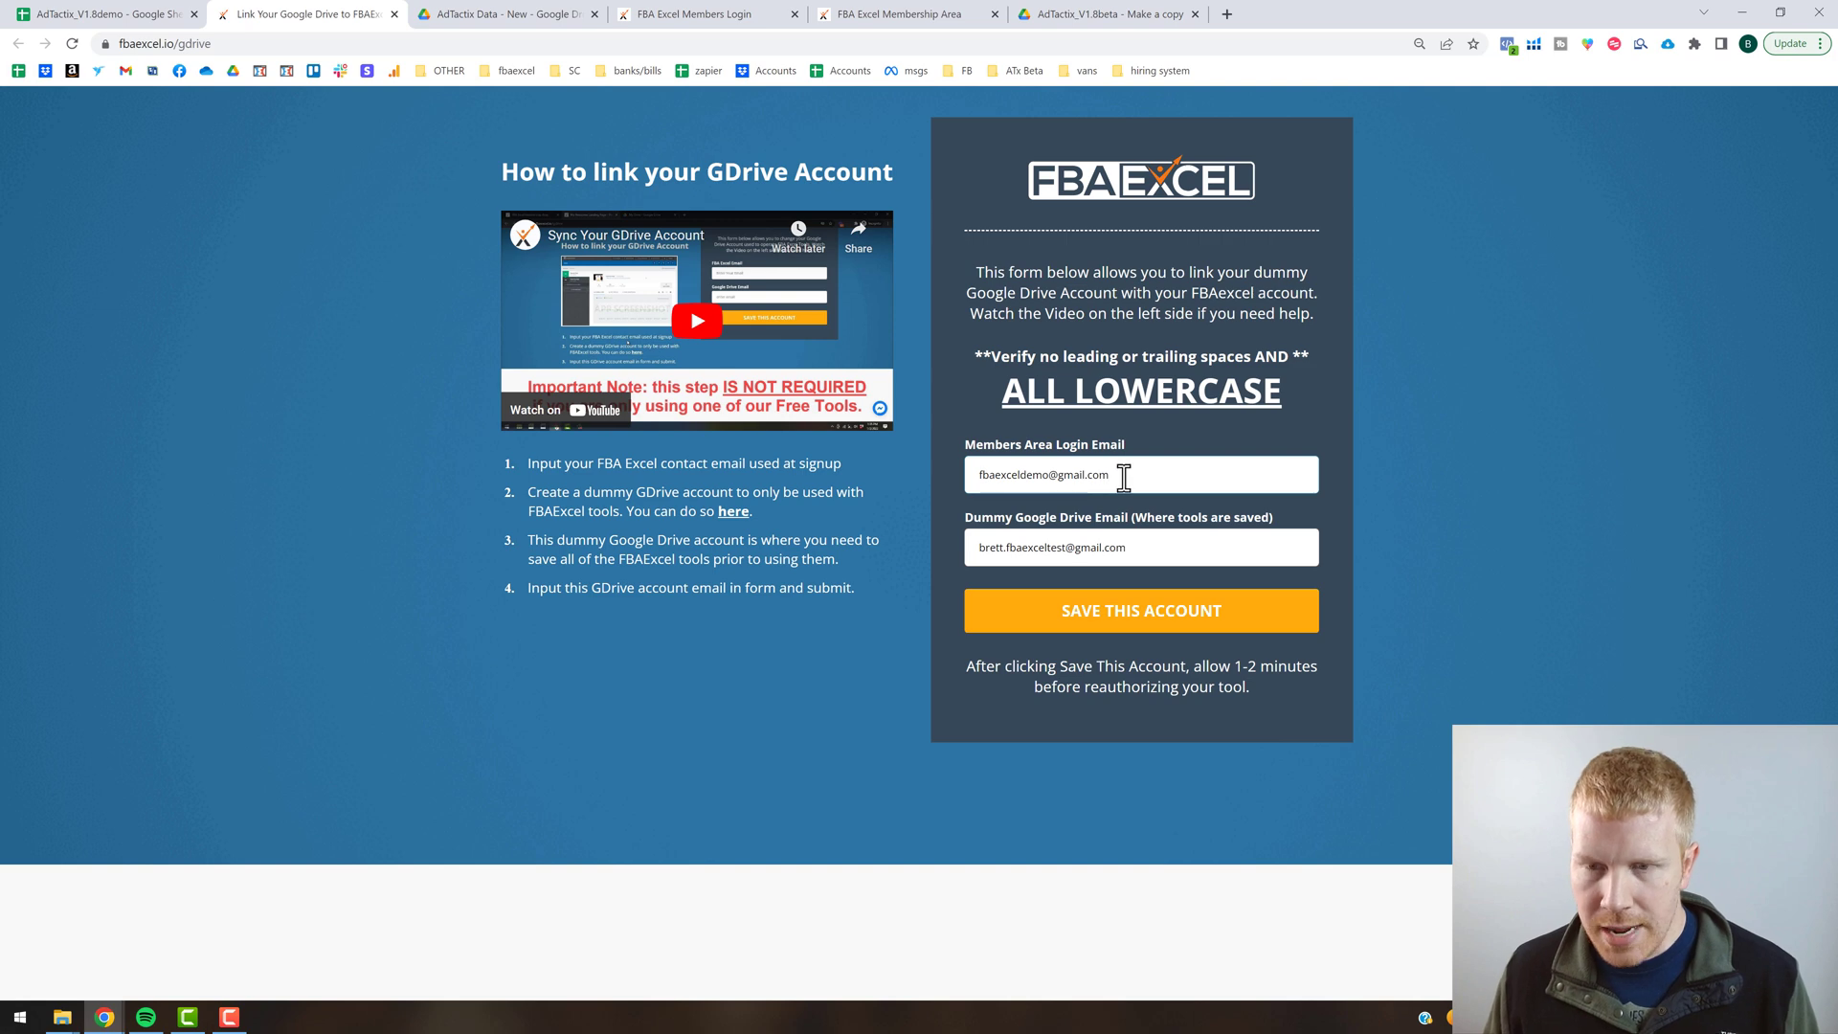
mouse_move(1117, 475)
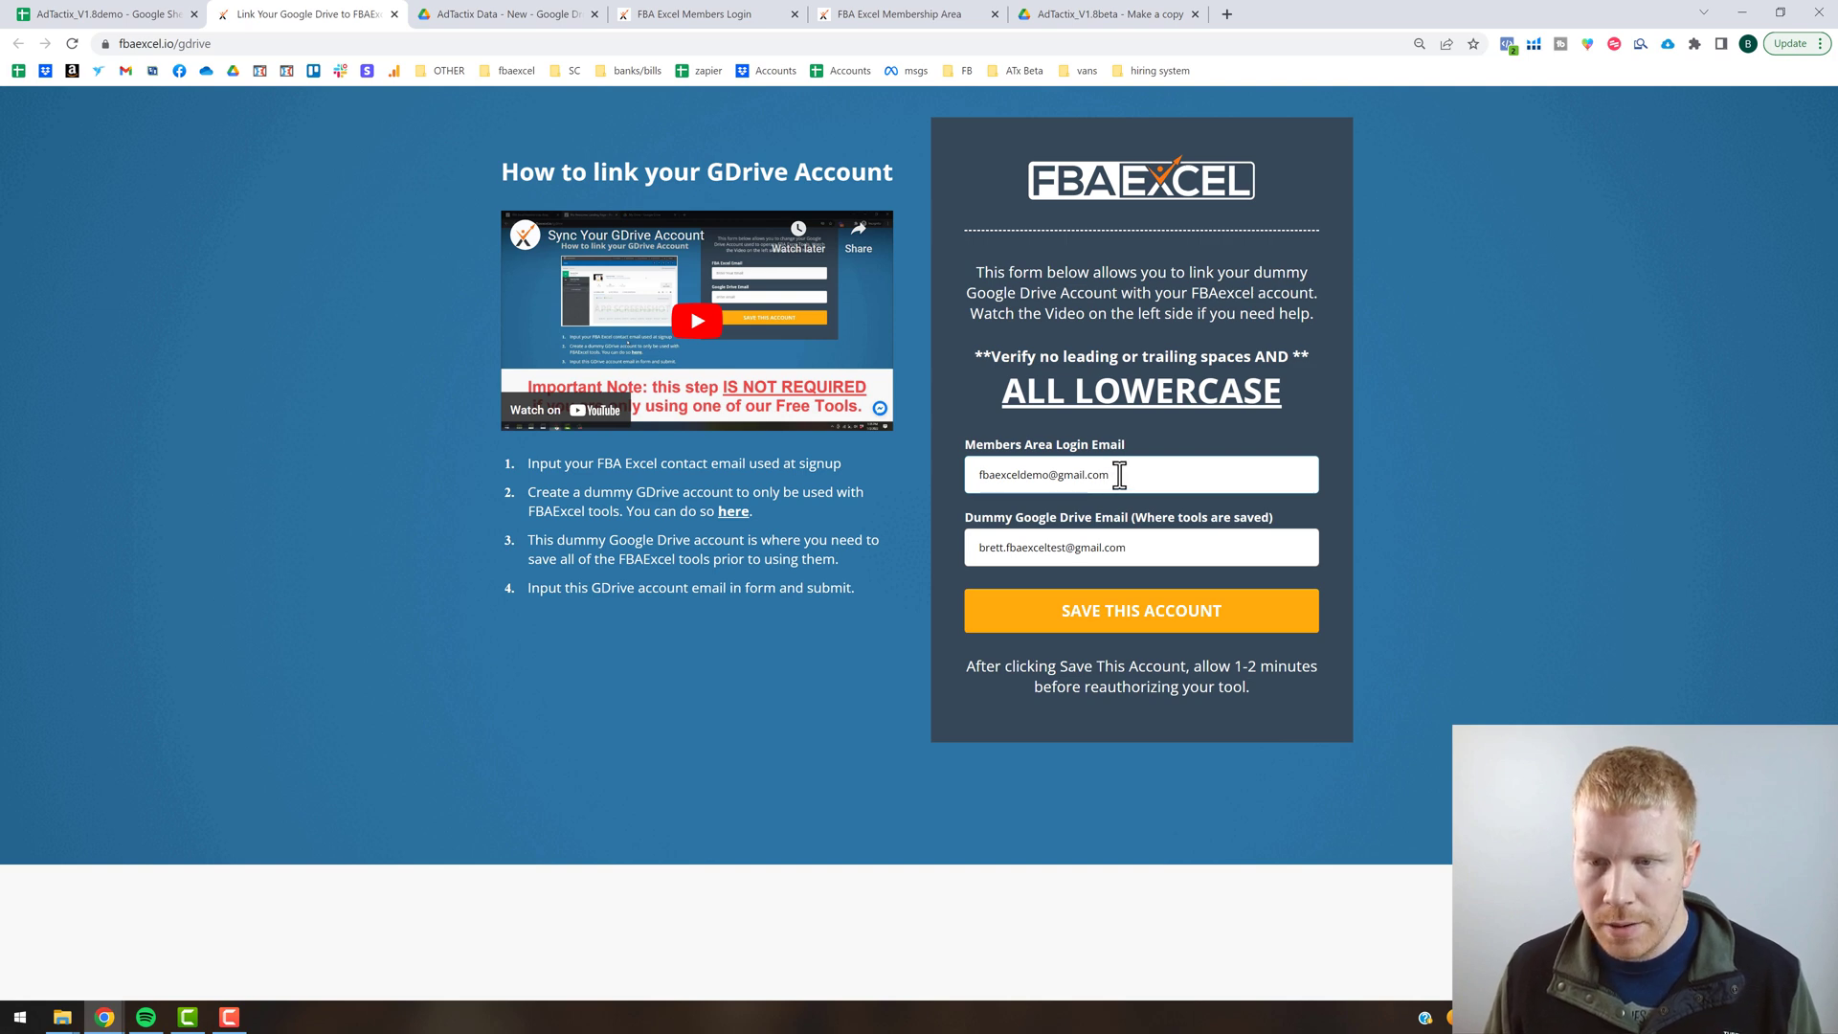
mouse_move(1058, 474)
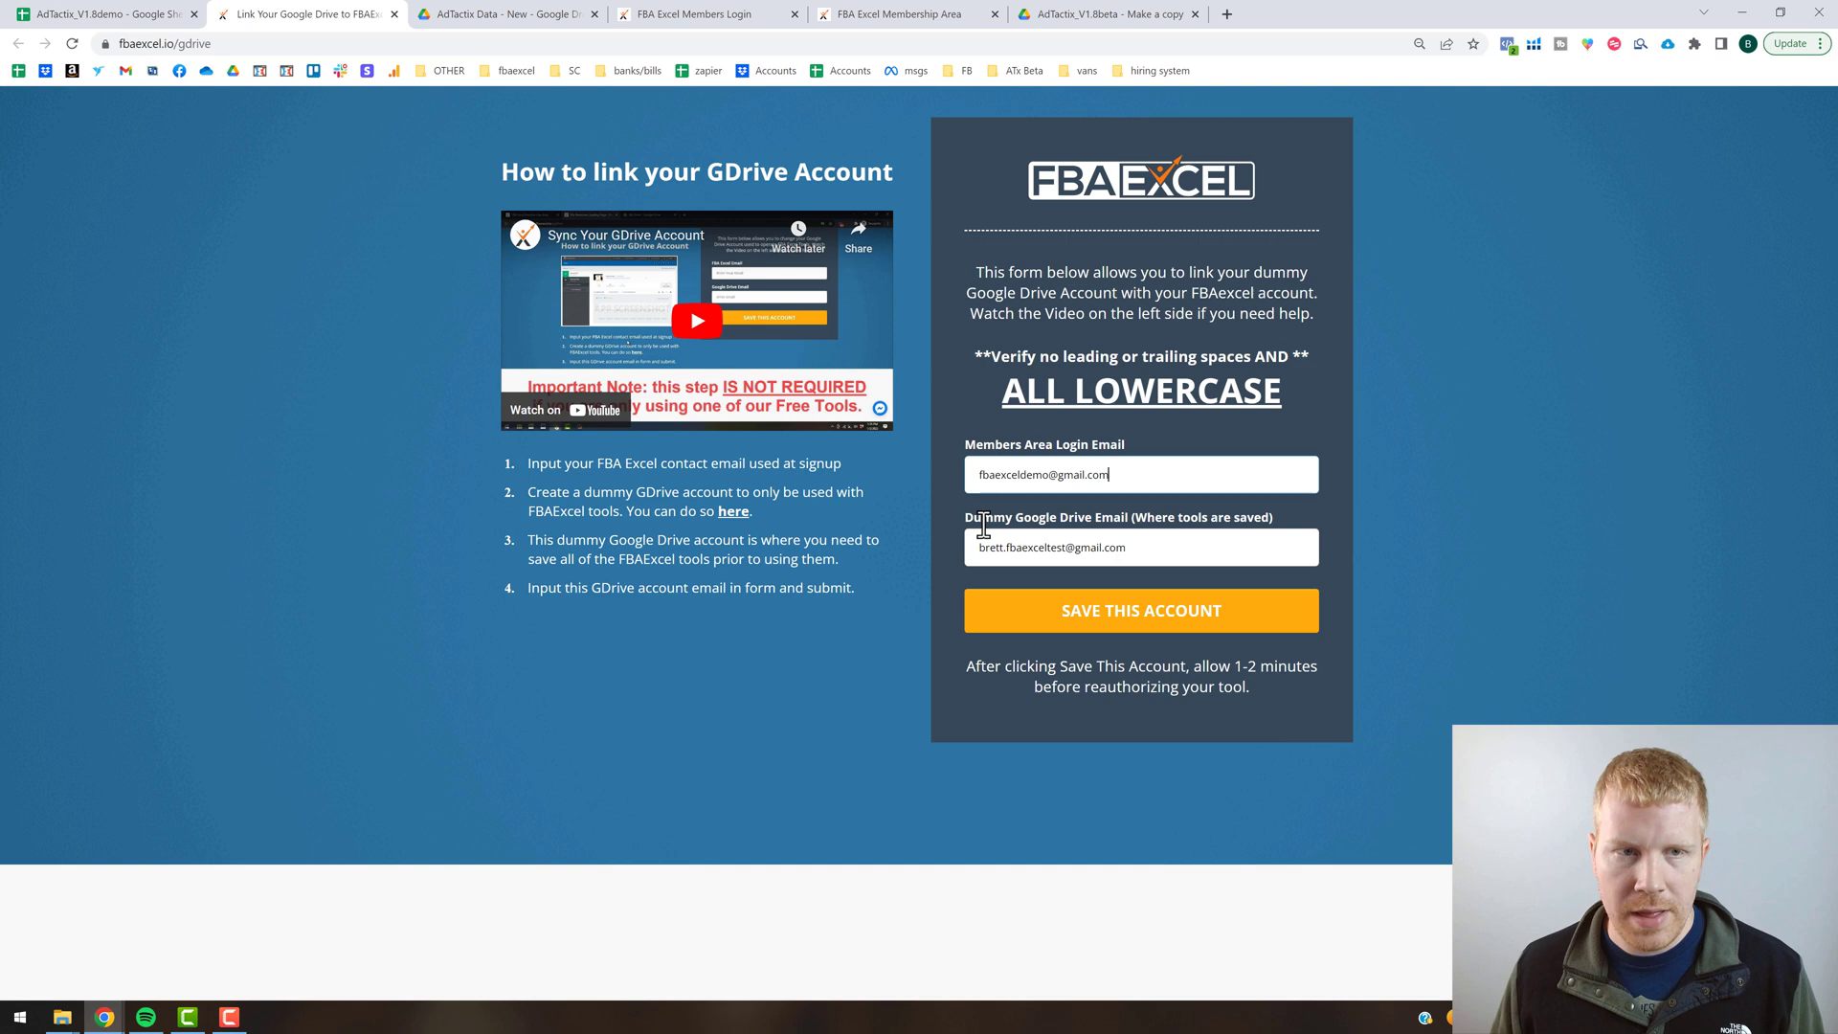
mouse_move(894, 519)
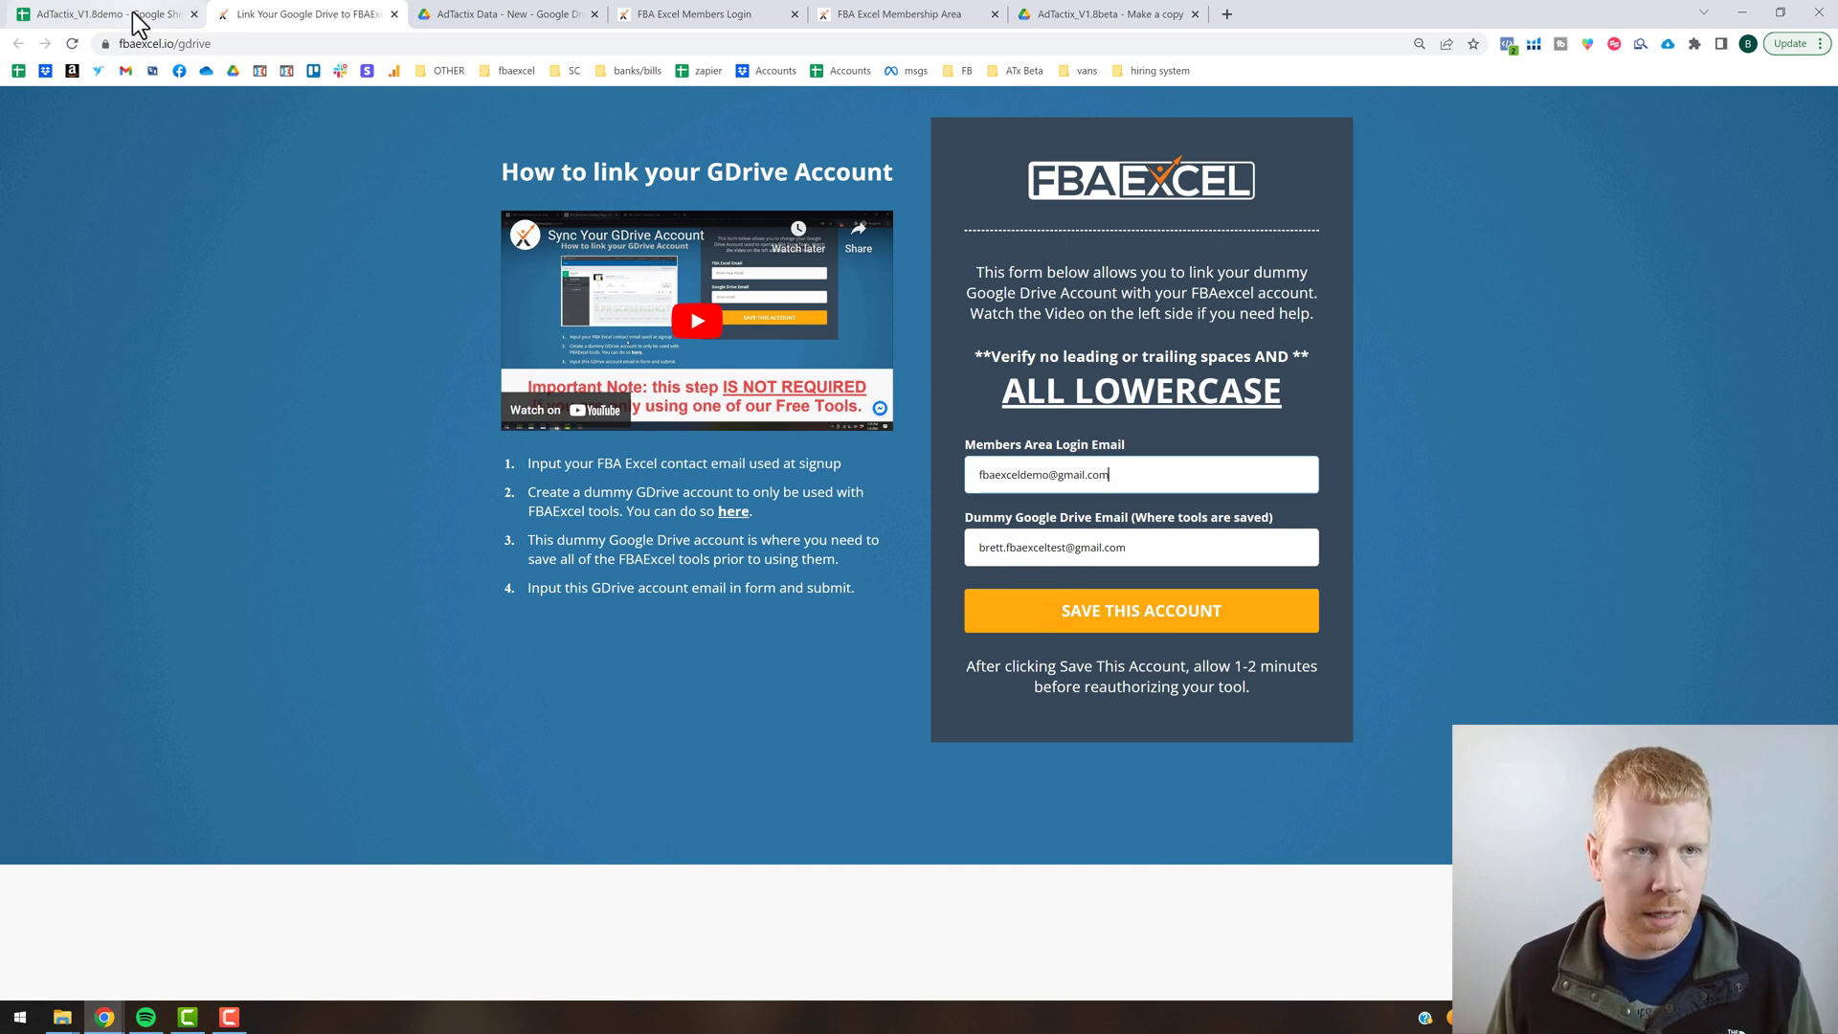
left_click(106, 13)
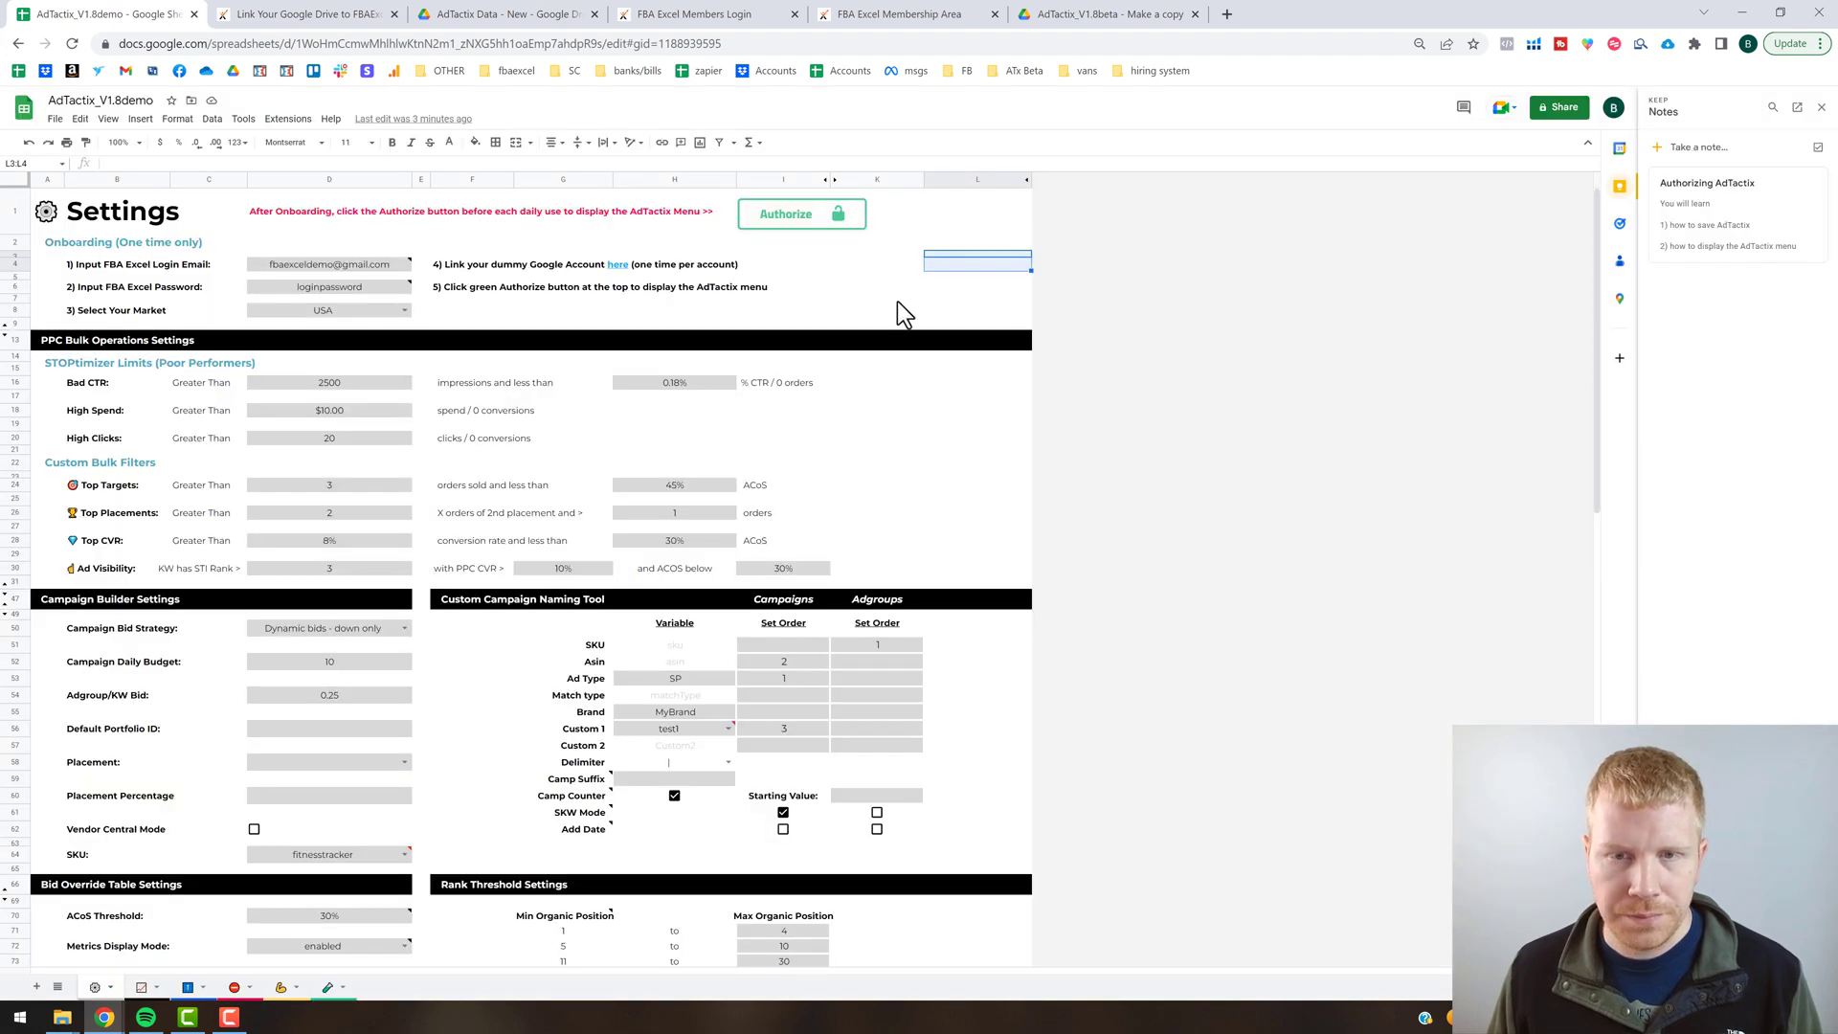
- Authorize the AdTactix script and continue past the Authorization Required dialog
left_click(802, 213)
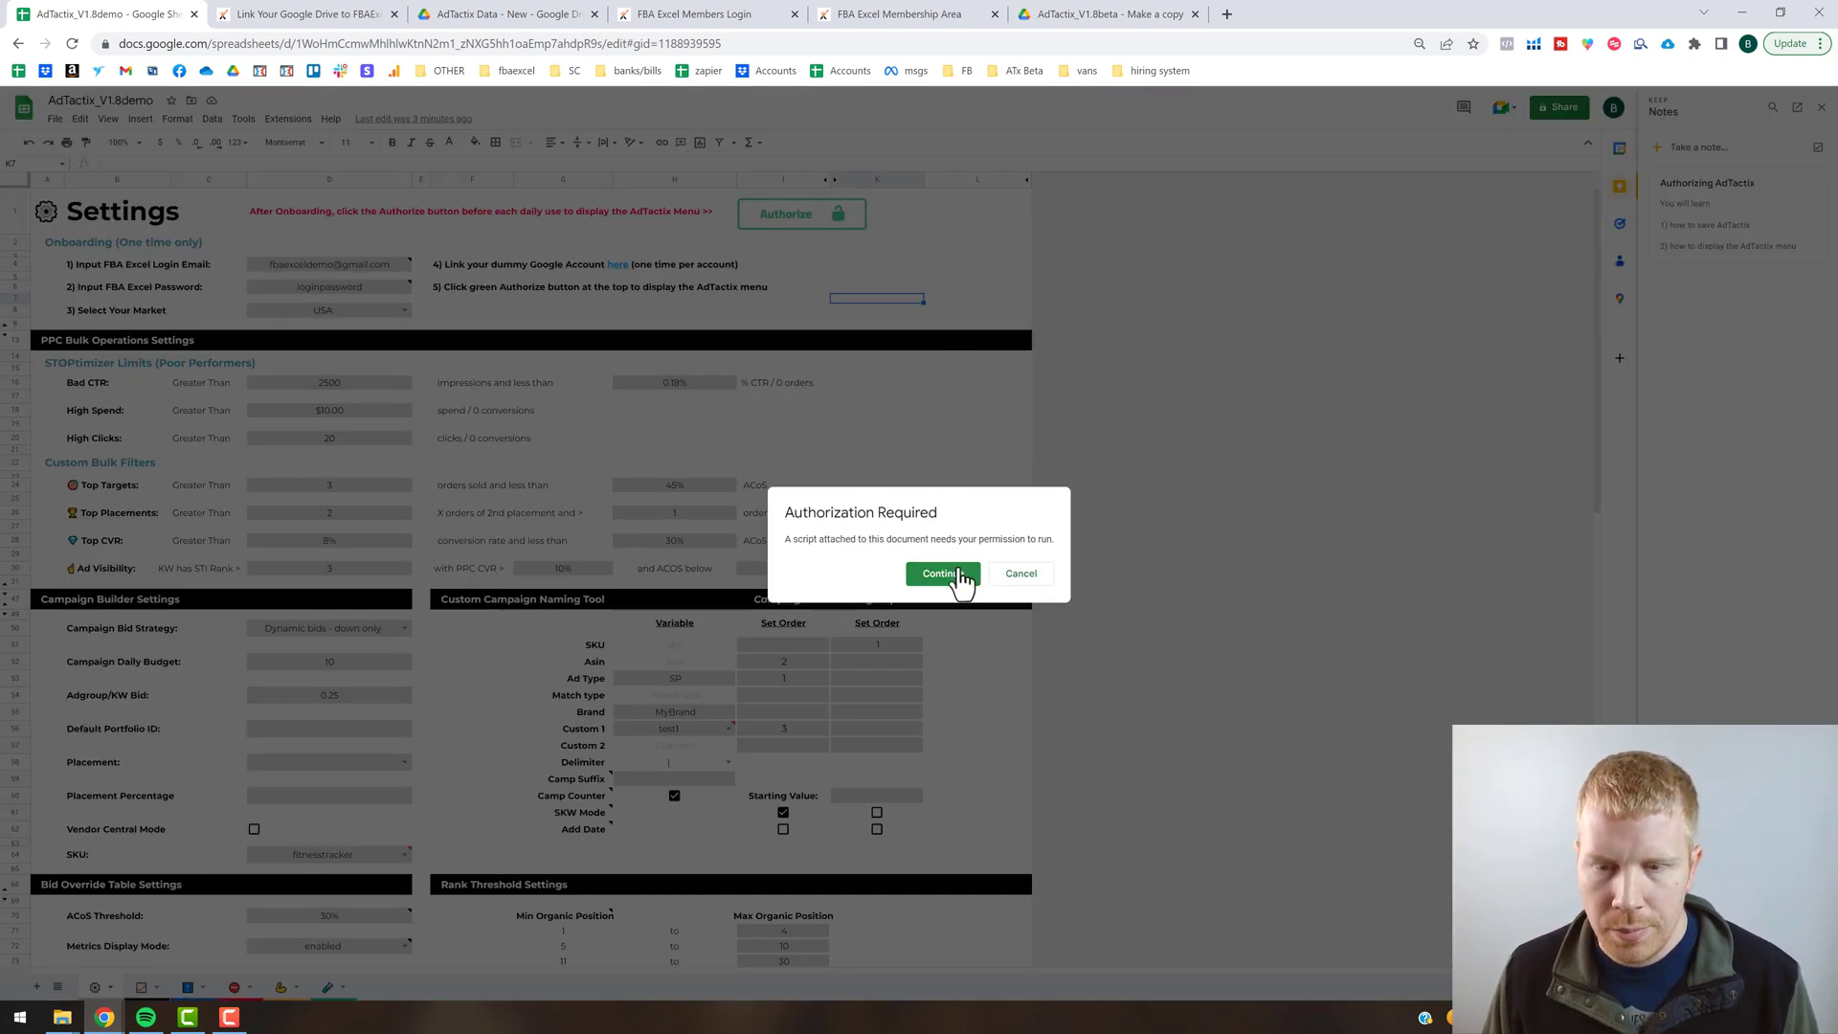
left_click(938, 572)
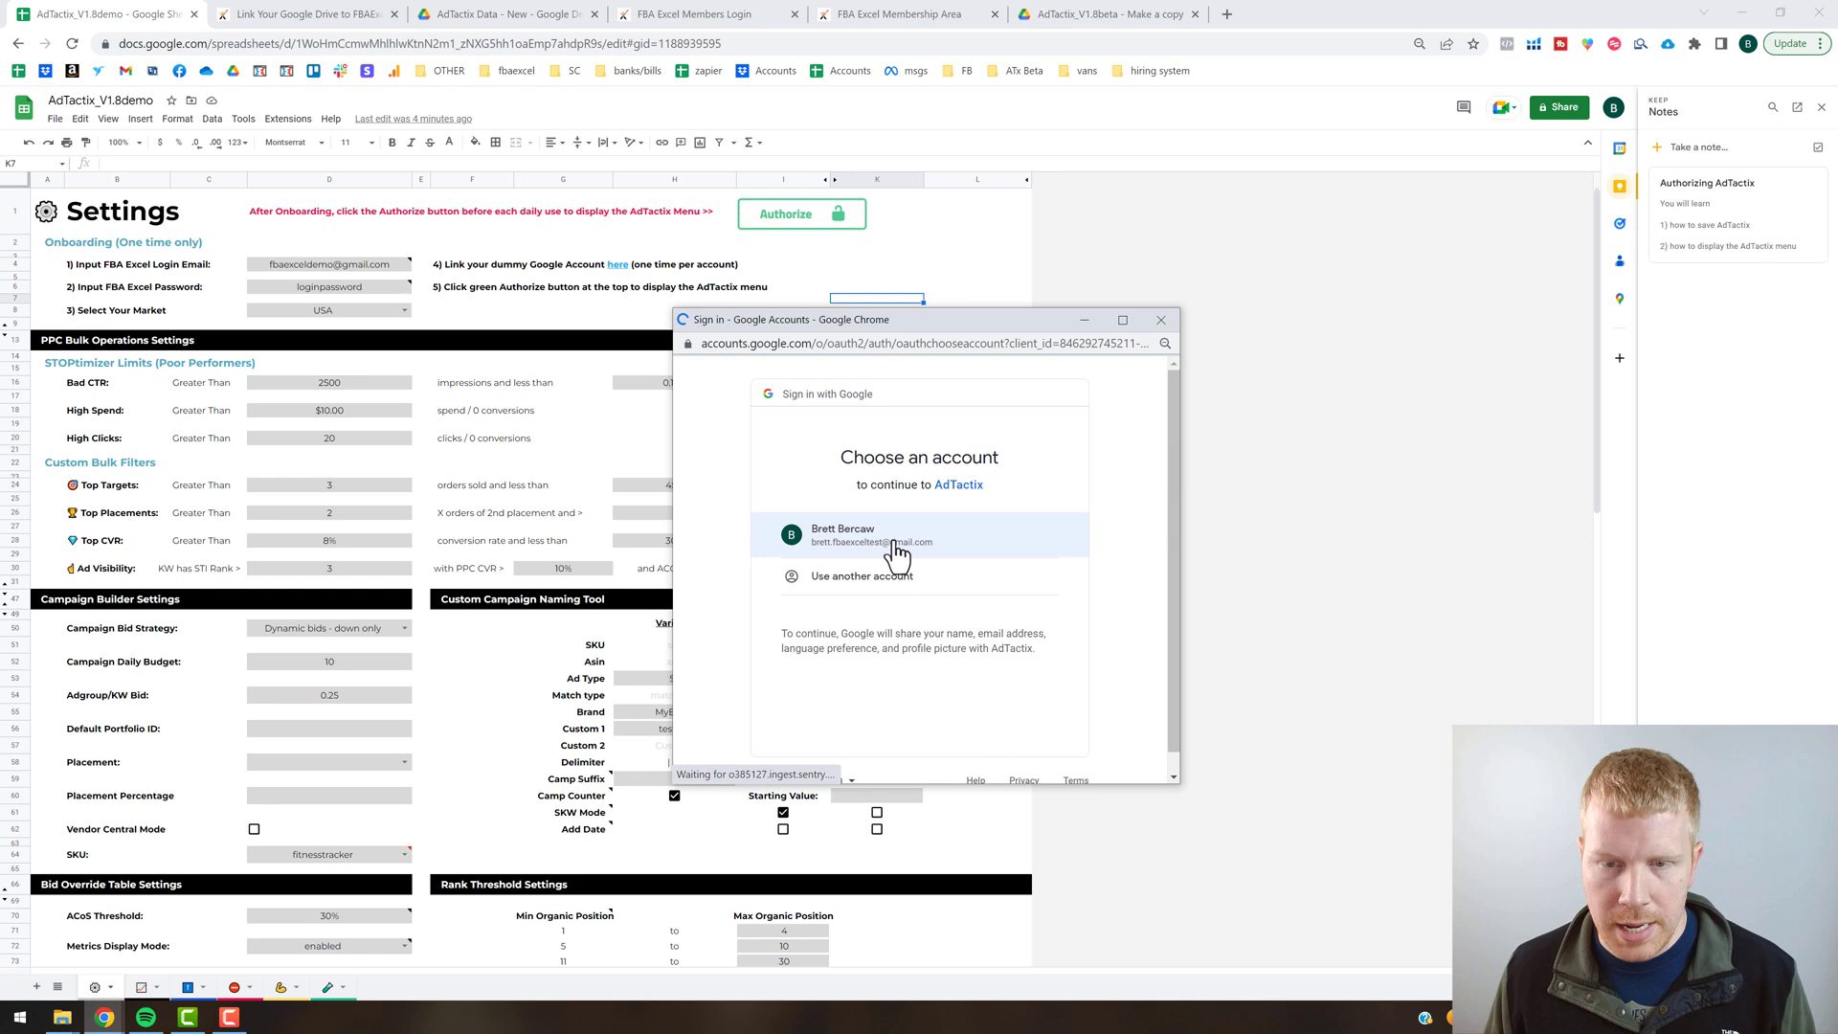
mouse_move(856, 546)
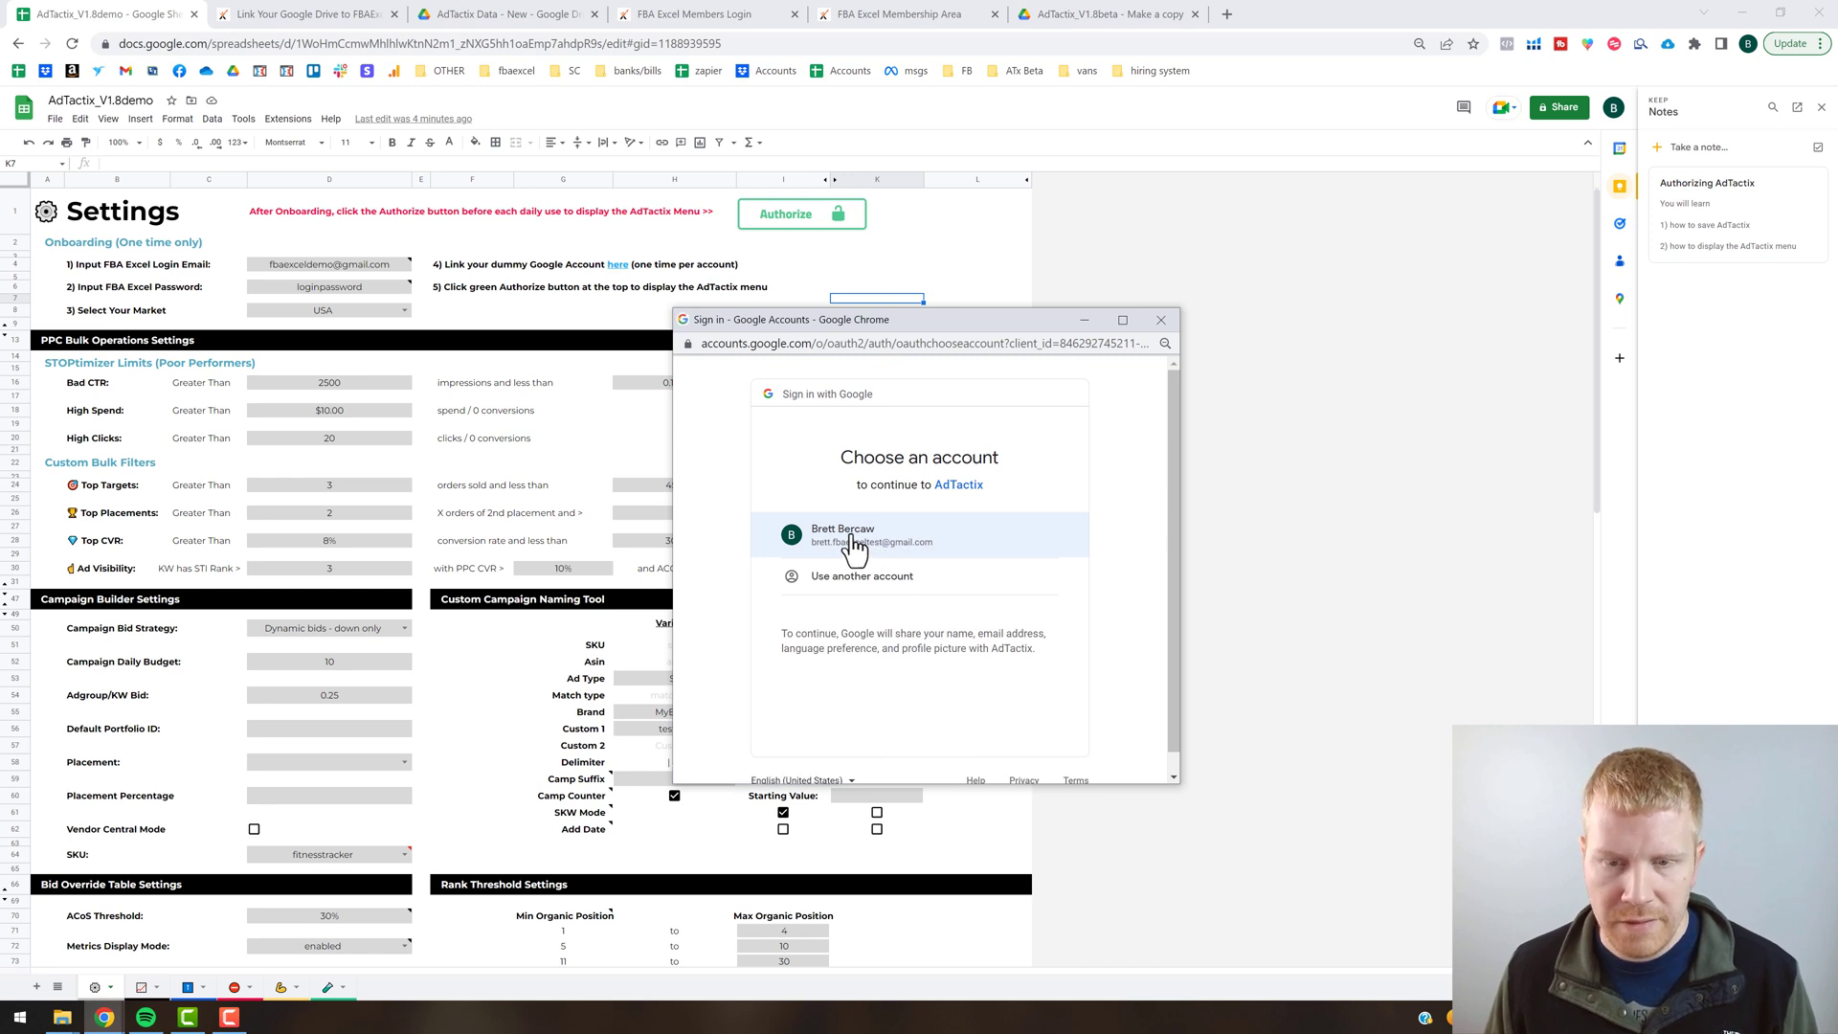
- Choose the linked dummy Google account, proceed to AdTactix (unsafe) past the warning, and allow access
left_click(919, 534)
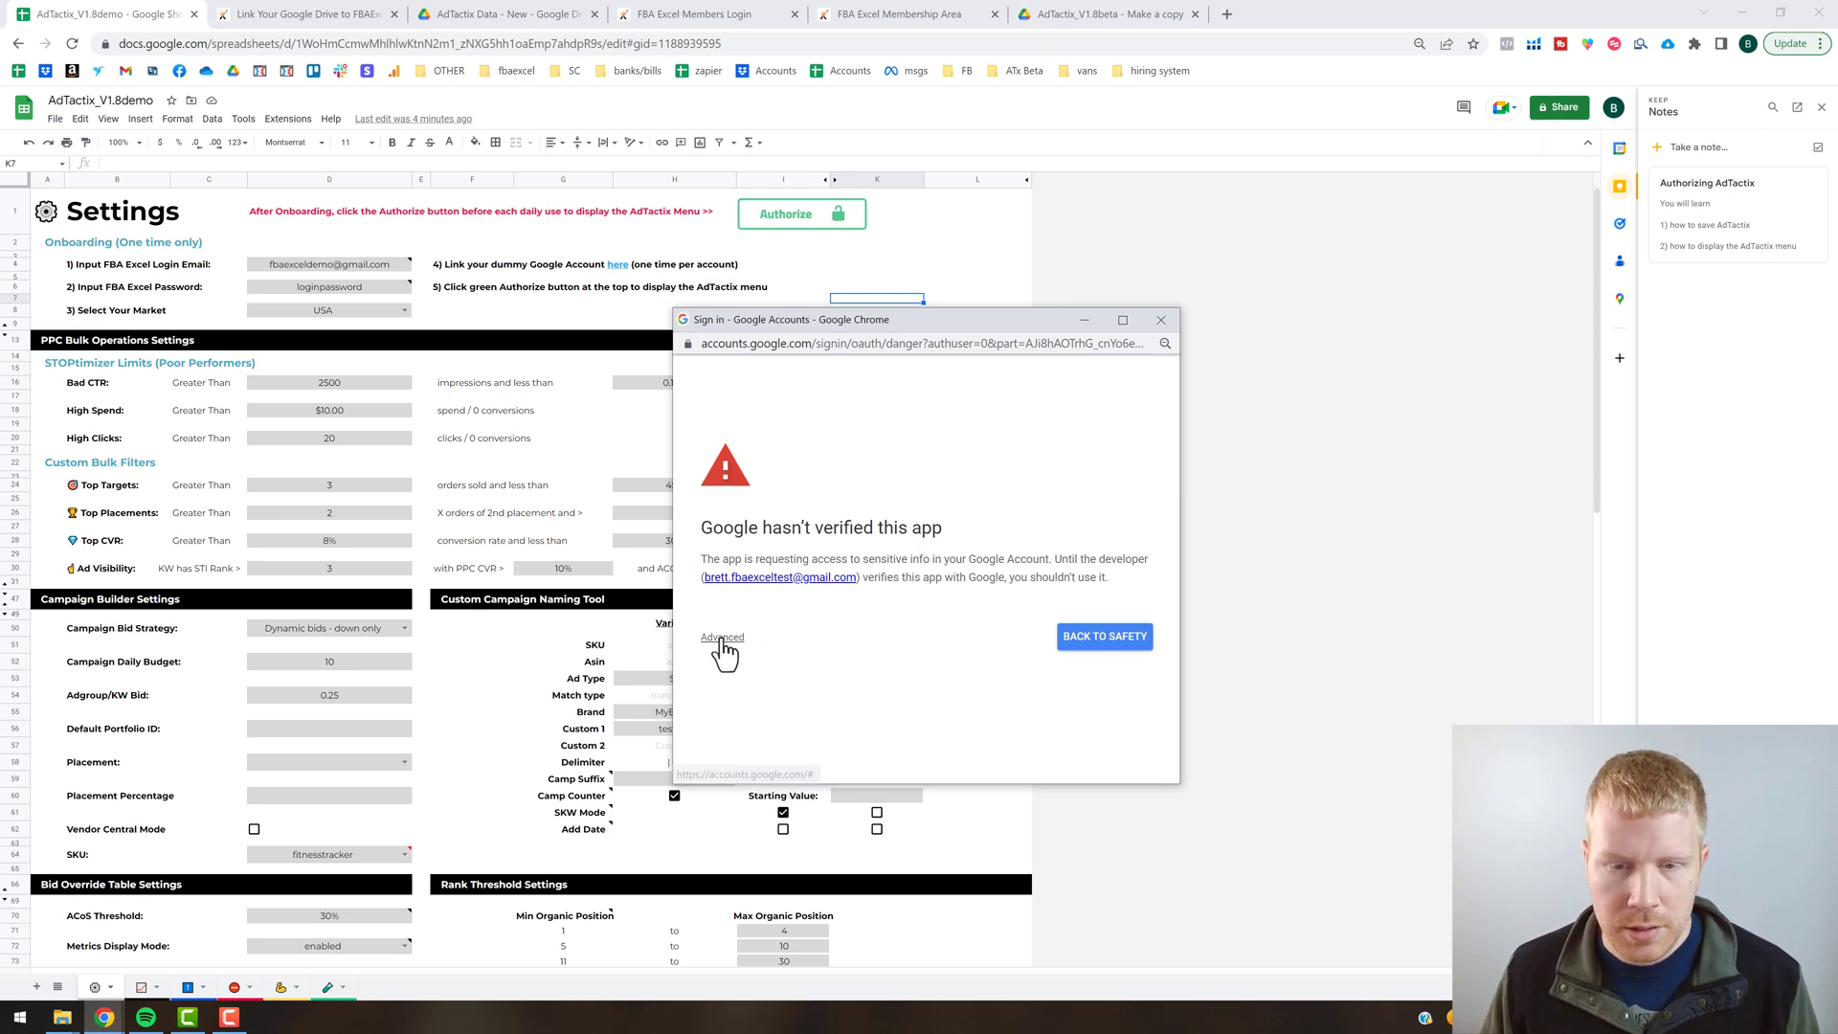
left_click(722, 635)
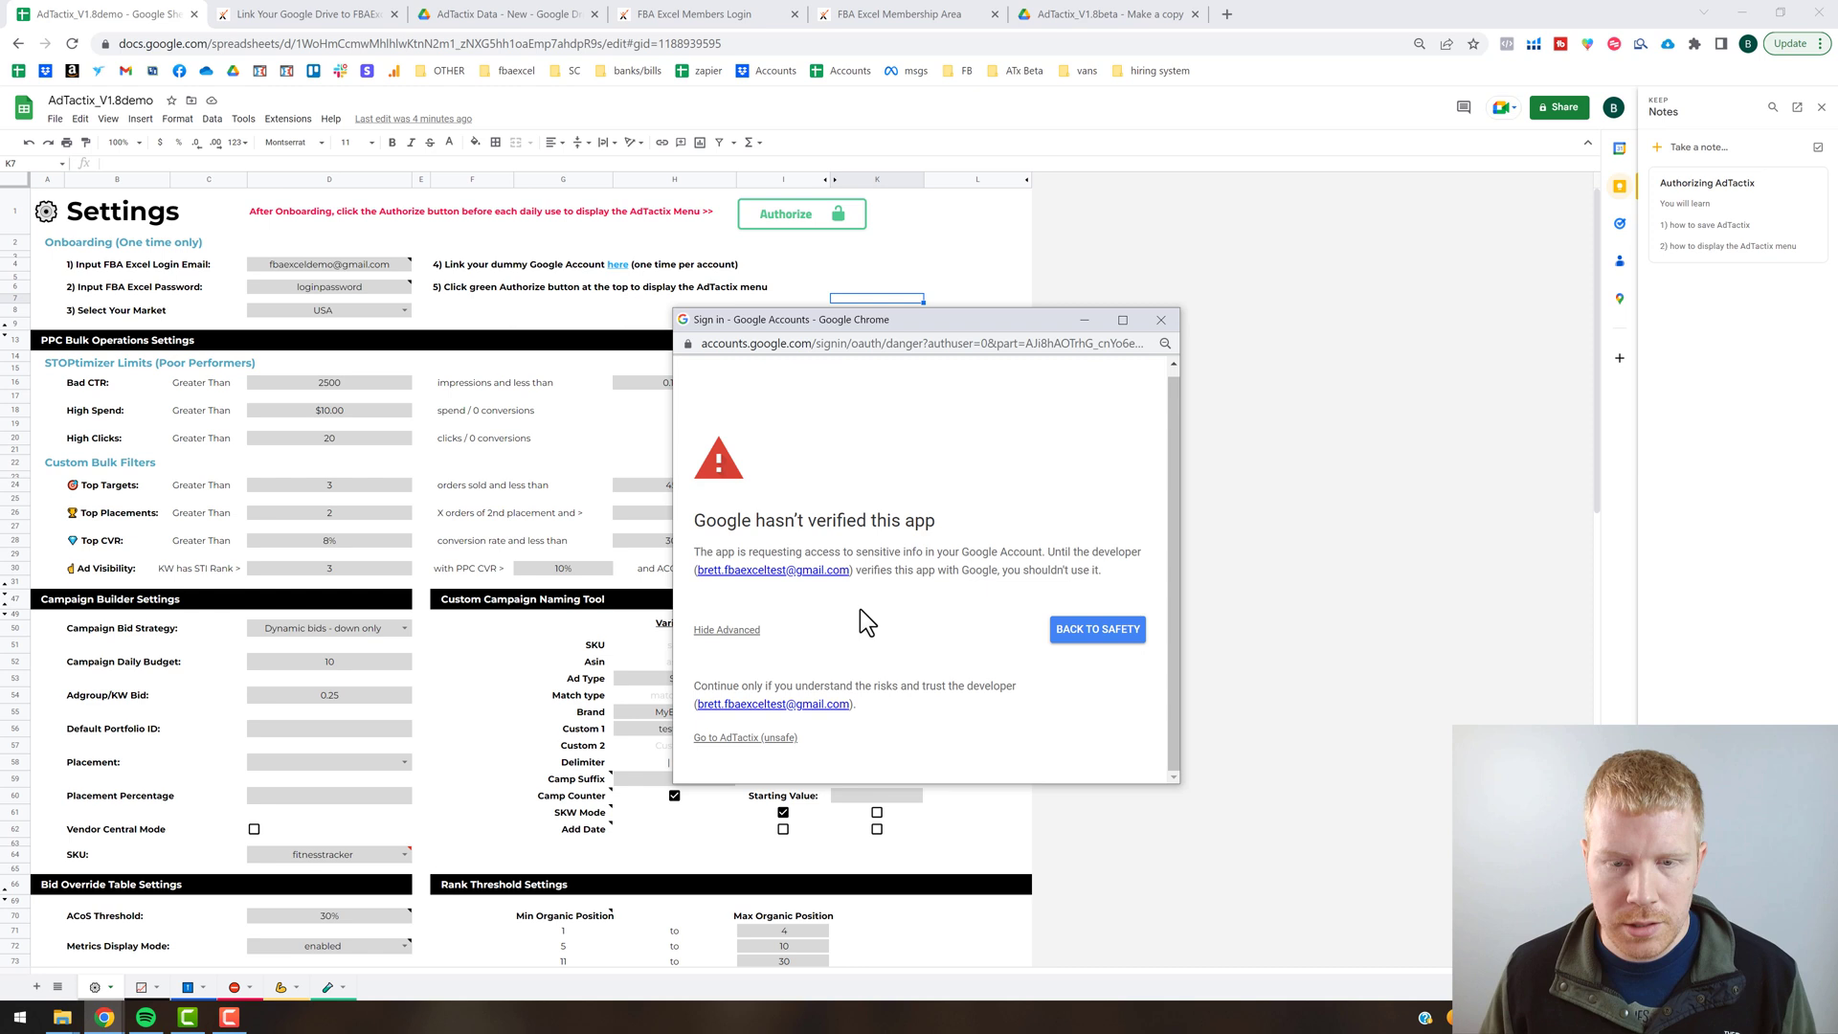
mouse_move(748, 755)
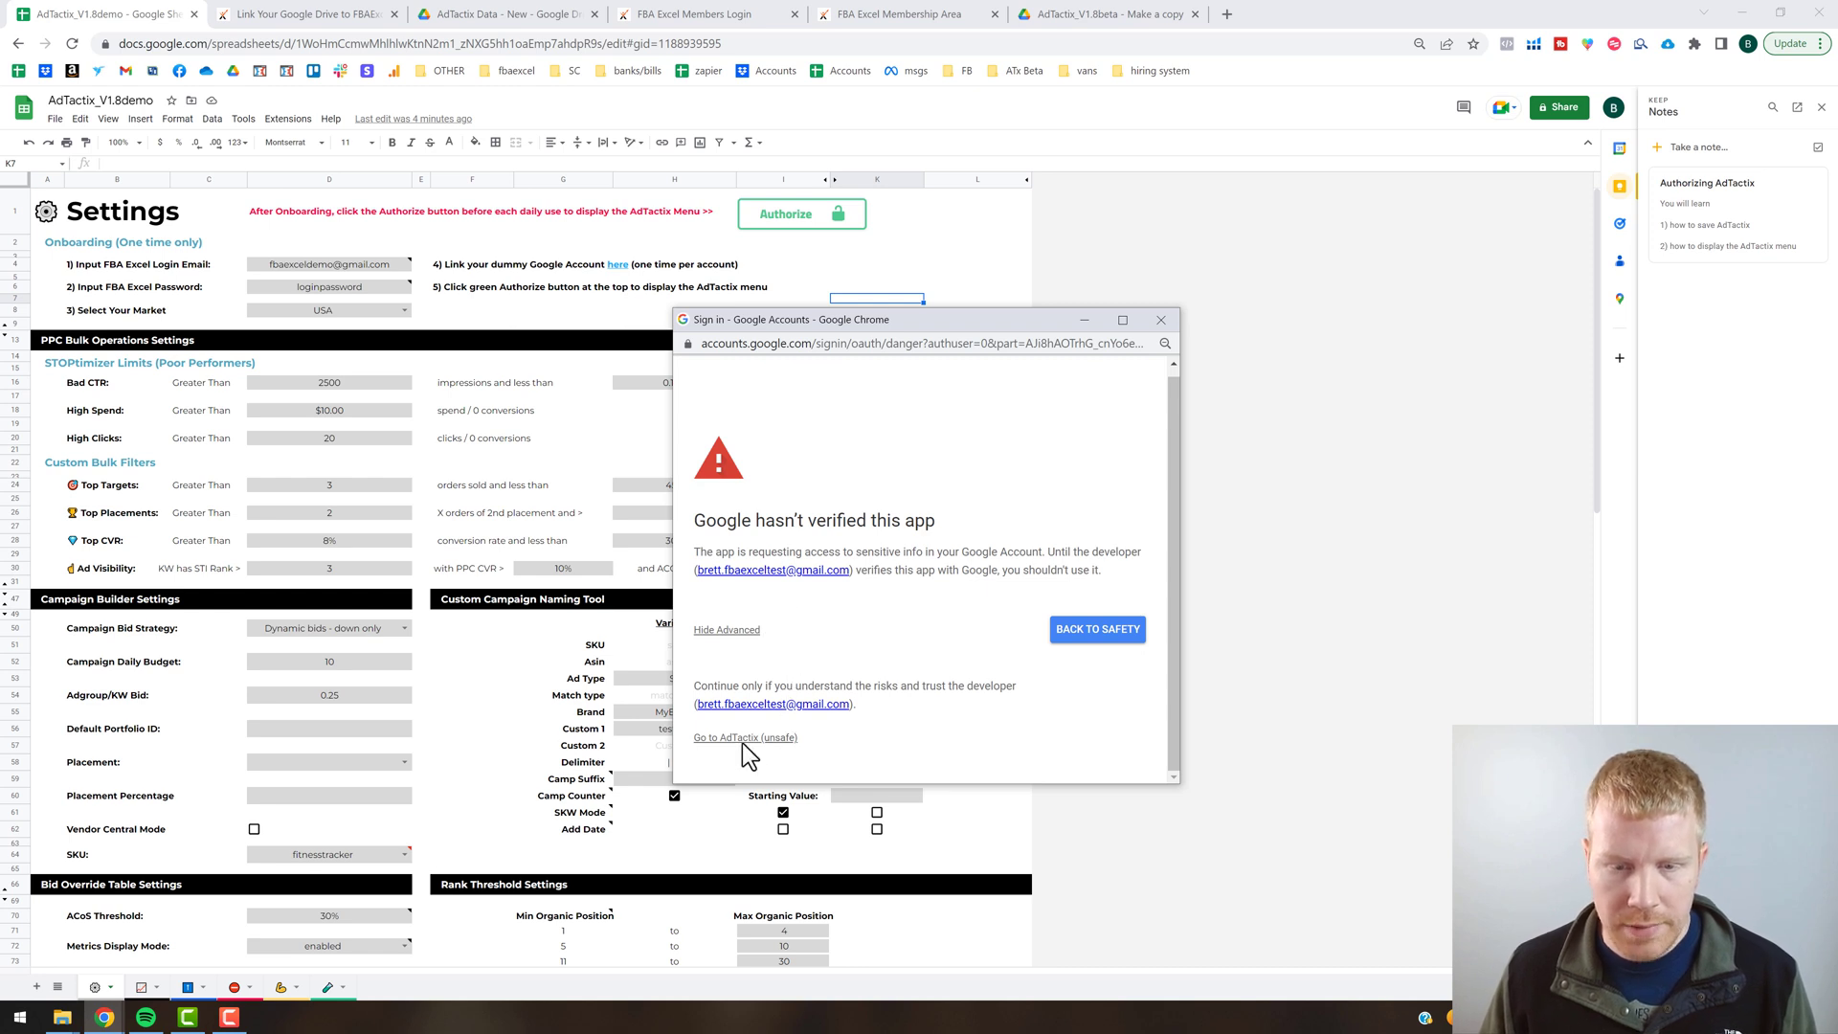
left_click(744, 738)
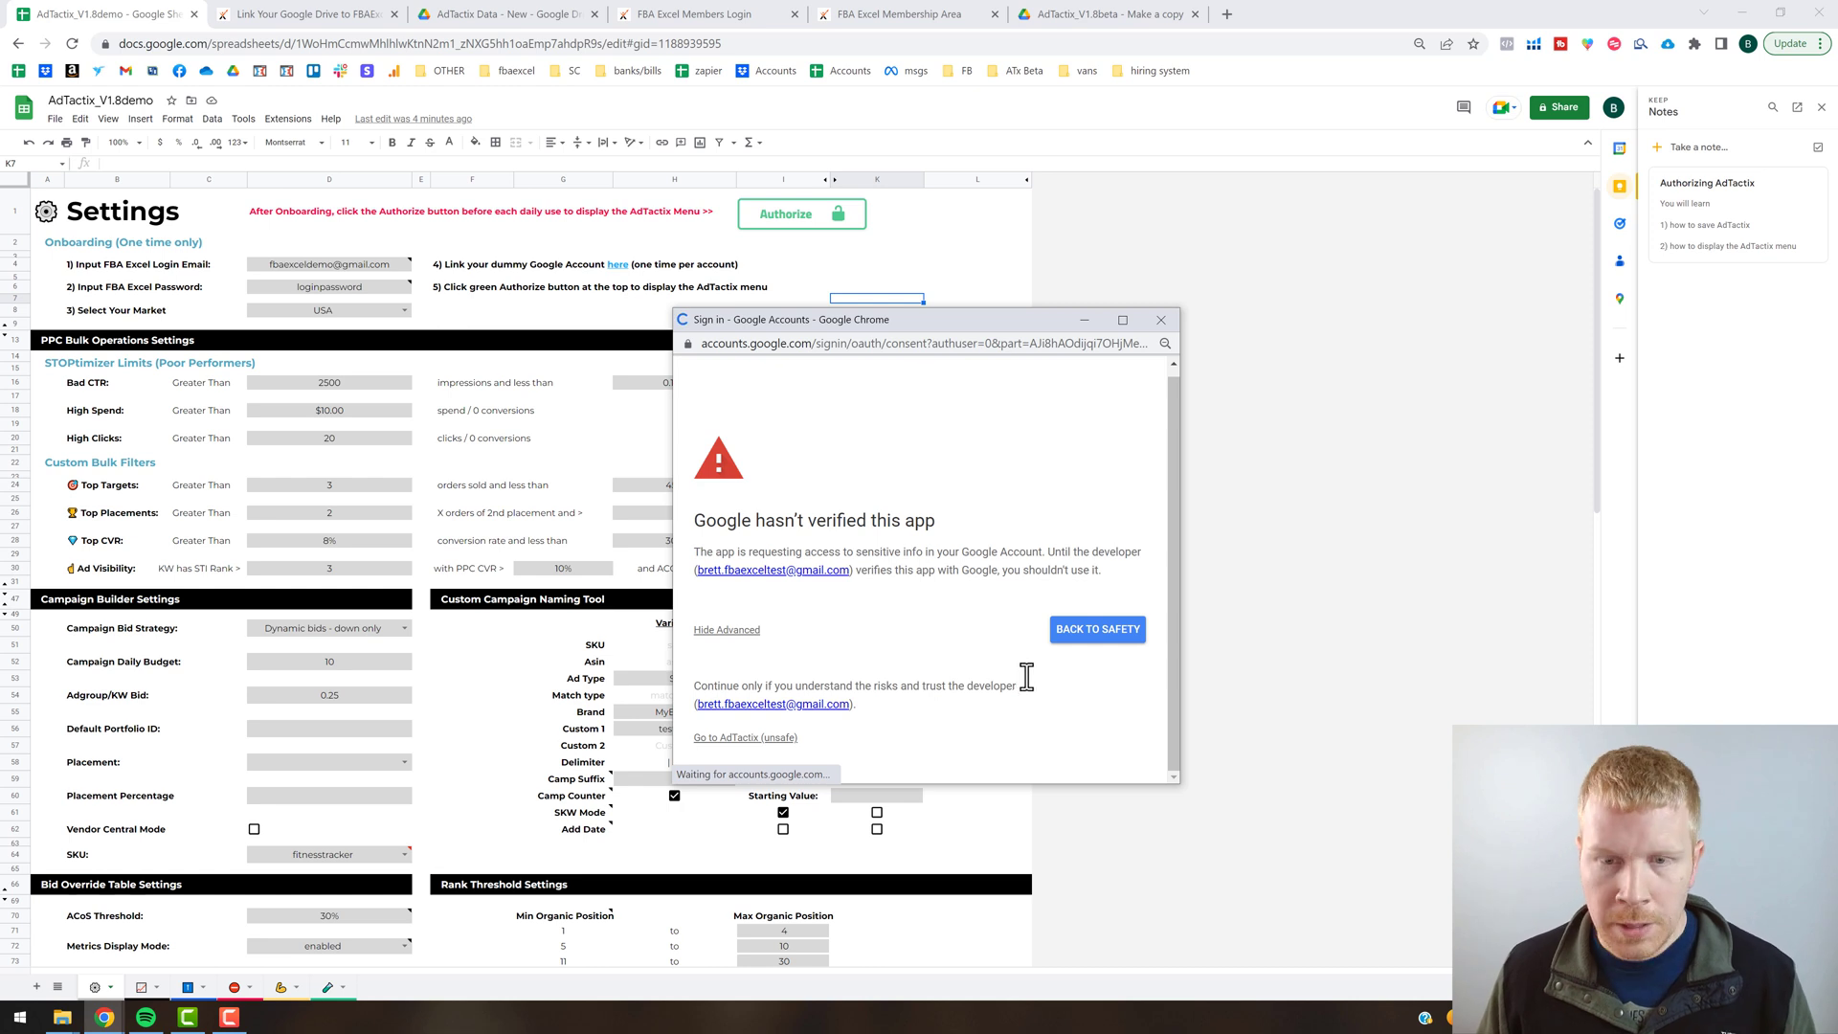
left_click(742, 737)
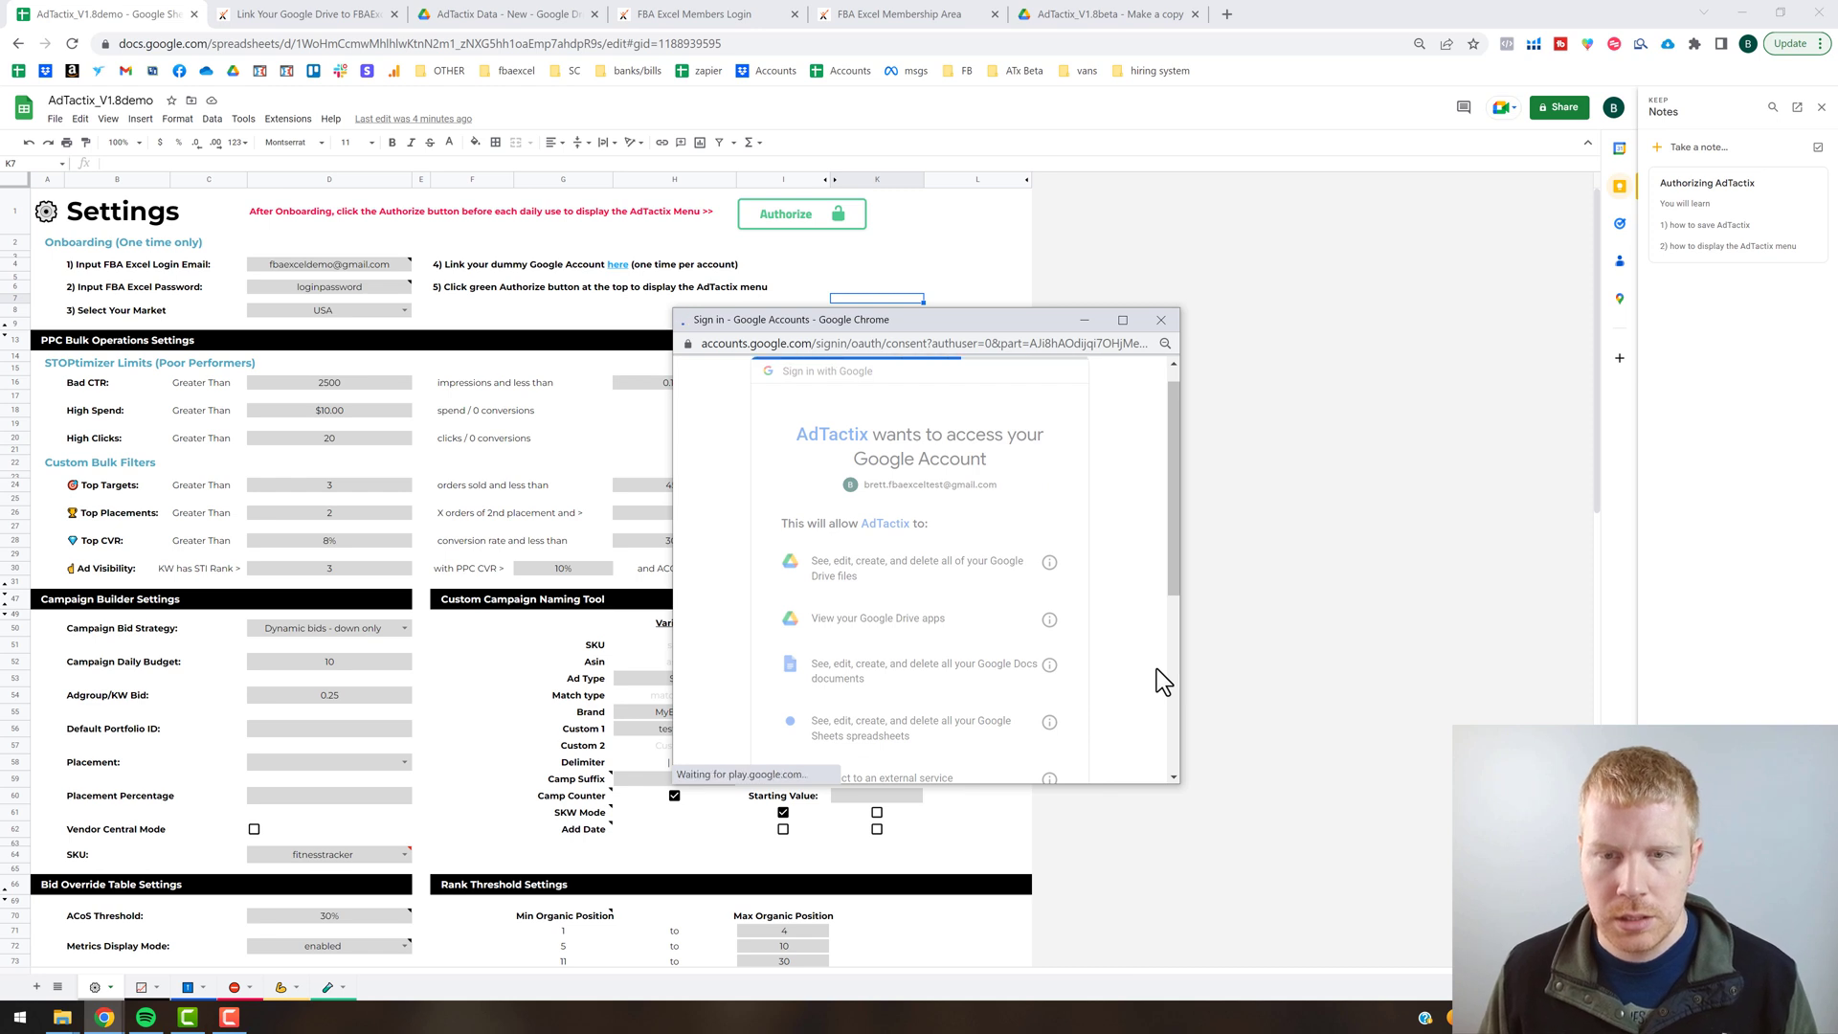
left_click(1161, 319)
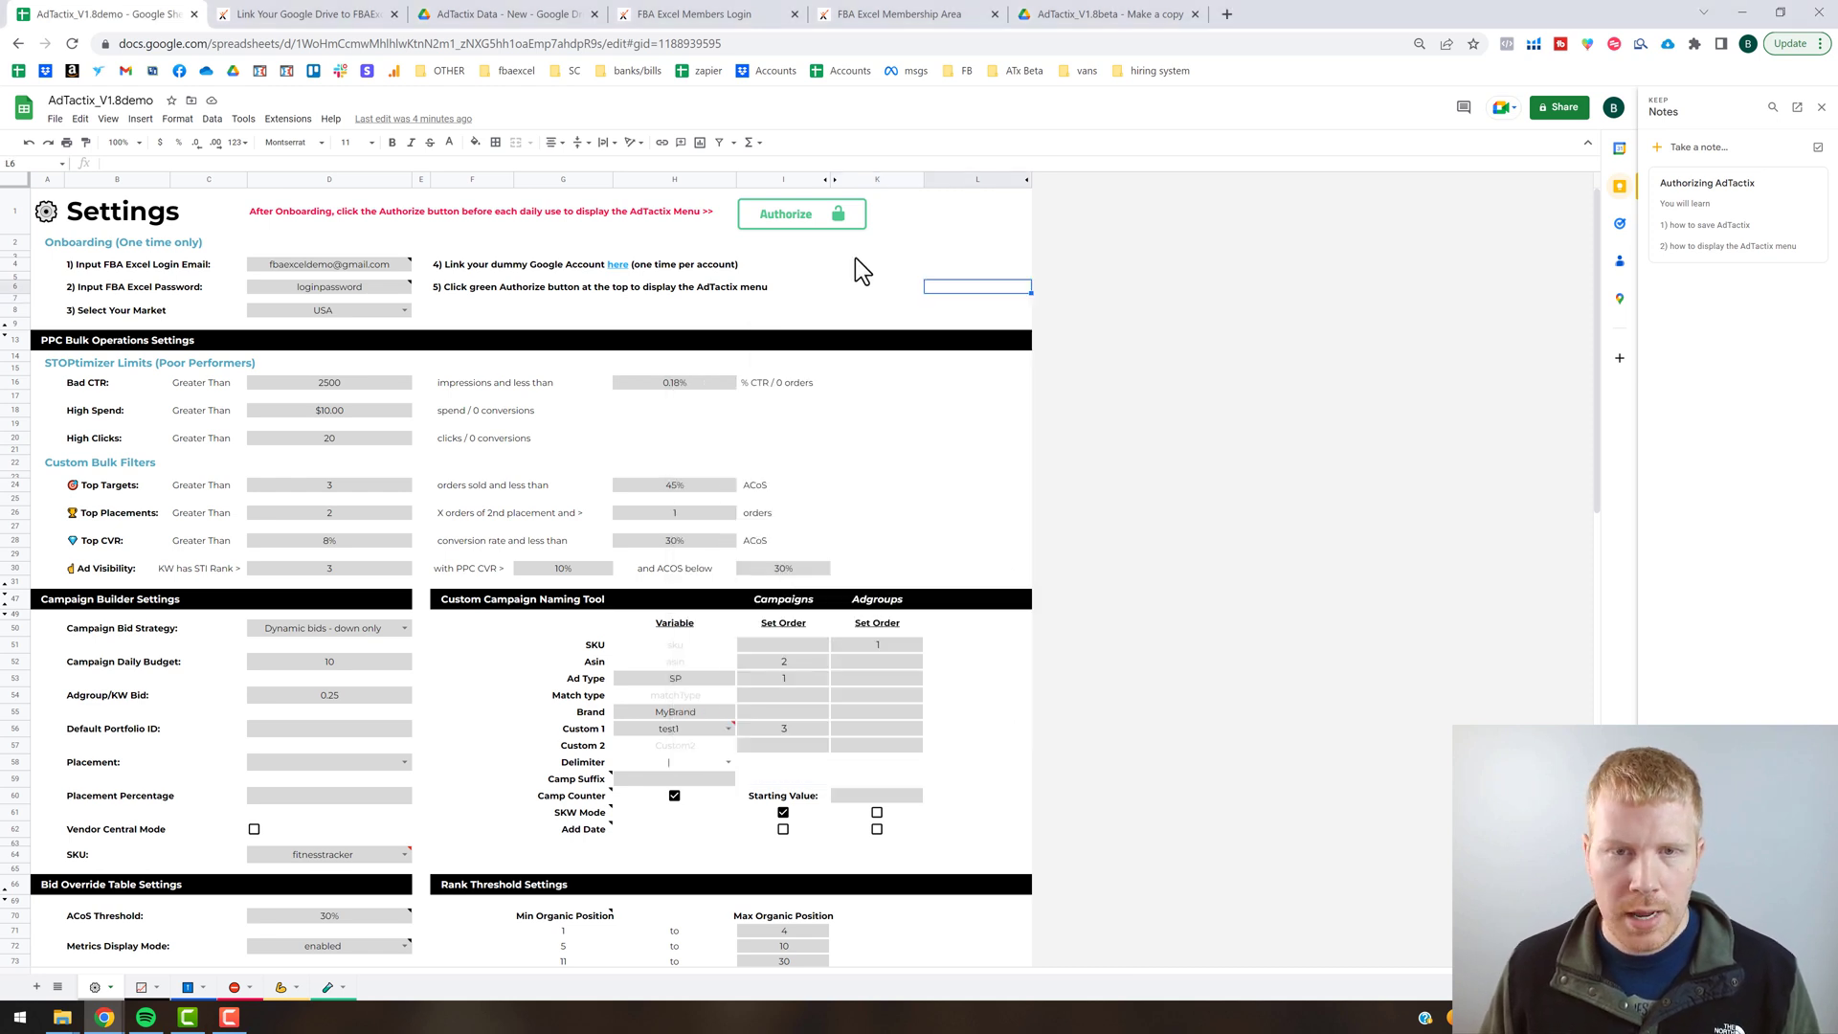
- Run Authorize again so the Import New Data, Create Campaigns and Optimize PPC menus load
left_click(803, 213)
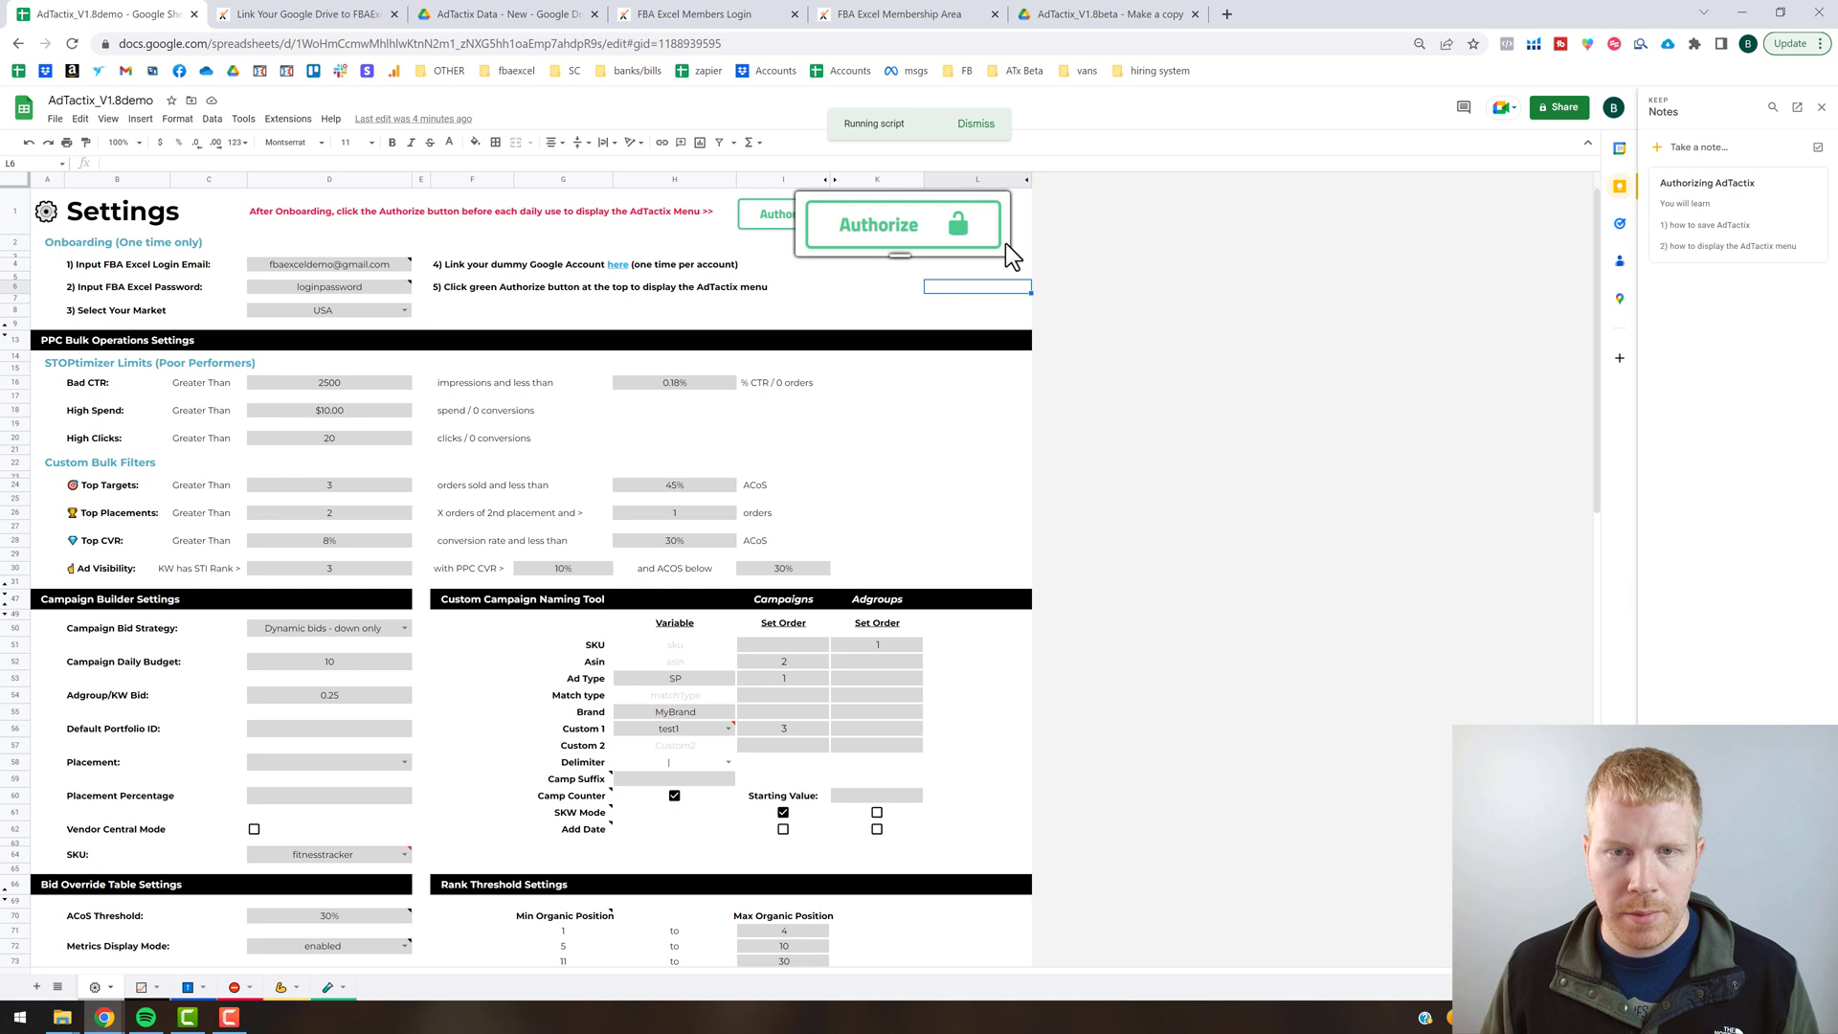
left_click(900, 224)
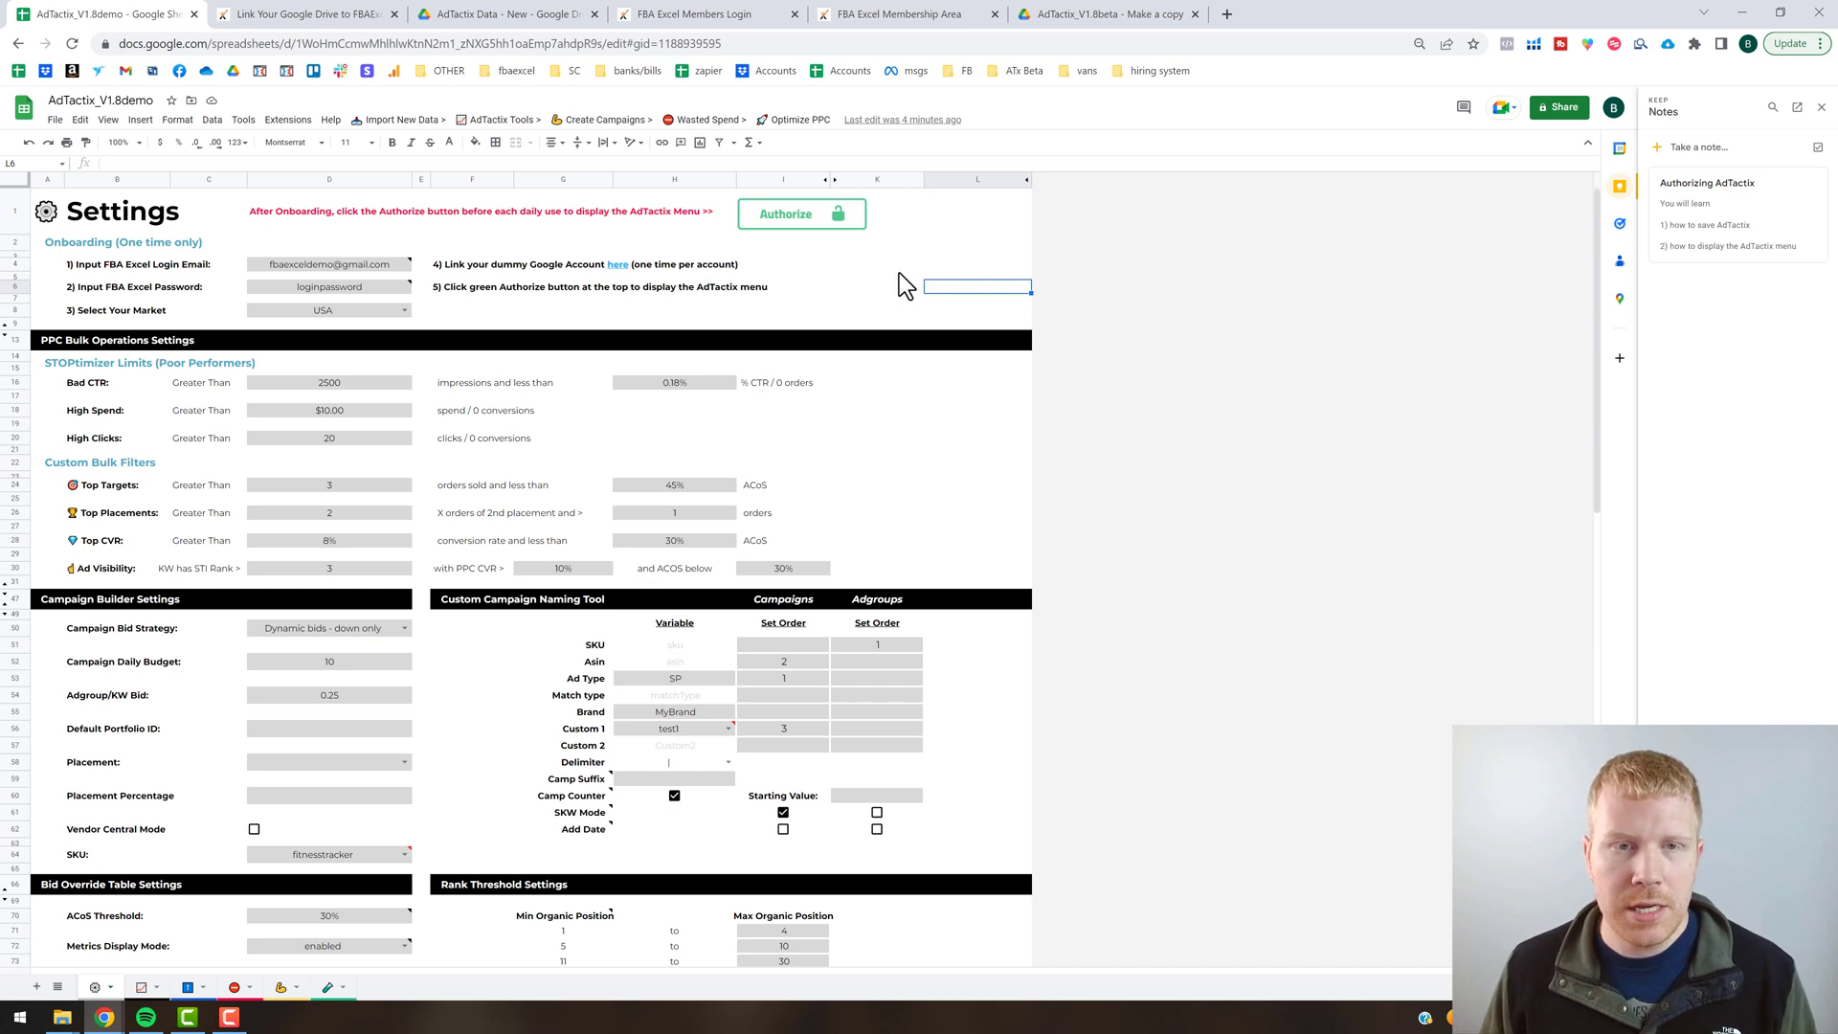
mouse_move(278, 230)
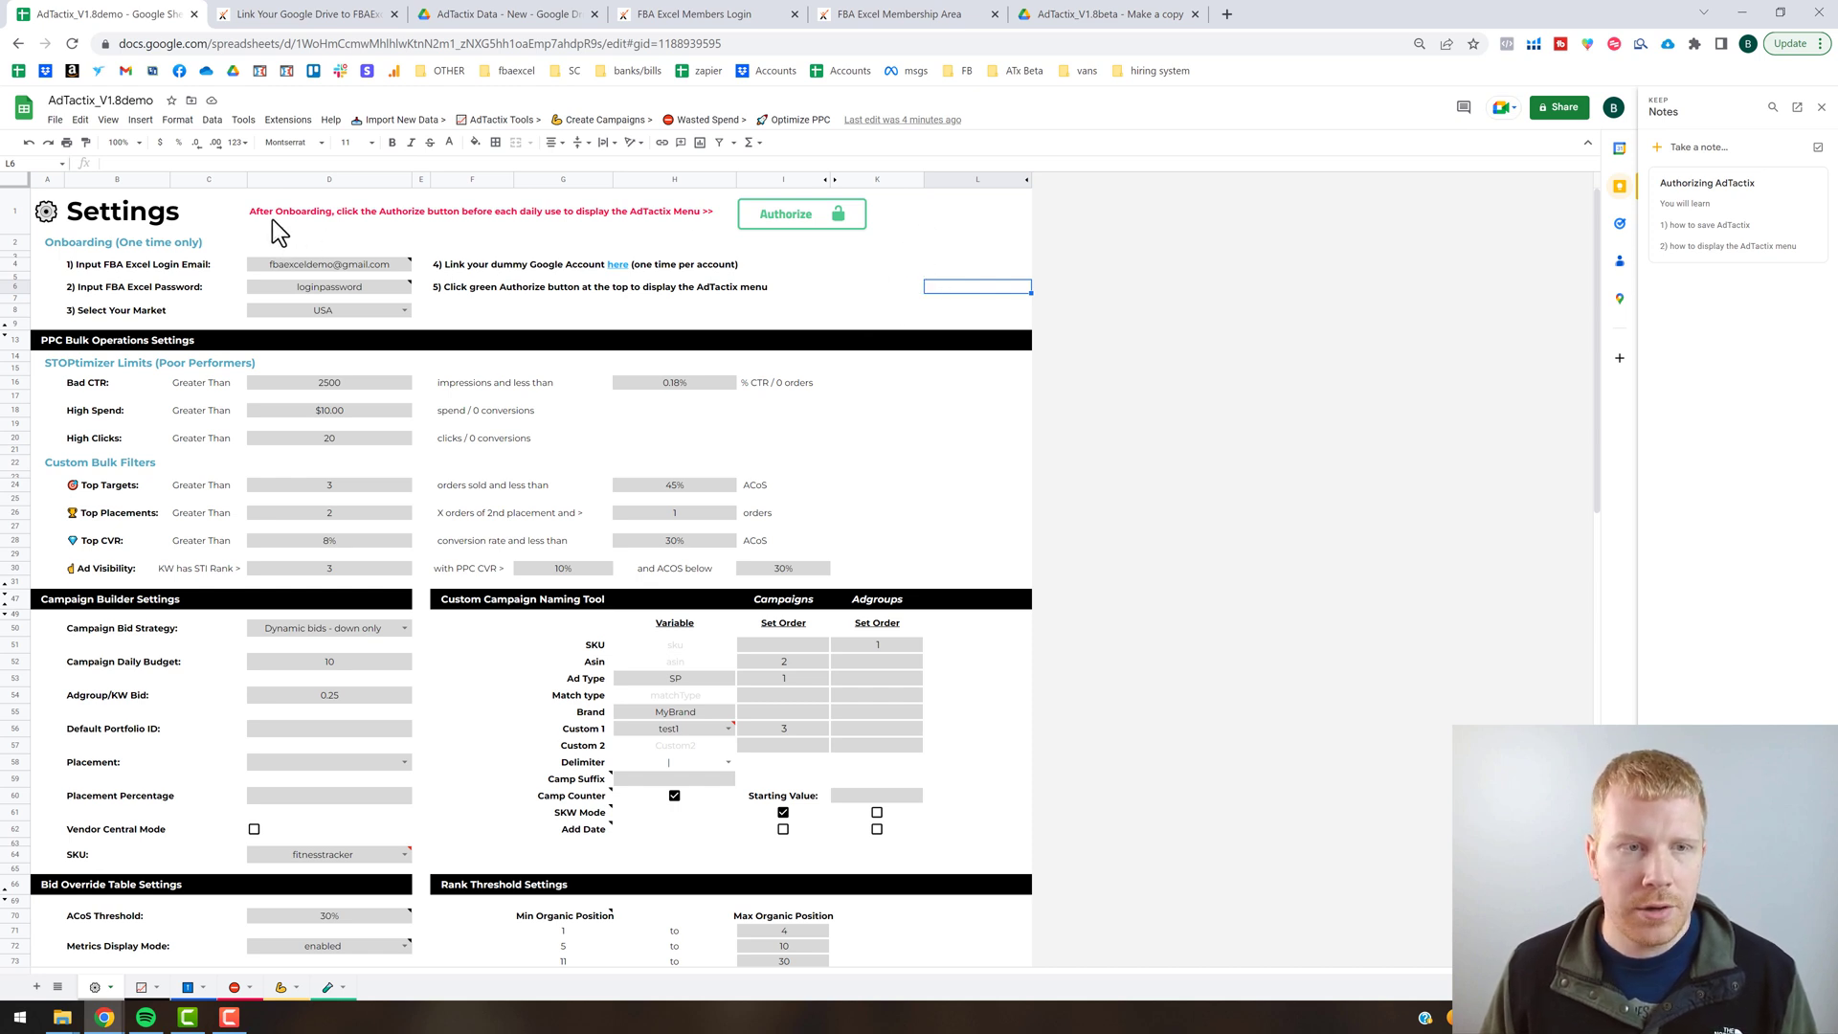
mouse_move(776, 236)
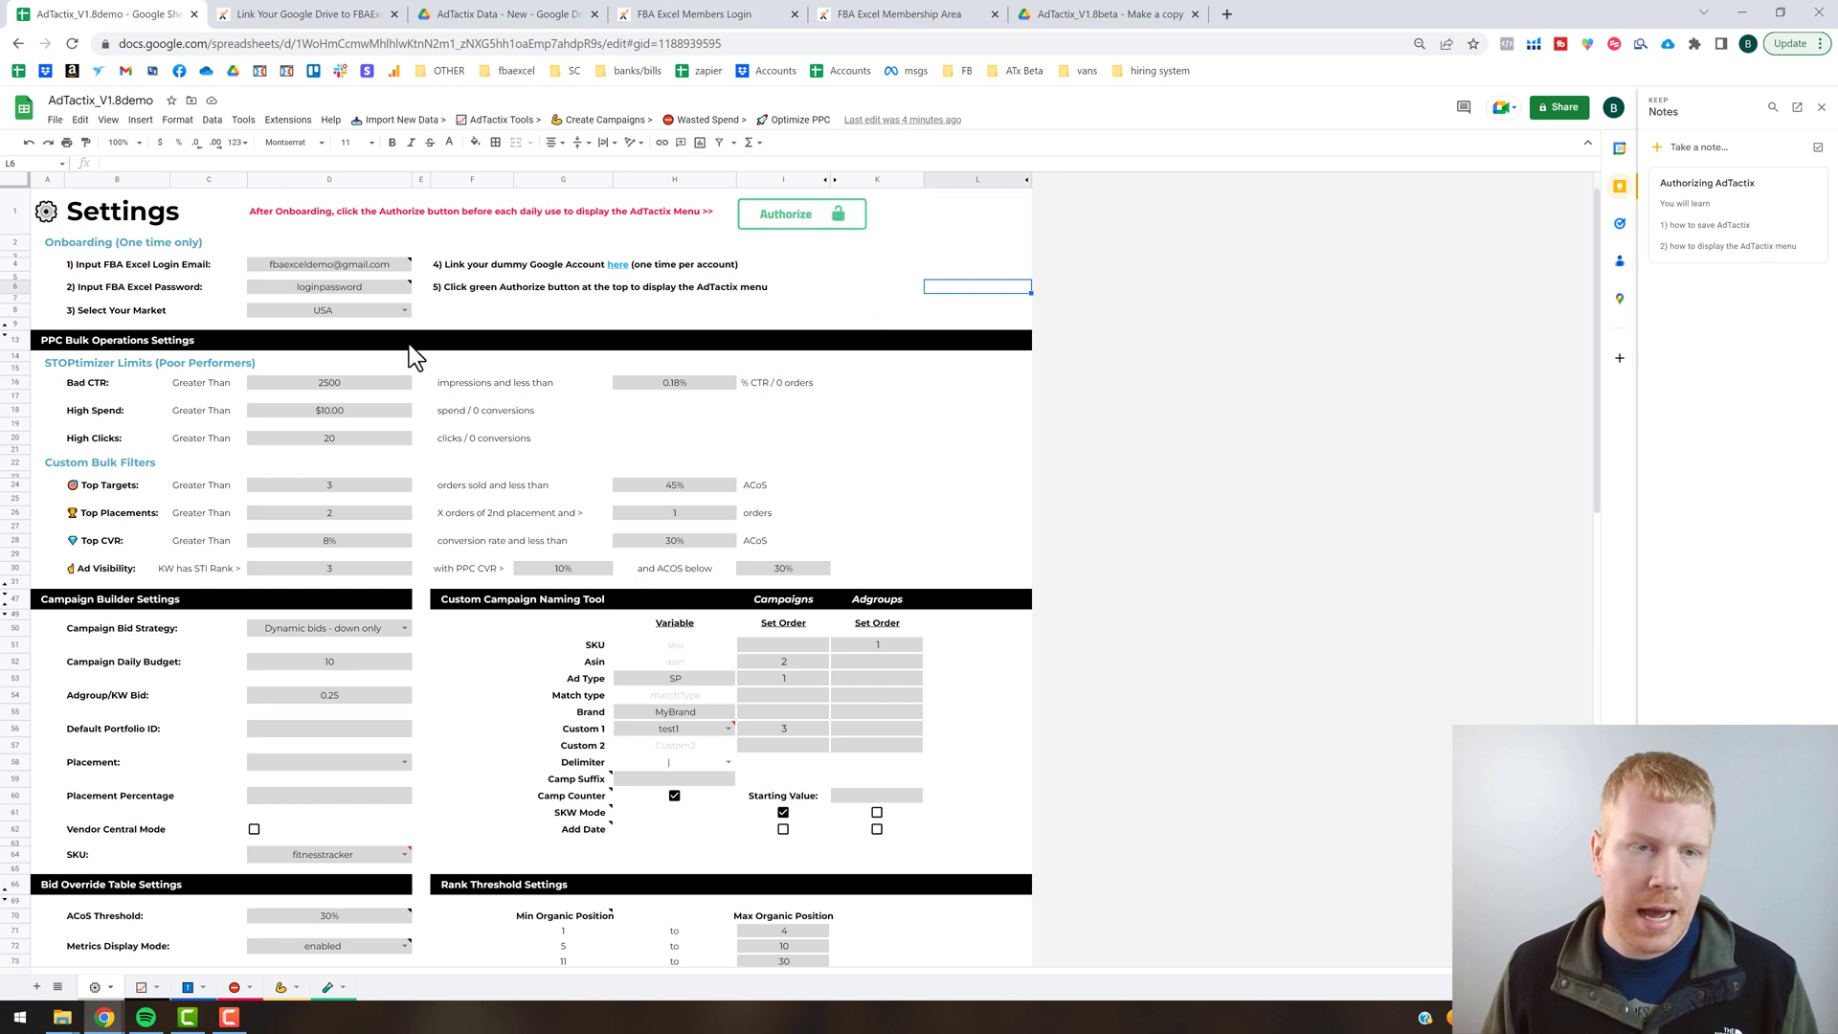
mouse_move(541, 270)
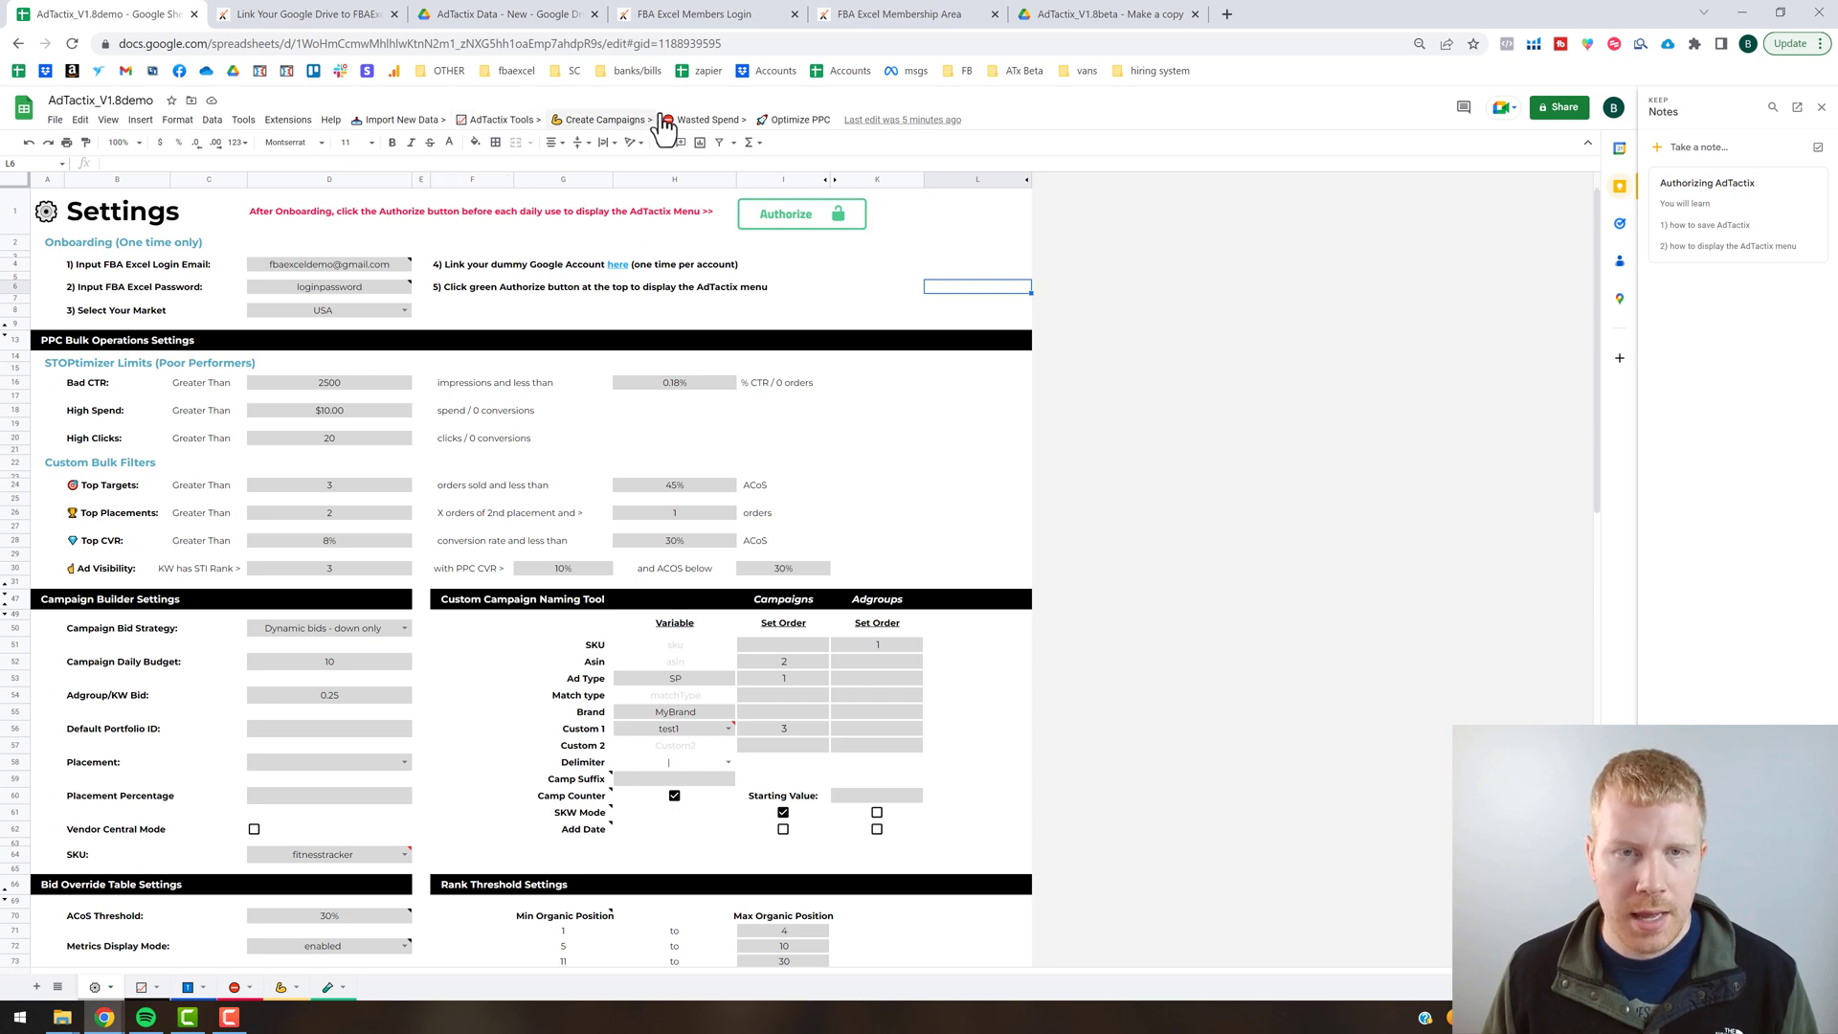
mouse_move(980, 255)
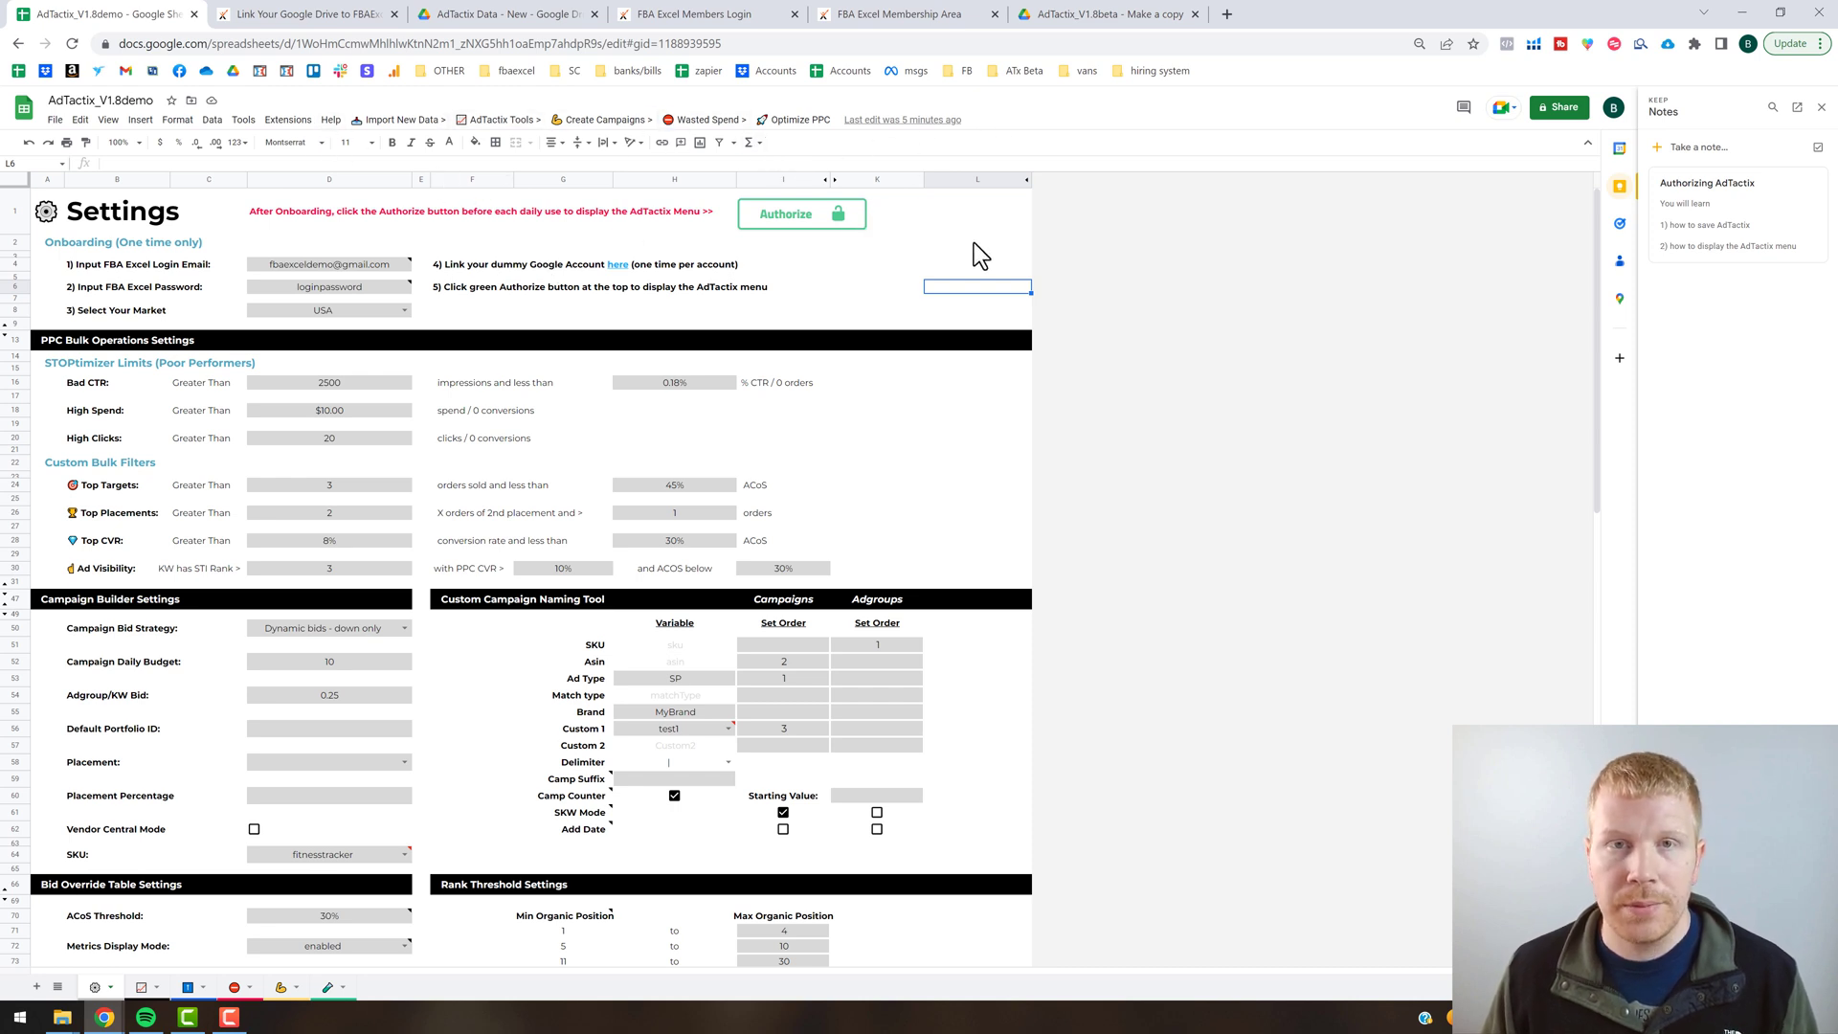